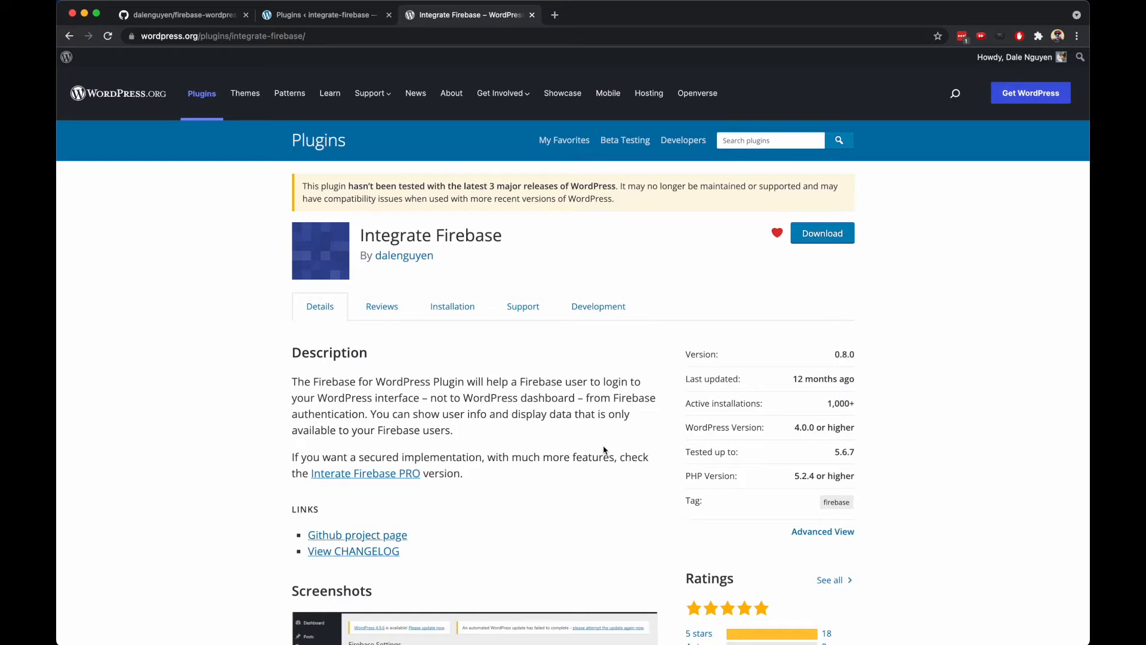
pyautogui.moveTo(639, 206)
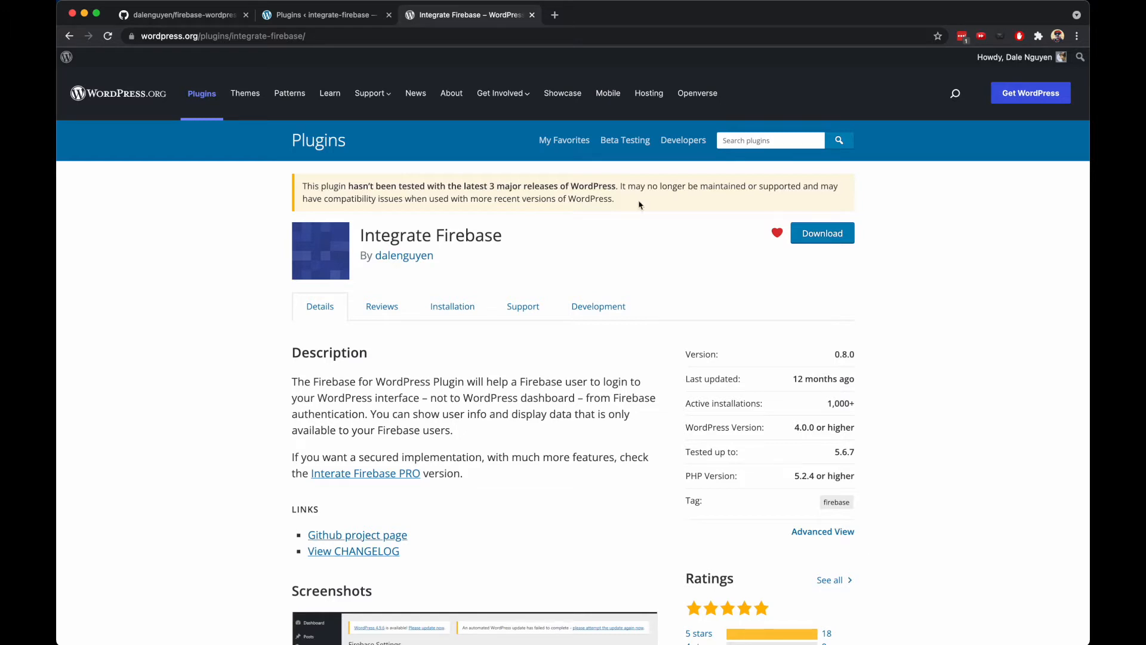
pyautogui.moveTo(649, 239)
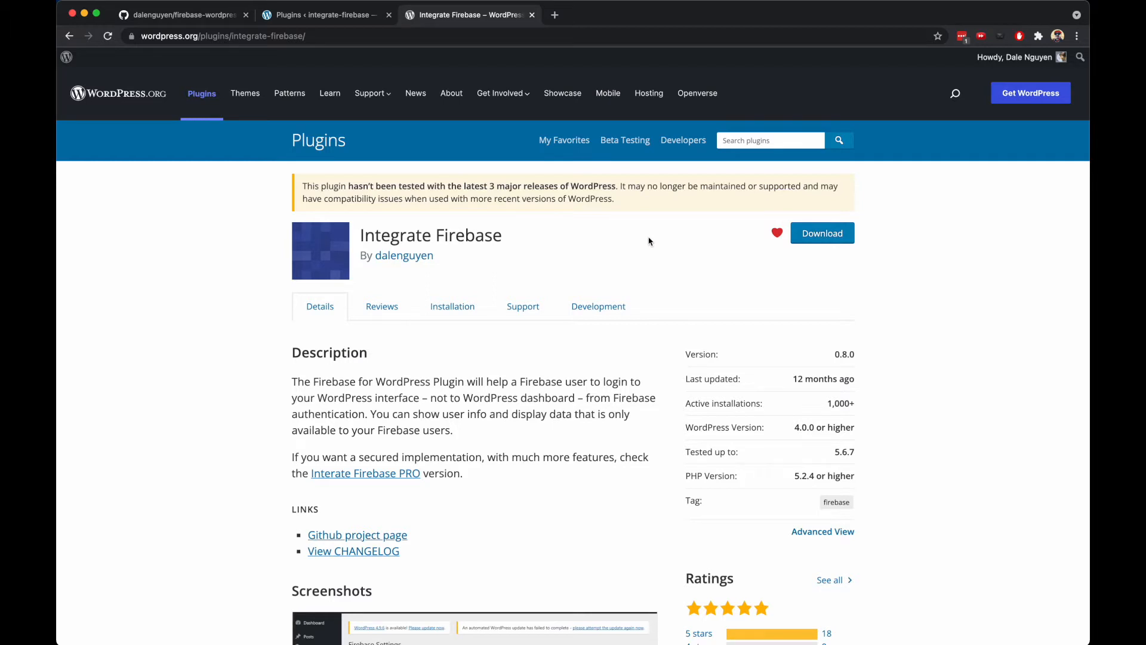
pyautogui.moveTo(859, 409)
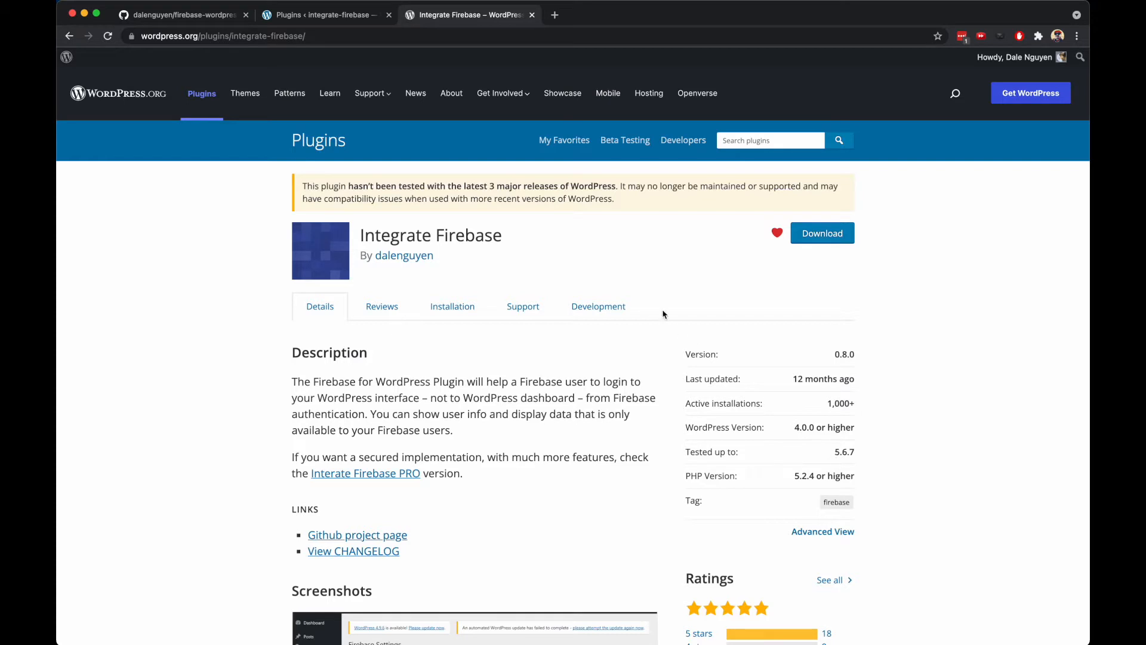
pyautogui.moveTo(618, 202)
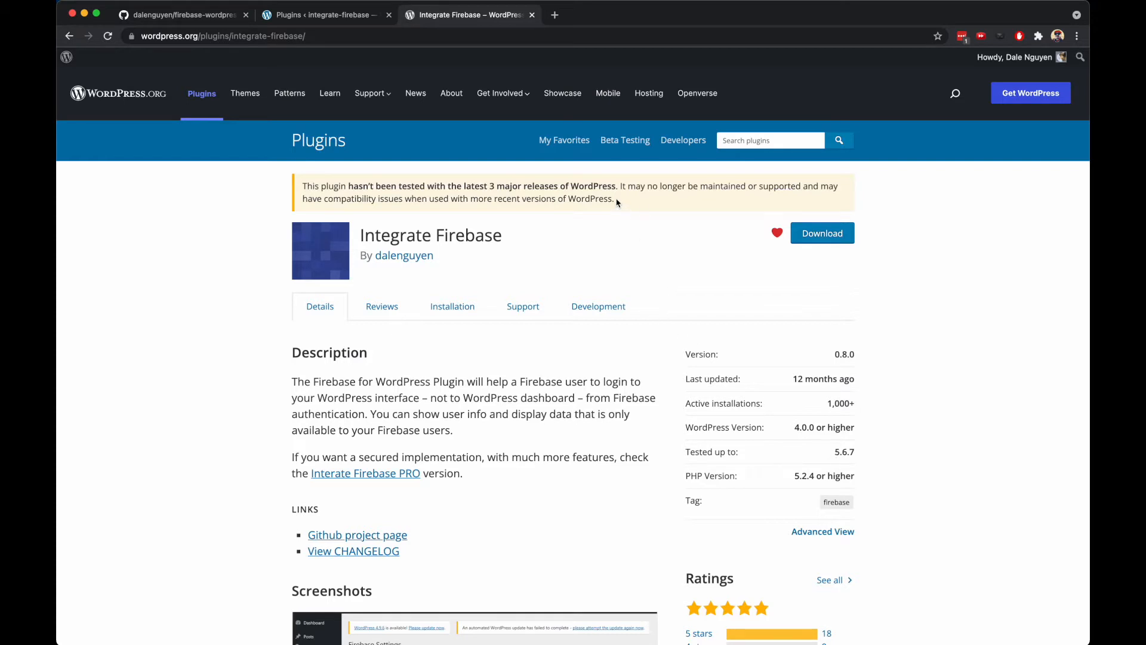
pyautogui.moveTo(571, 183)
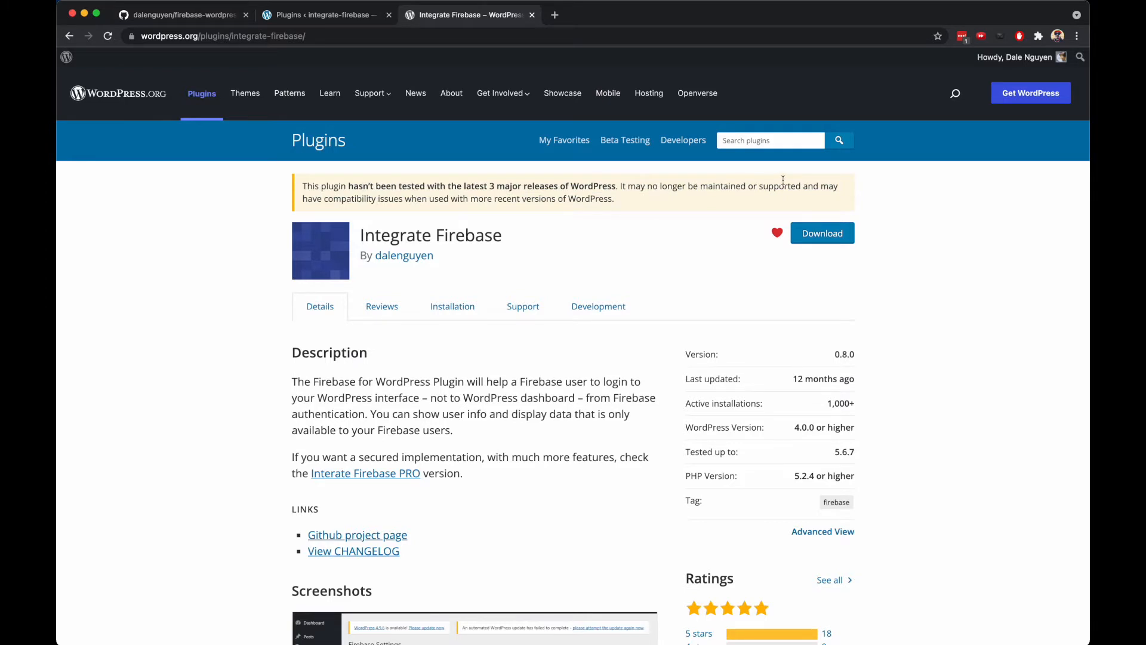
pyautogui.moveTo(666, 218)
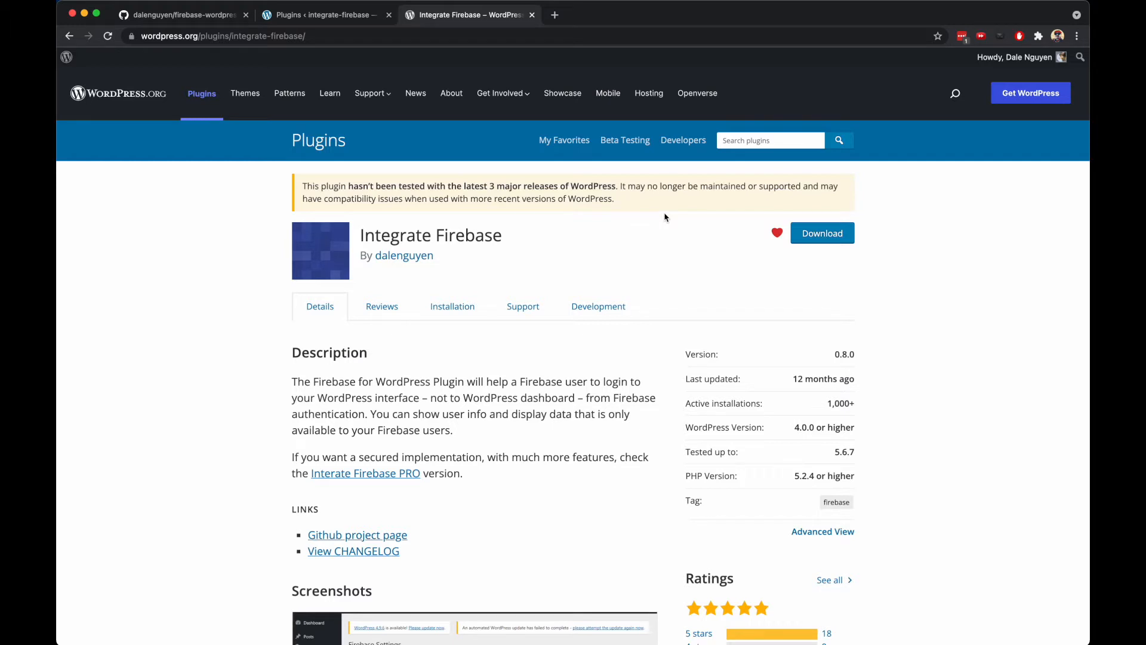
pyautogui.moveTo(643, 212)
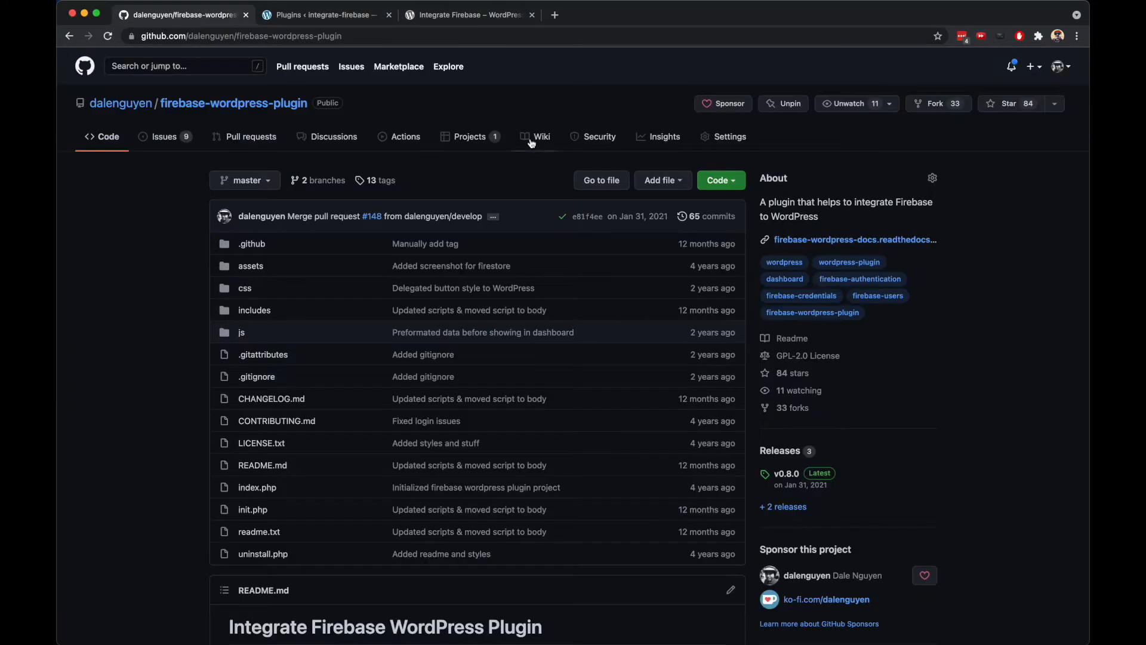
# Copy the repository's HTTPS clone URL from the green Code menu.
pyautogui.click(721, 179)
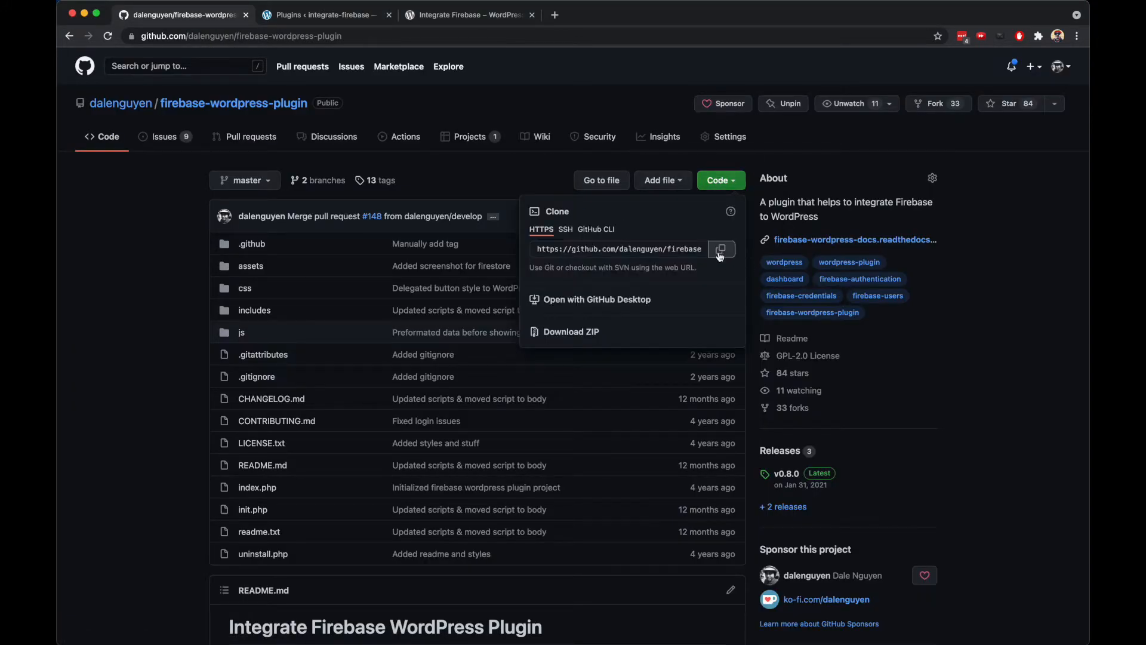
pyautogui.click(456, 166)
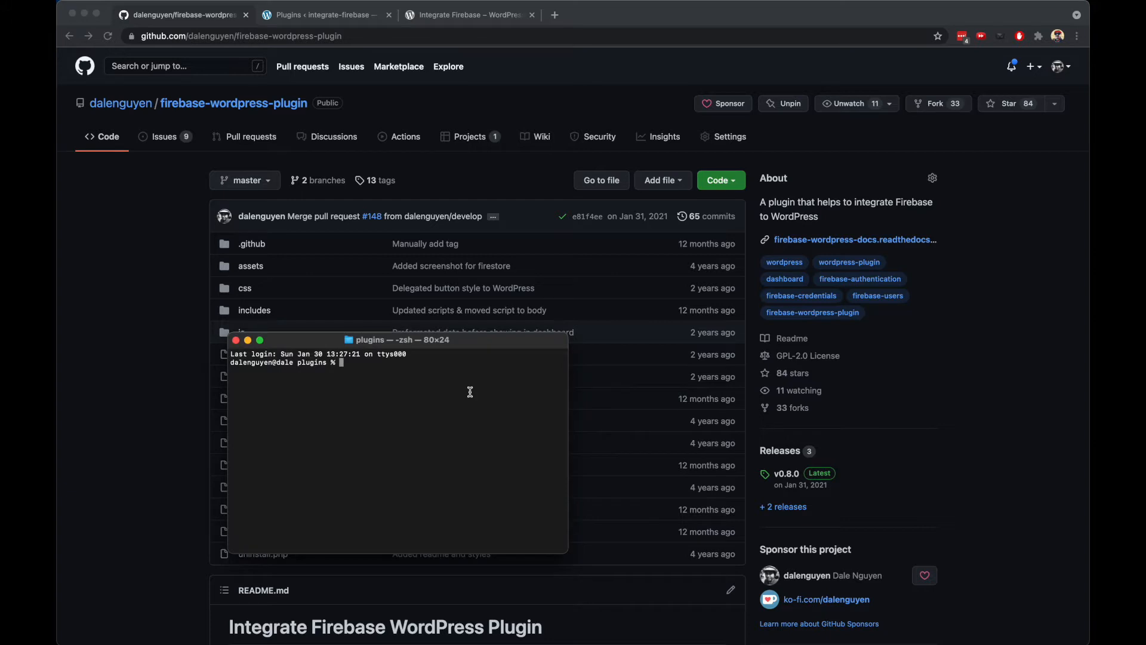
# Run git clone with the copied URL, then open the cloned folder with the code command.
pyautogui.write('git')
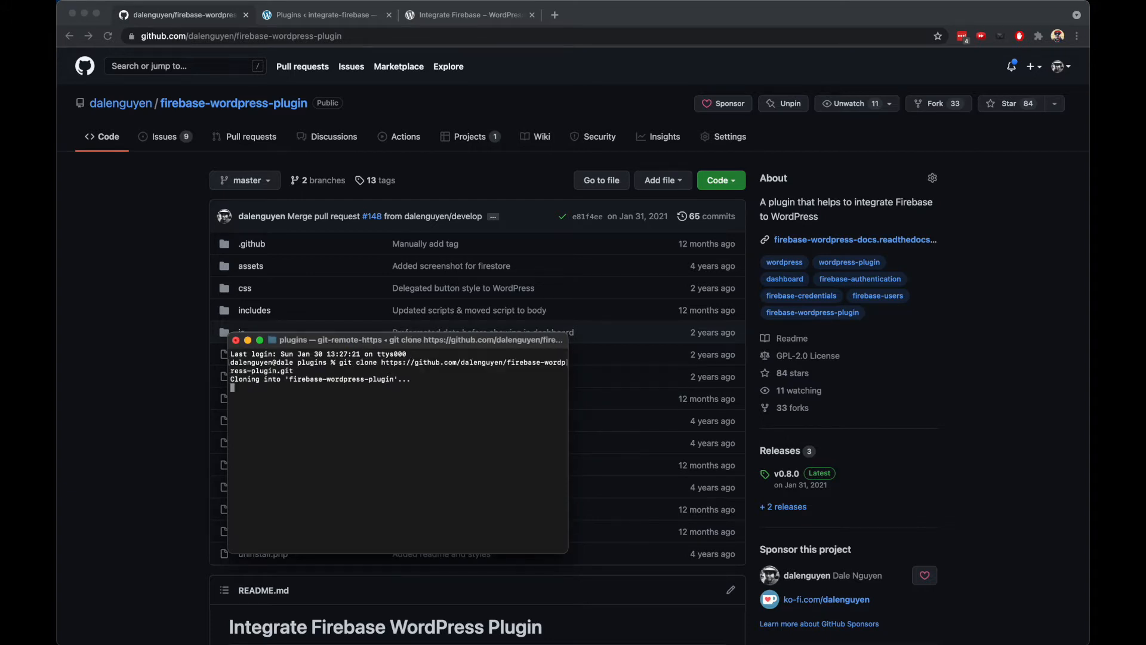
pyautogui.write('c')
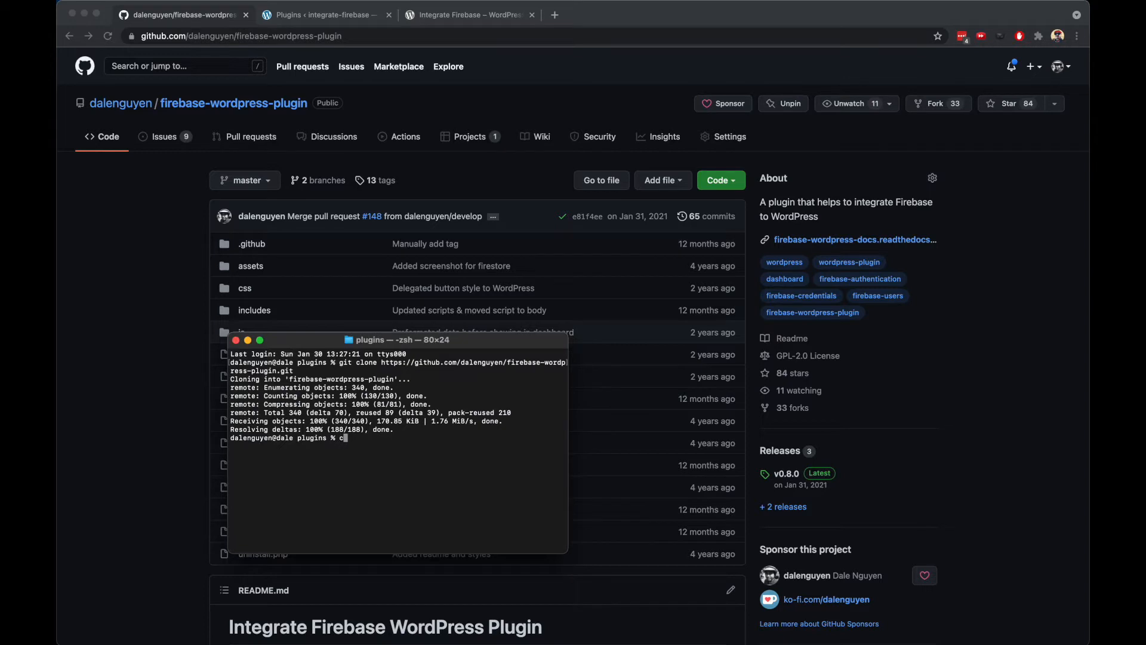
pyautogui.write('code int')
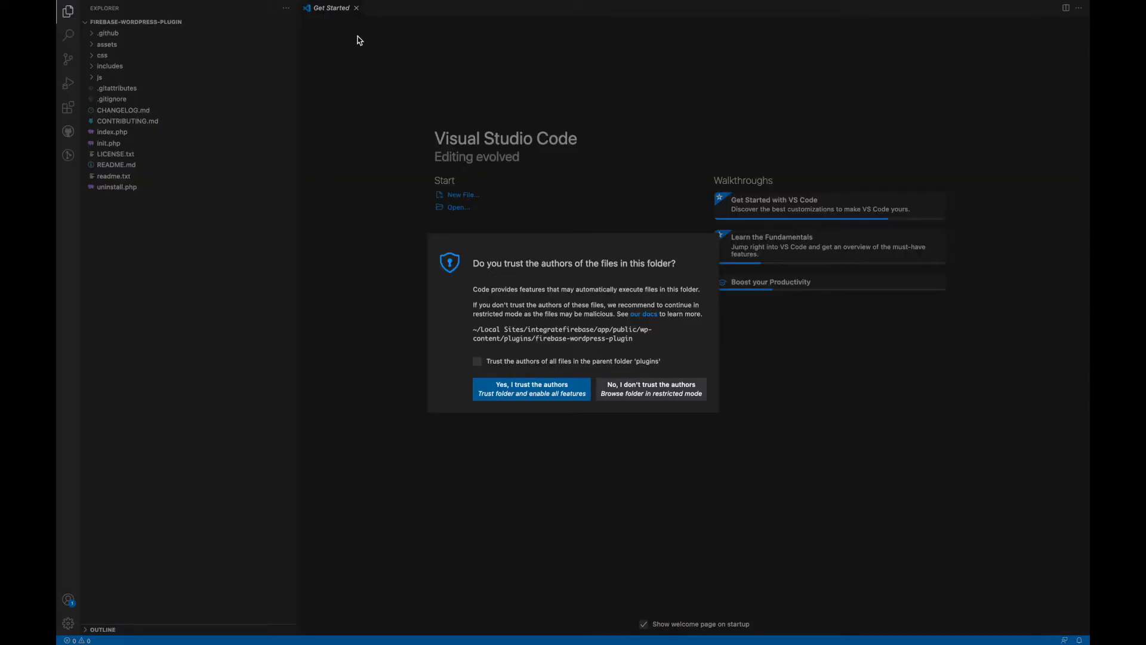
# Trust the authors of the parent plugins folder and enable all editor features.
pyautogui.click(477, 361)
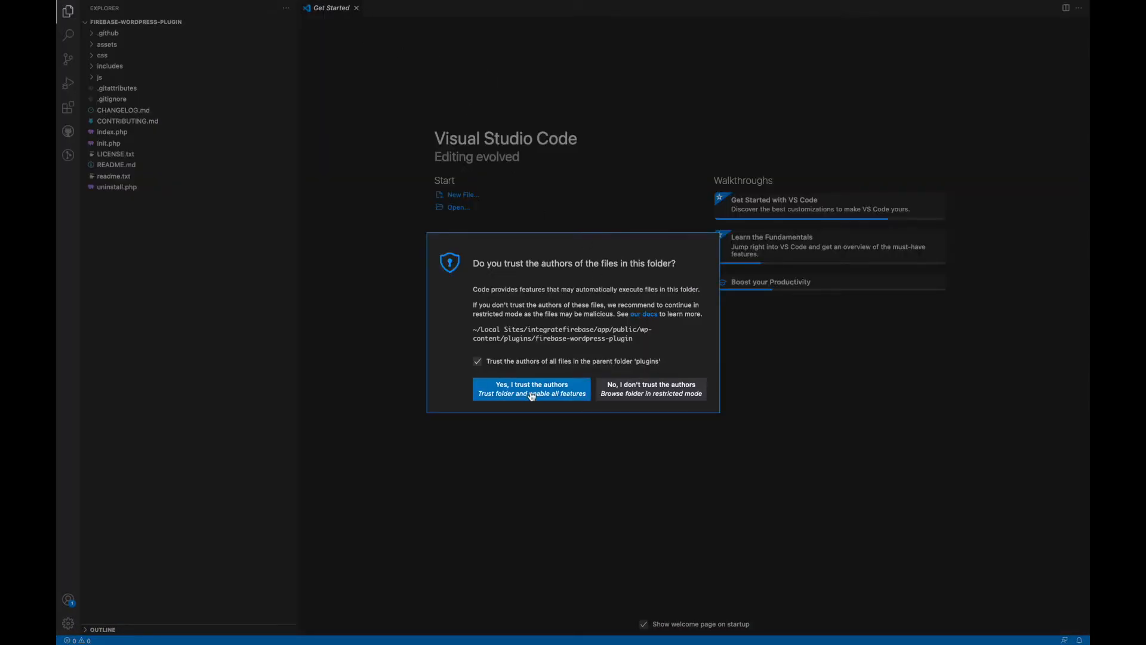
pyautogui.click(531, 388)
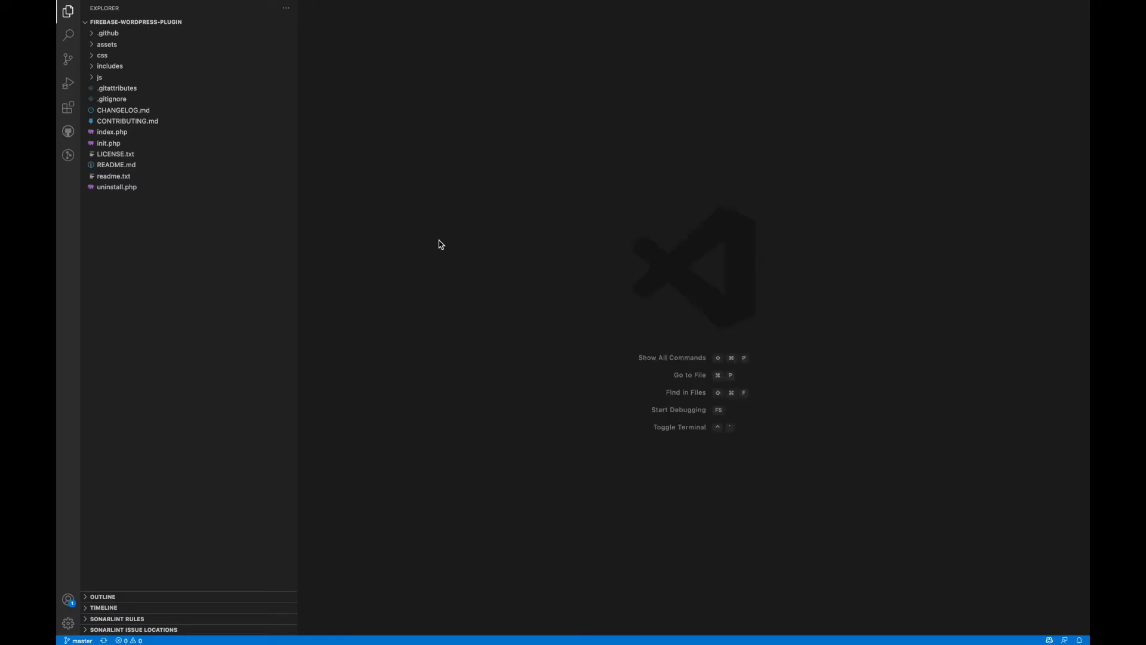
pyautogui.press('Ctrl+`')
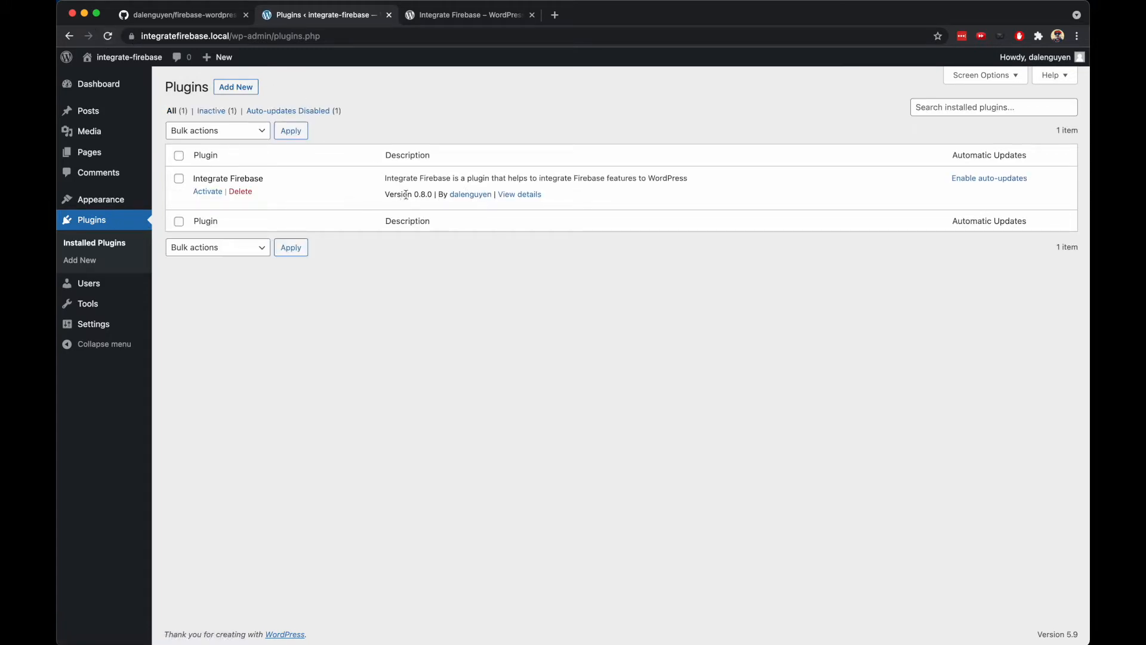
pyautogui.moveTo(201, 201)
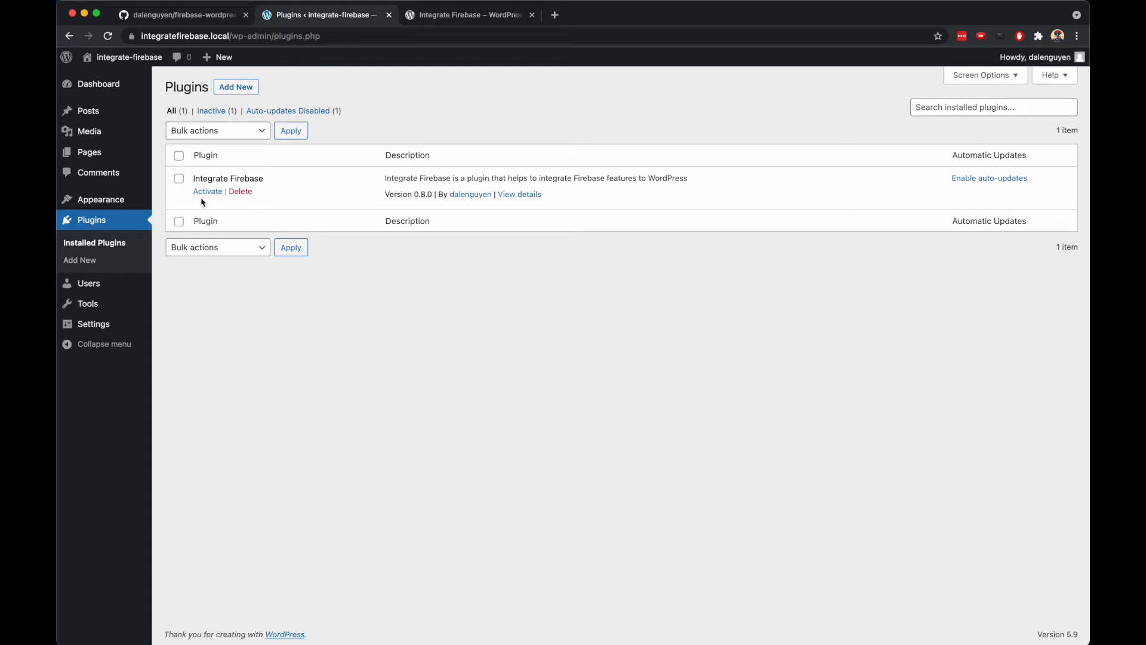
# Activate Integrate Firebase 0.8.0 from the Installed Plugins list.
pyautogui.click(208, 191)
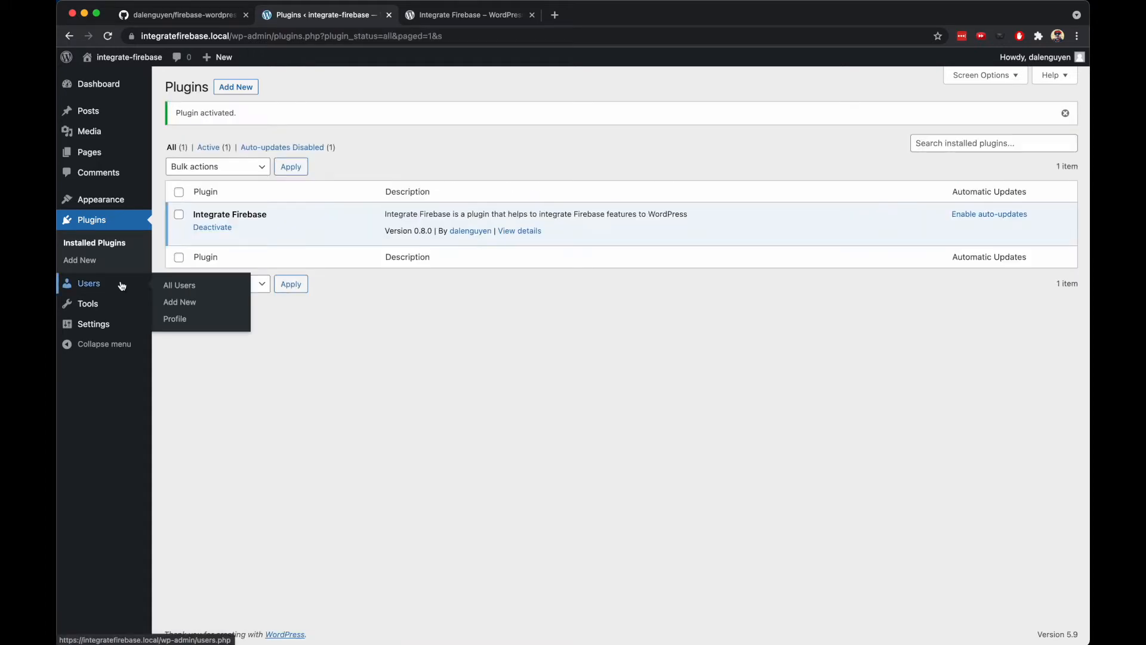
pyautogui.moveTo(93, 323)
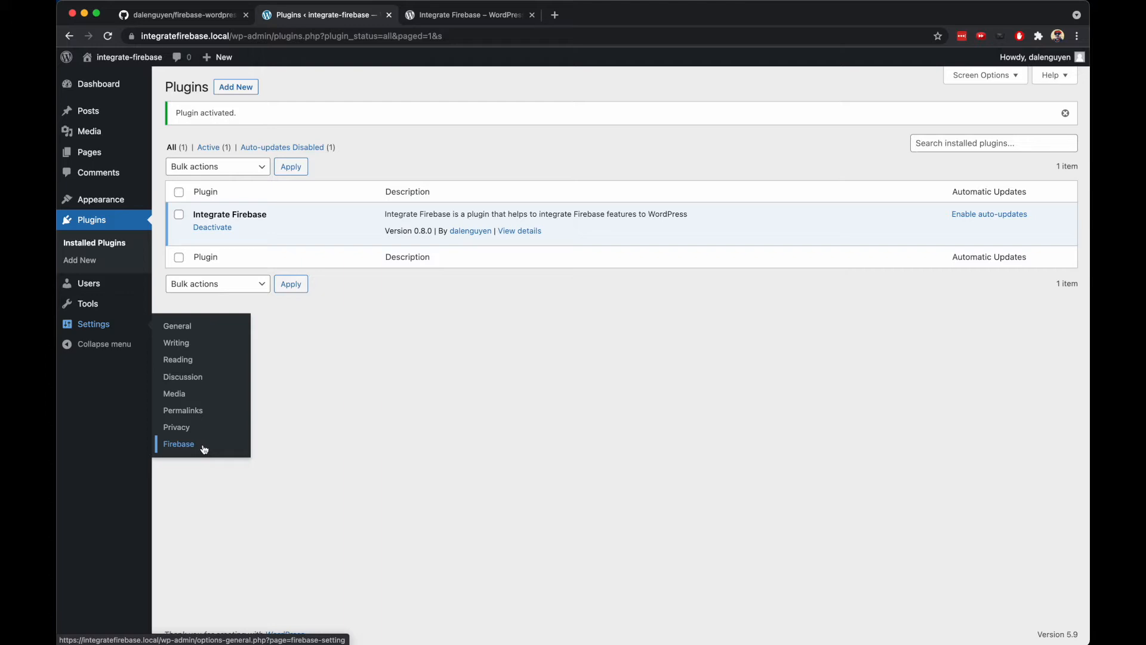
# View Settings > Firebase, visit the PRO version site, and return to the settings tab.
pyautogui.click(178, 444)
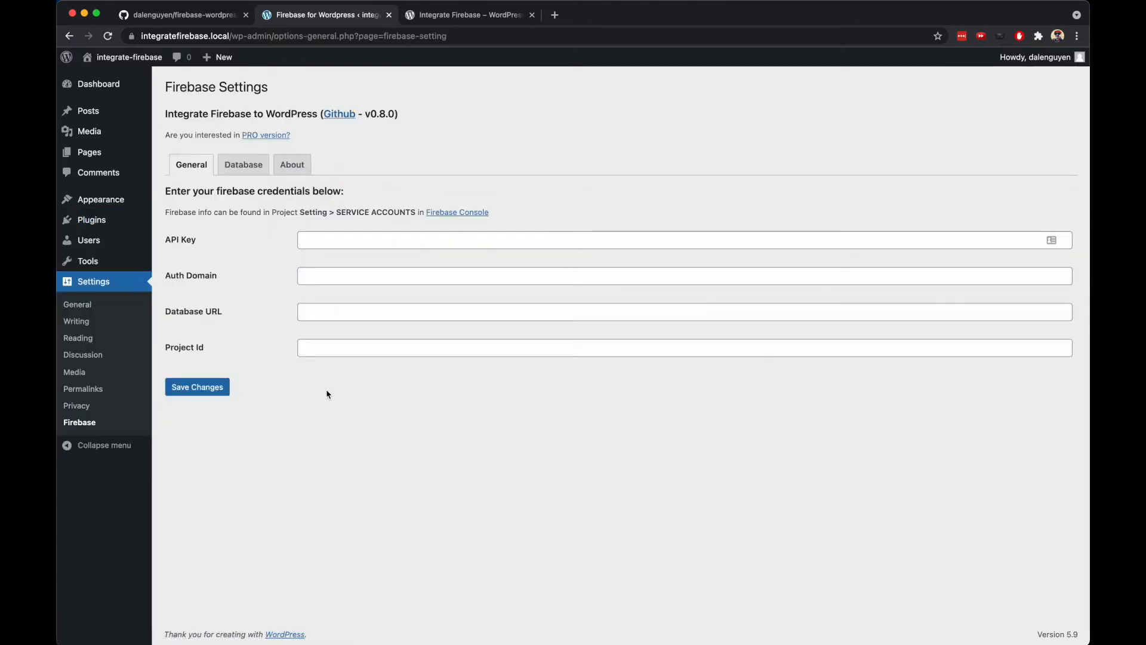
pyautogui.moveTo(423, 92)
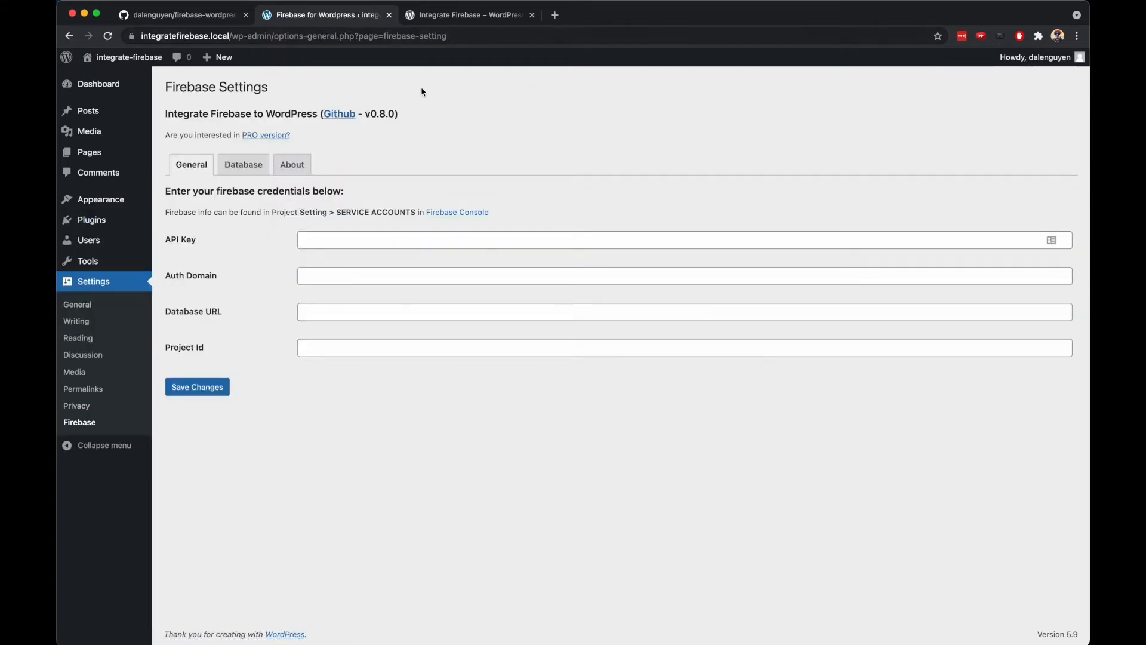
pyautogui.moveTo(267, 139)
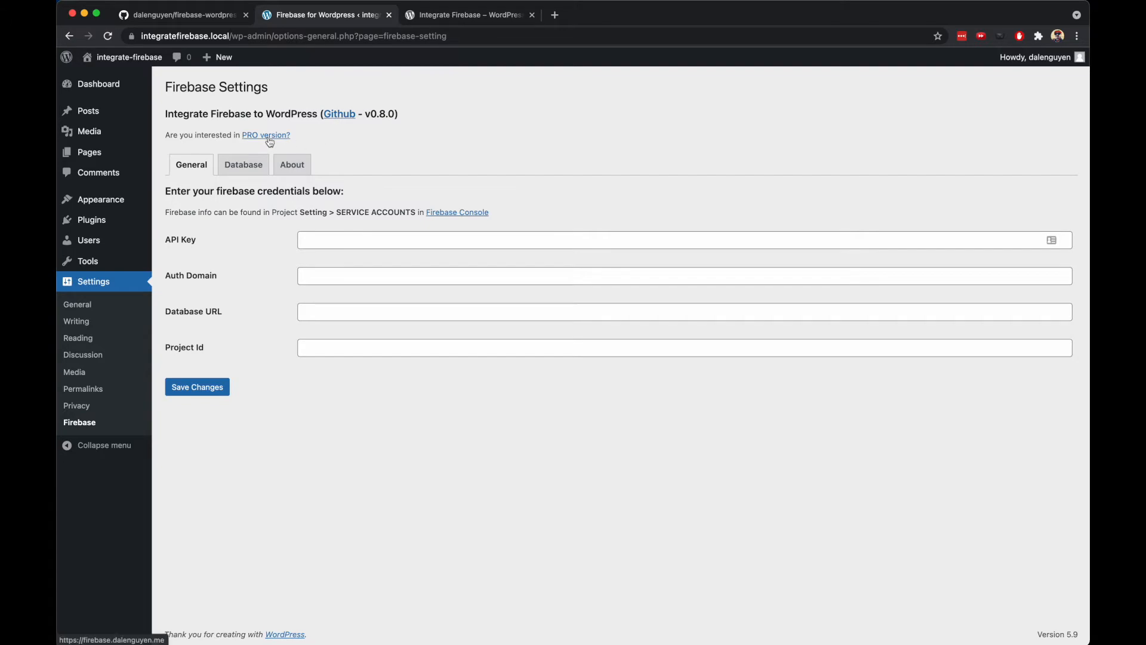
pyautogui.click(265, 135)
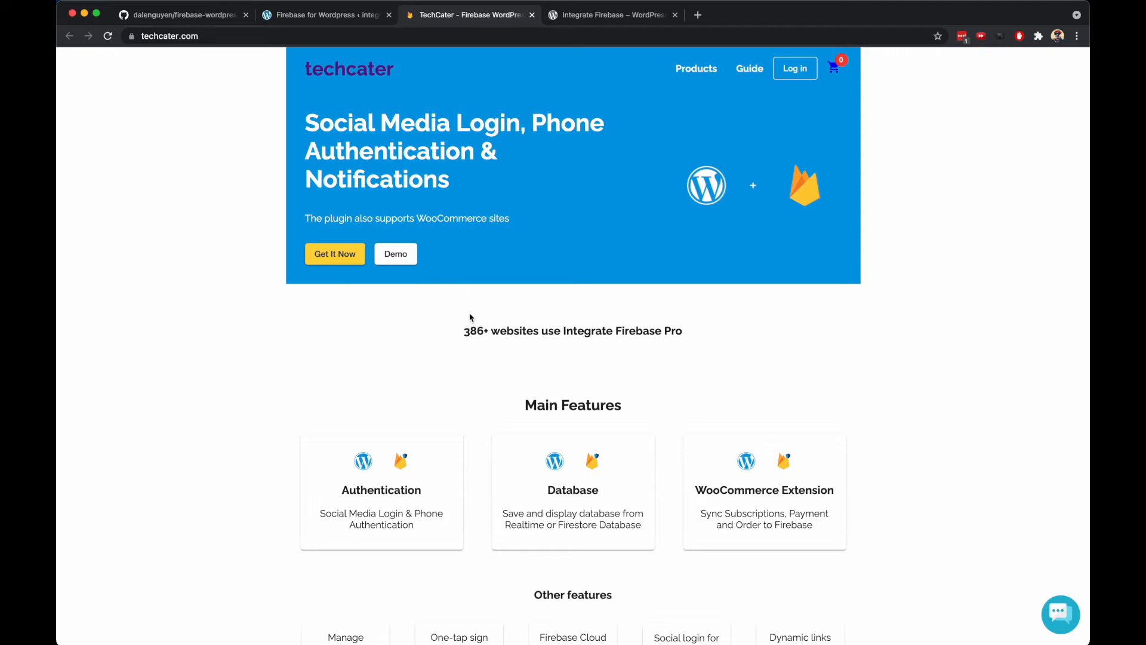
pyautogui.click(319, 14)
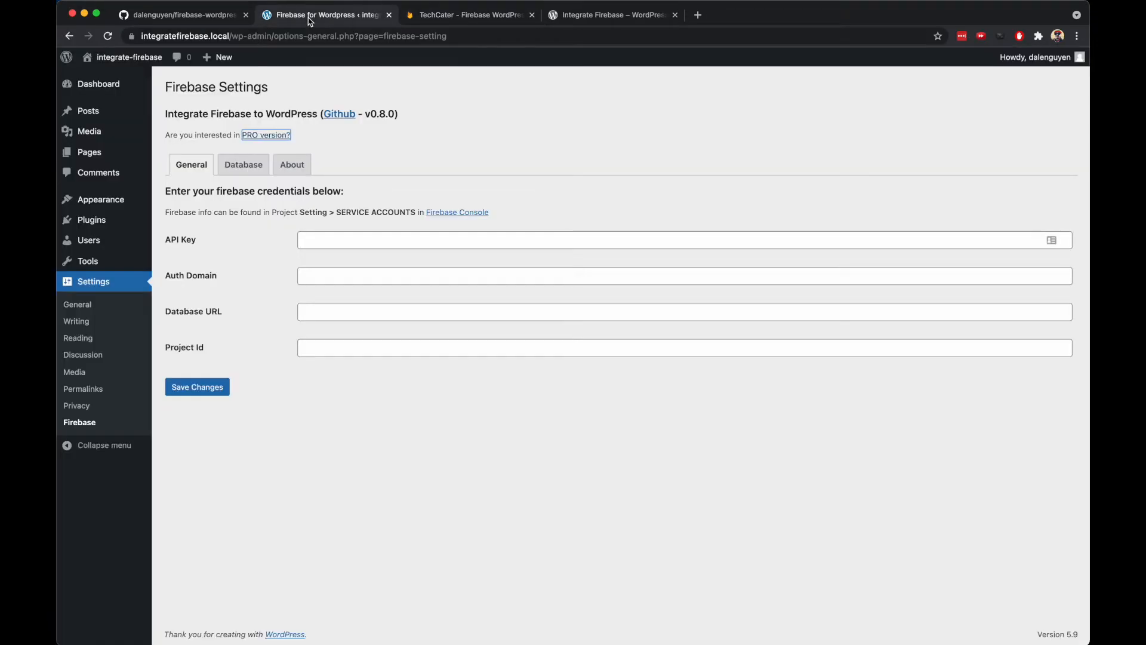
pyautogui.click(291, 163)
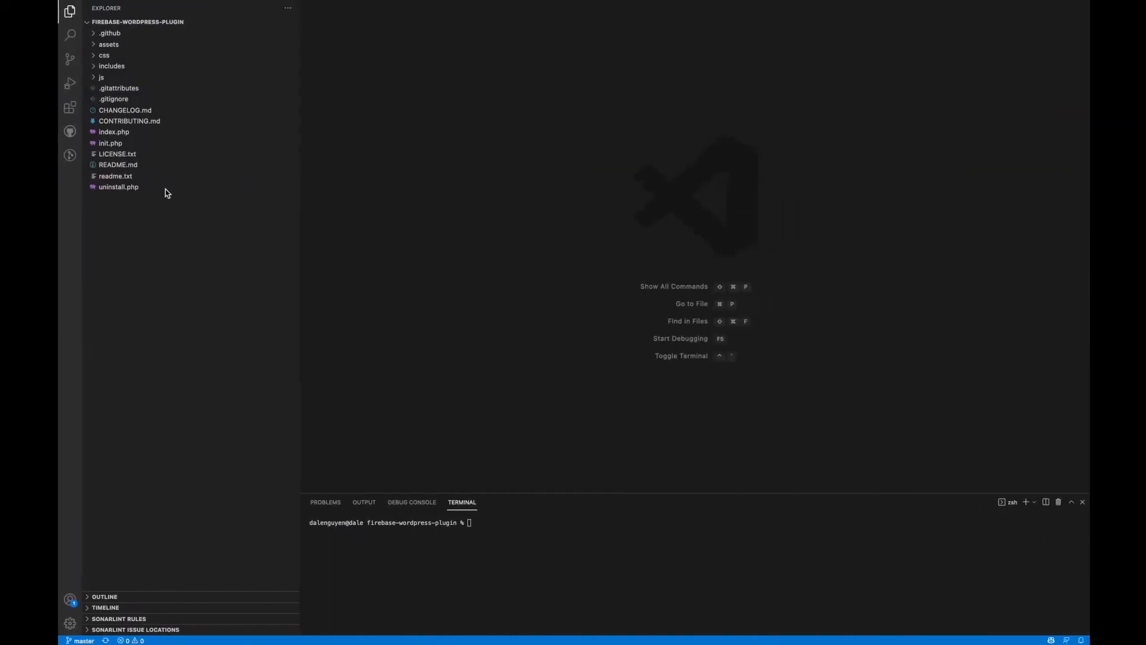
# Search the workspace for 0.8.0 and jump to that entry in CHANGELOG.md.
pyautogui.click(69, 36)
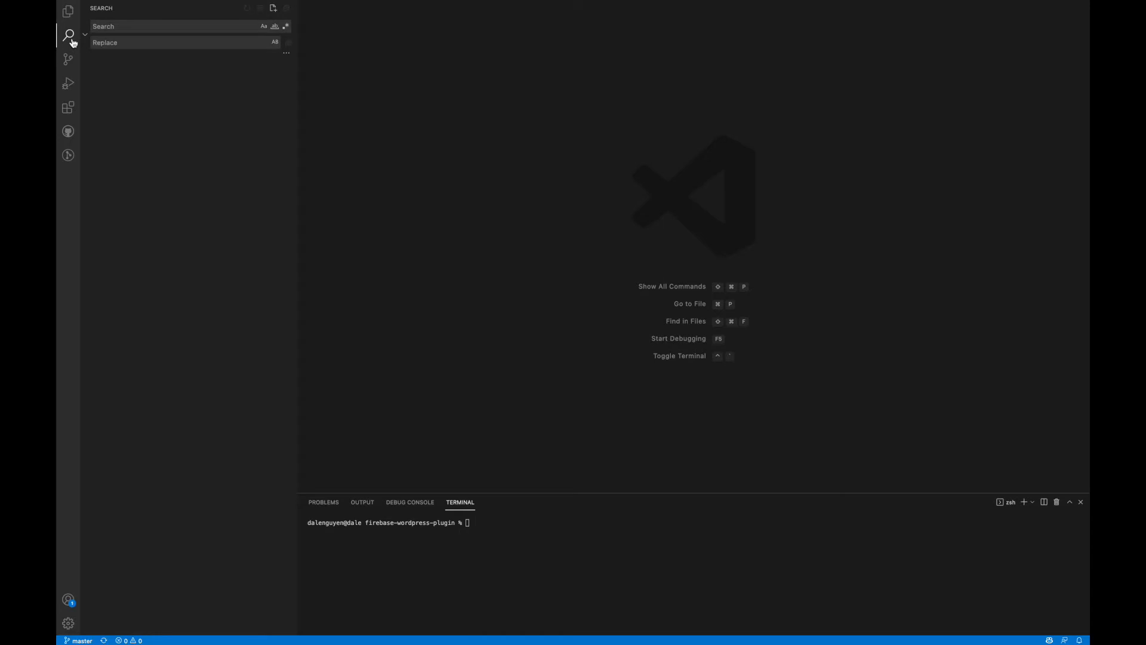
pyautogui.write('0.')
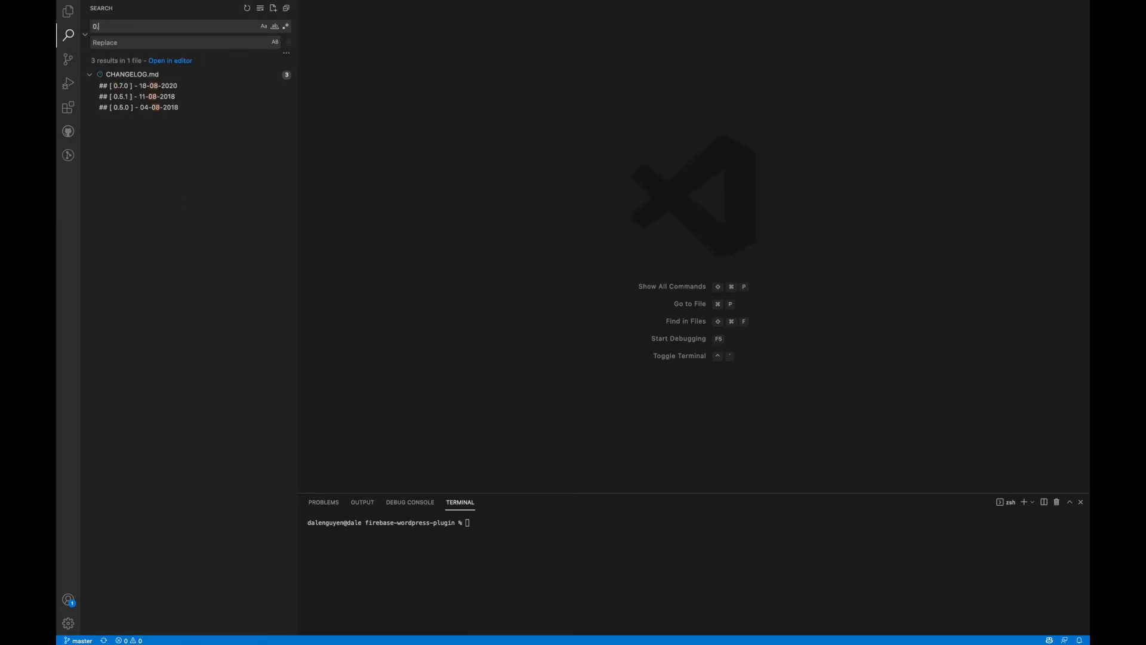
pyautogui.write('.8.0')
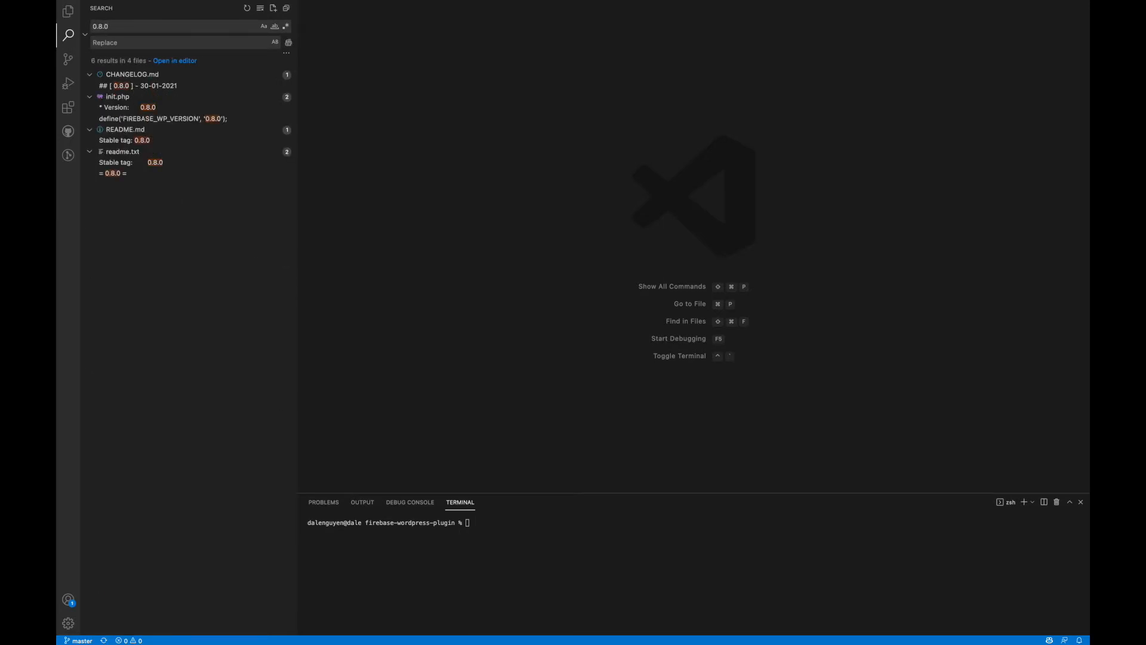
pyautogui.click(144, 86)
pyautogui.write('## [ 0.9.0 ] - 30-01-2022')
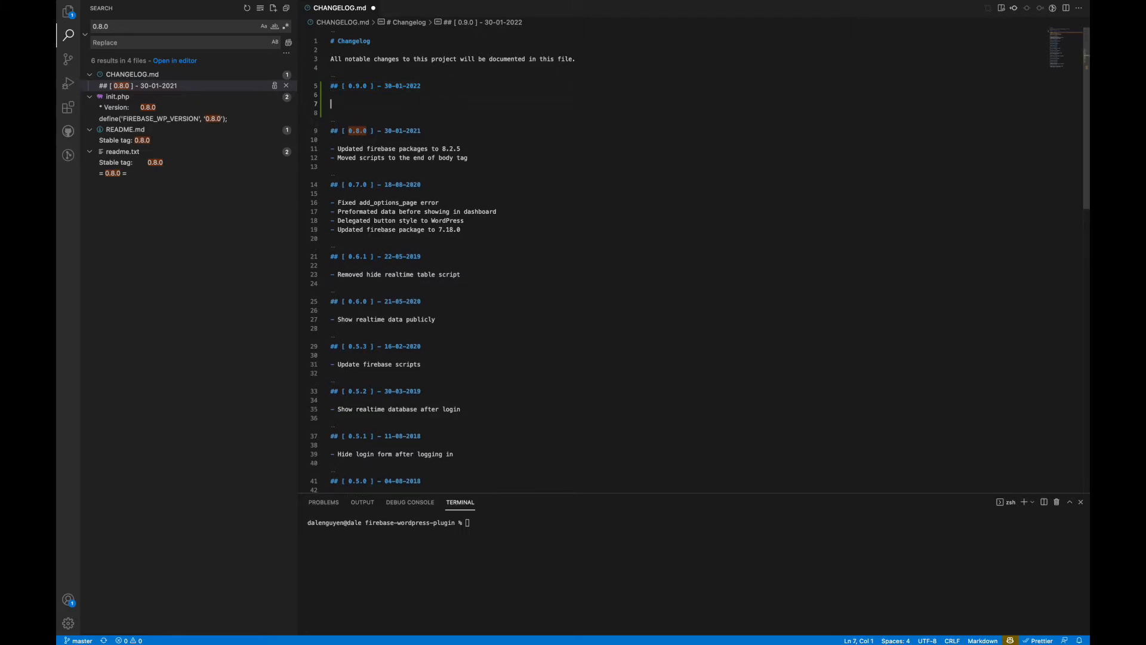
# Write the 0.9.0 note '- Bump support version to WordPress v5.9' in CHANGELOG.md.
pyautogui.write('- Bump support version to')
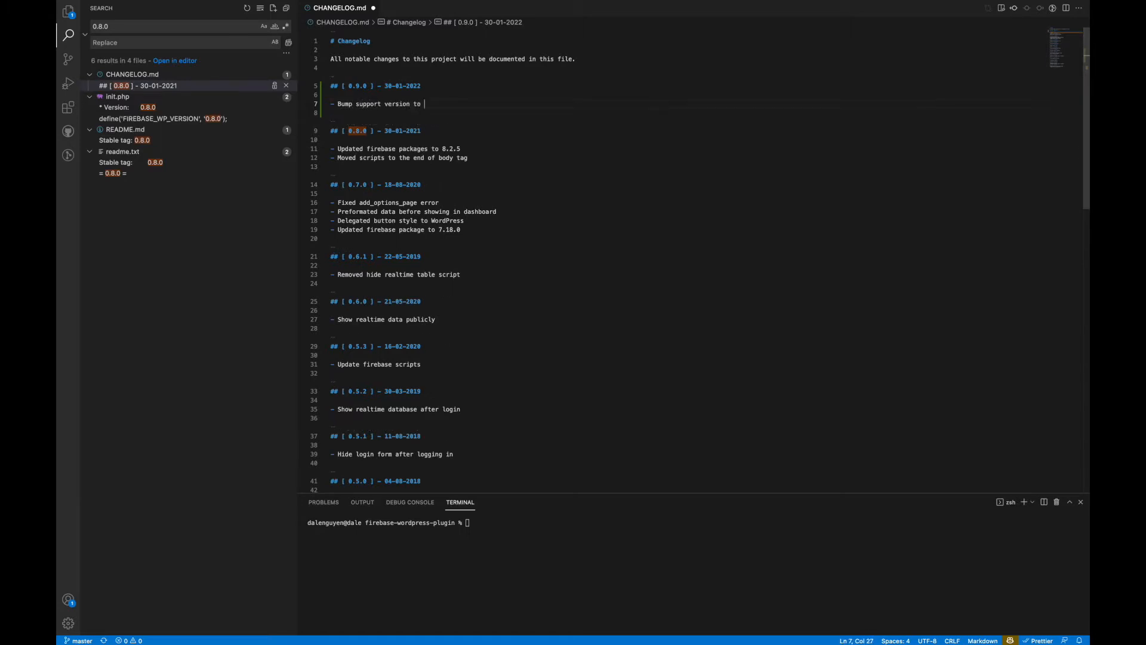
pyautogui.write('WordPress v')
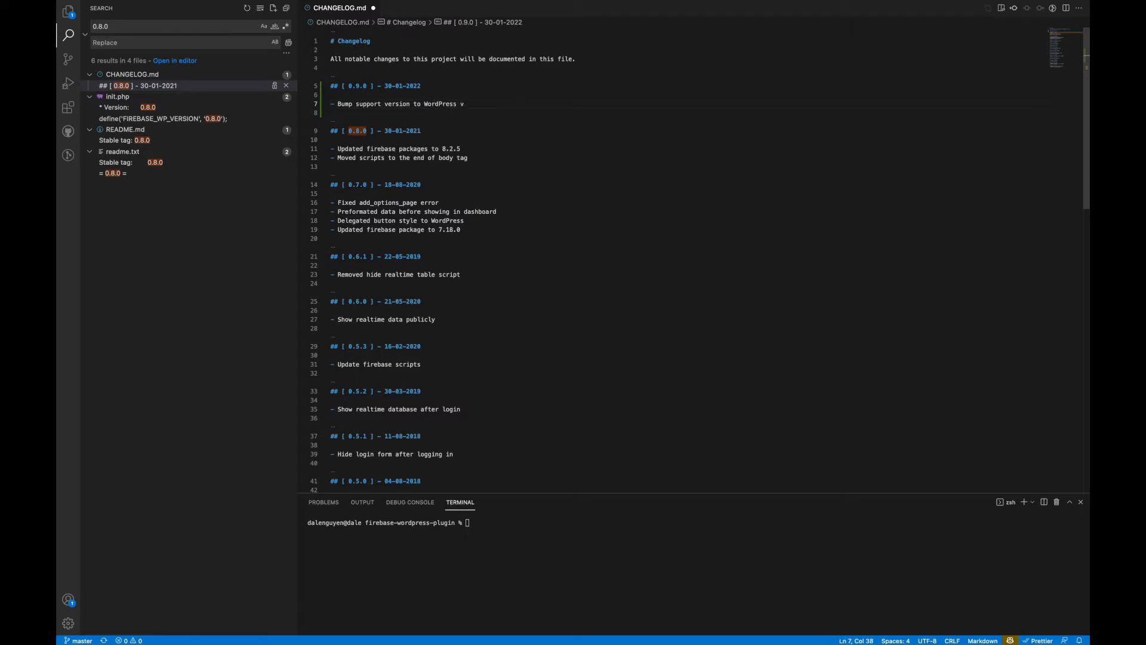
pyautogui.write('5.9')
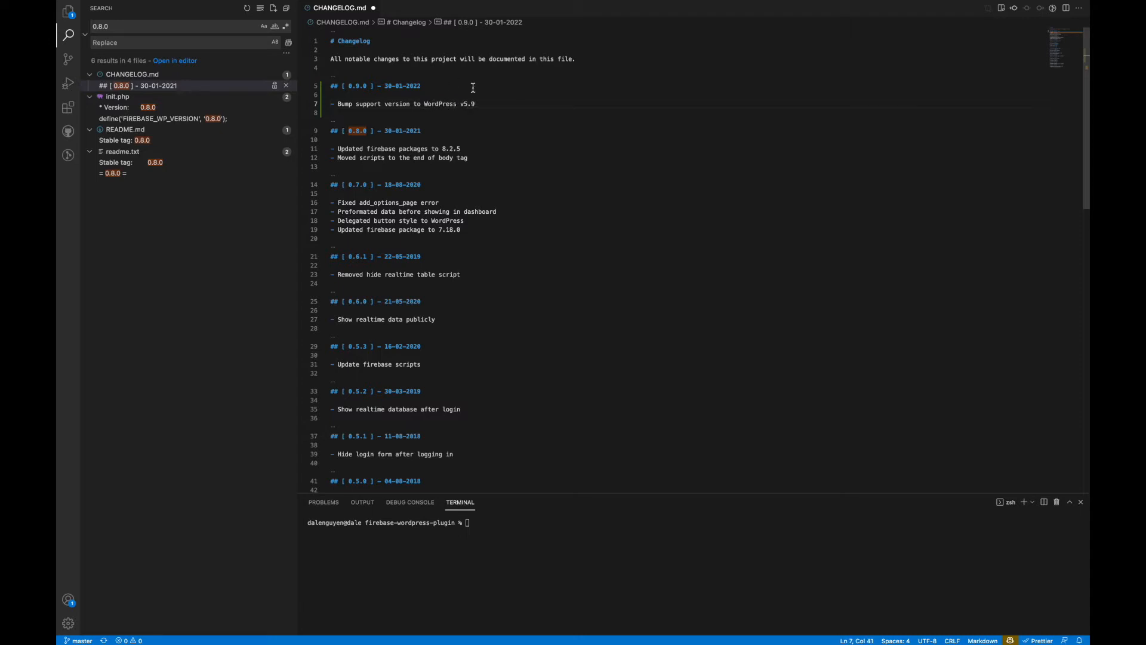
pyautogui.click(148, 107)
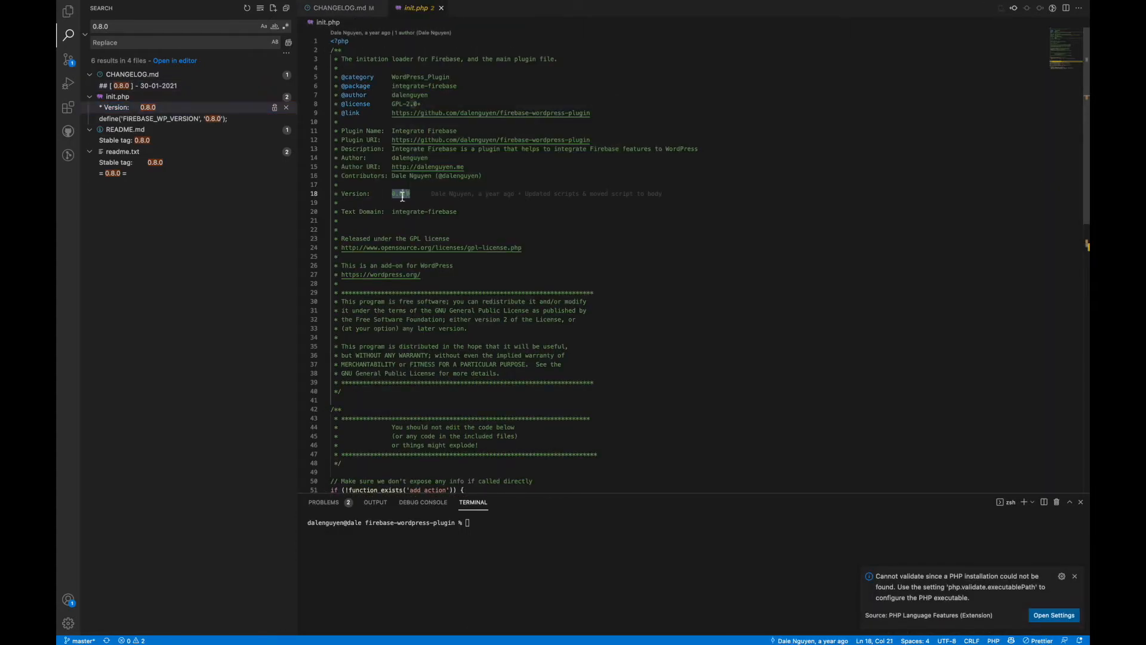
# Replace init.php's Version value 0.8.0 with 0.9.0.
pyautogui.write('0.9.0')
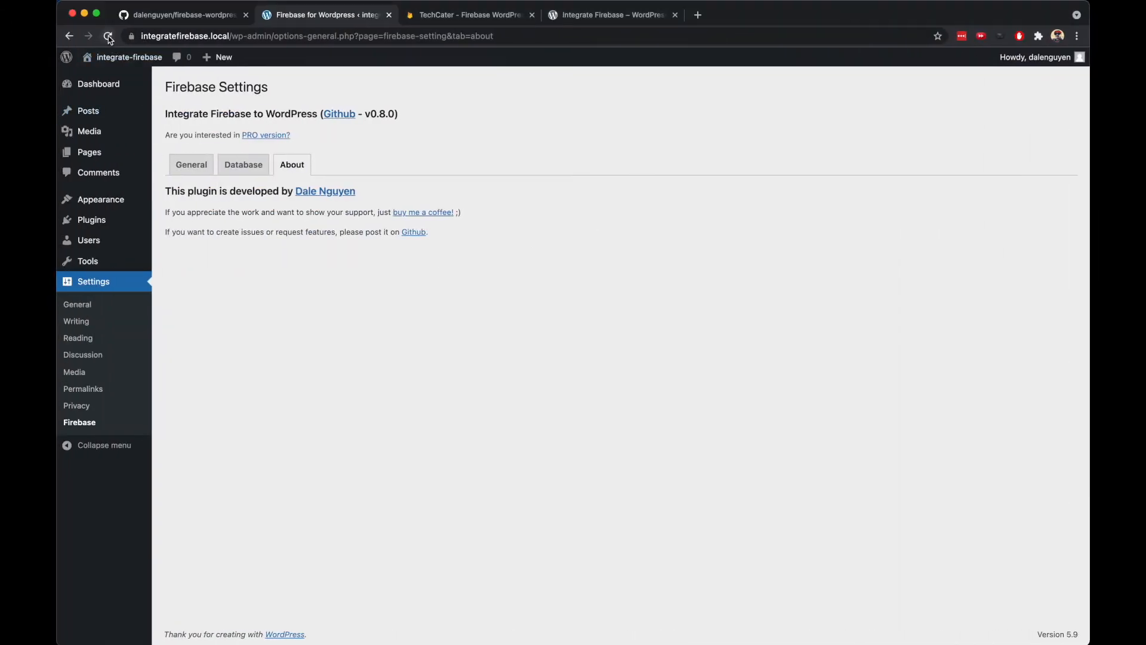
# Reload Firebase Settings to confirm v0.9.0, then go to Installed Plugins.
pyautogui.click(110, 36)
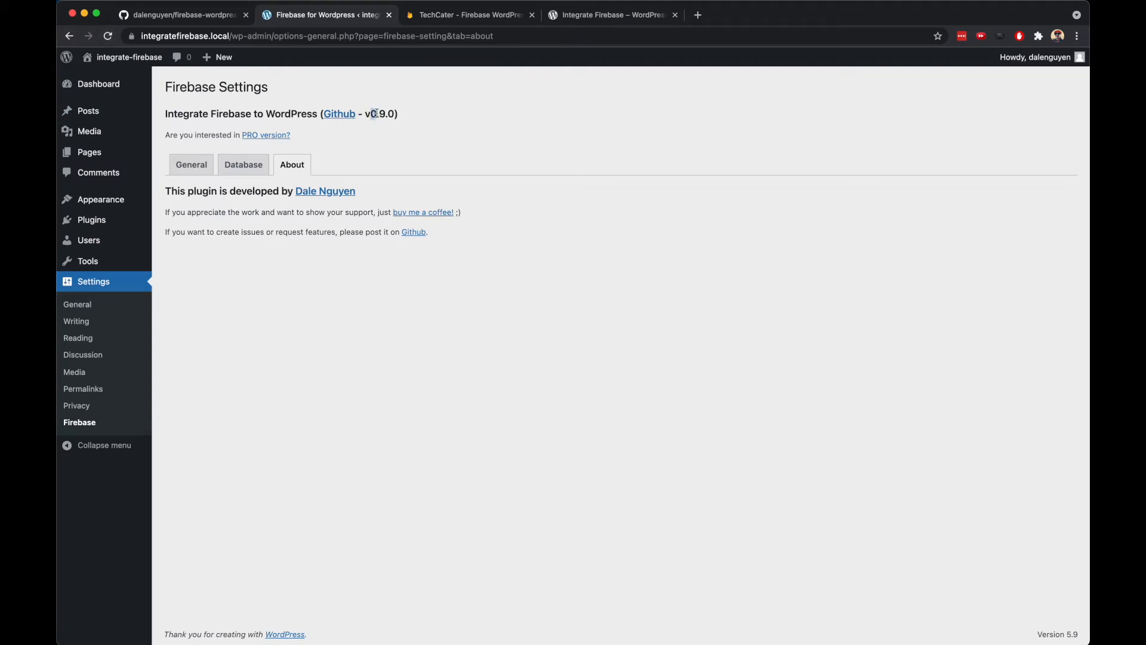
pyautogui.moveTo(92, 219)
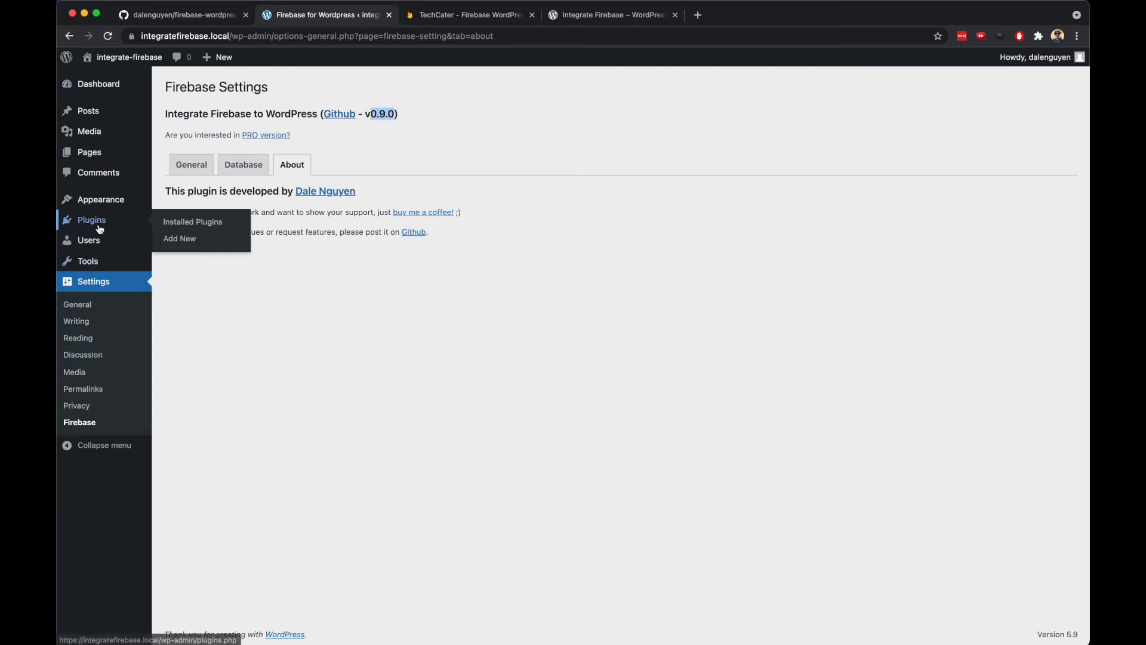
pyautogui.click(193, 222)
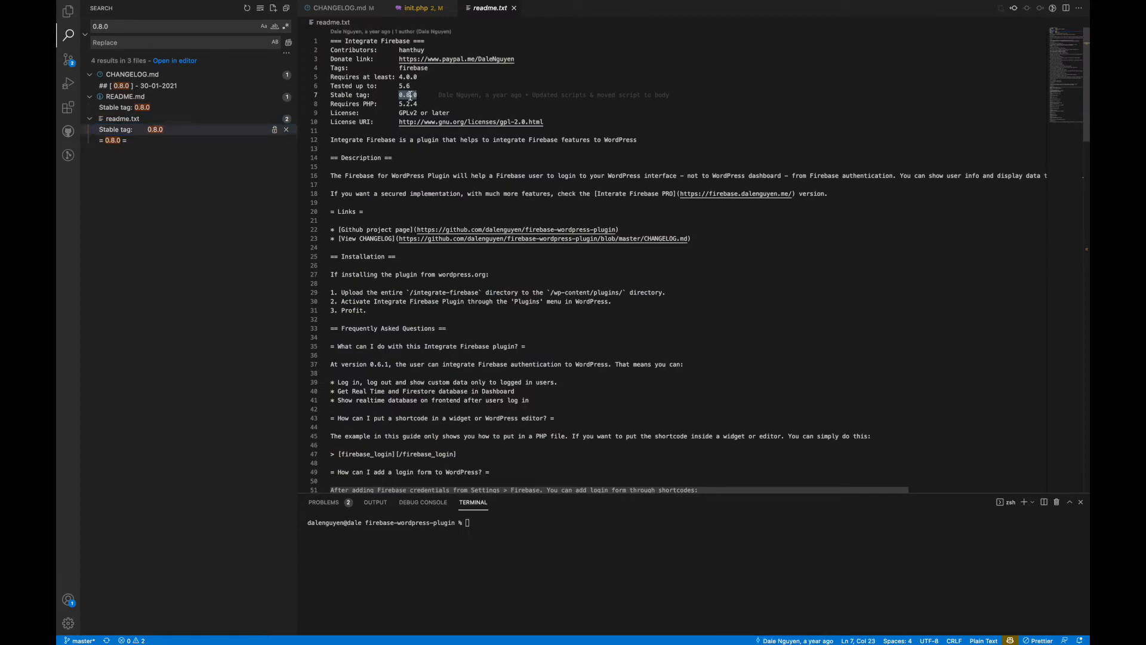
# Set readme.txt's Stable tag to 0.9.0 and add the WordPress v5.9 changelog note.
pyautogui.write('0.9.0')
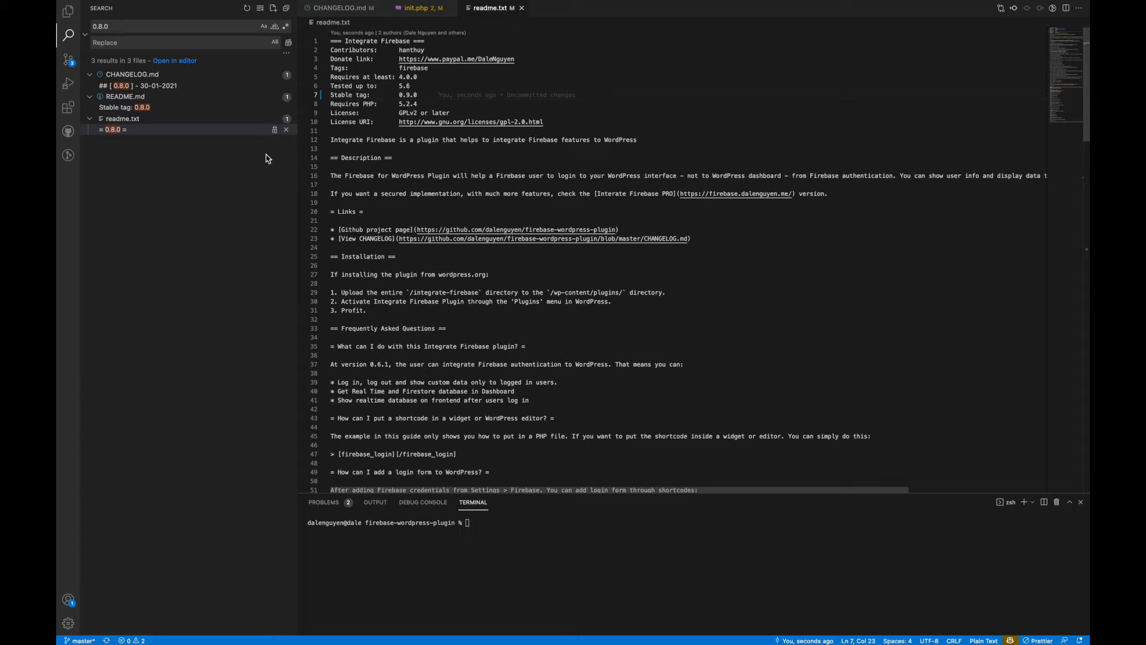
pyautogui.click(110, 129)
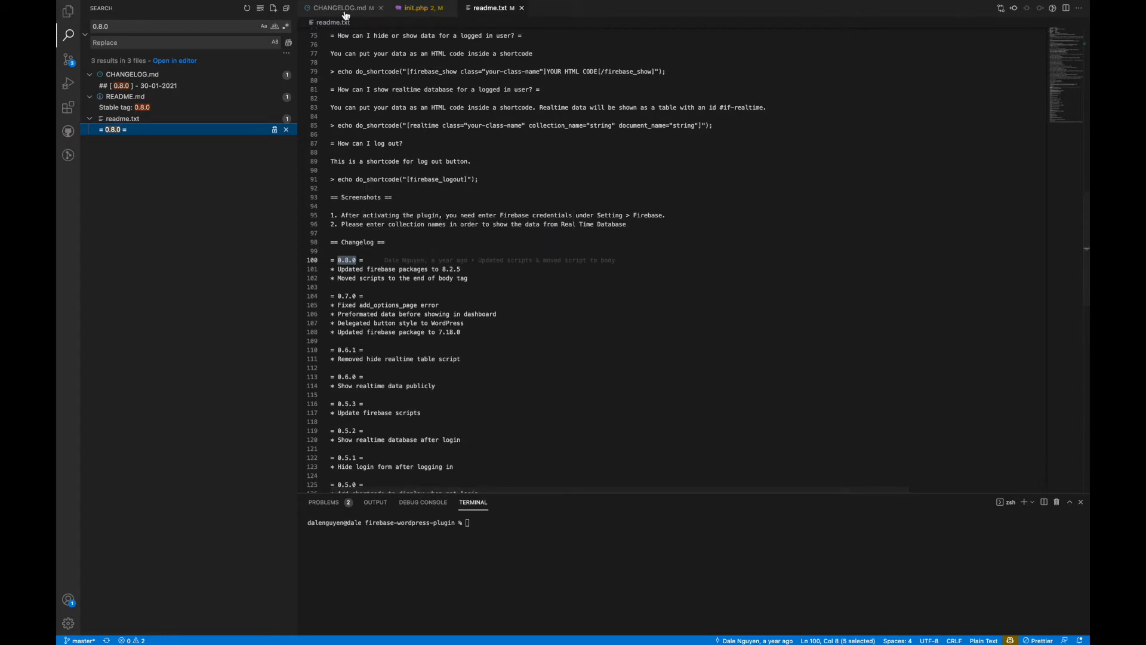
pyautogui.click(344, 7)
pyautogui.write('* Bump support version to WordPress v5.9')
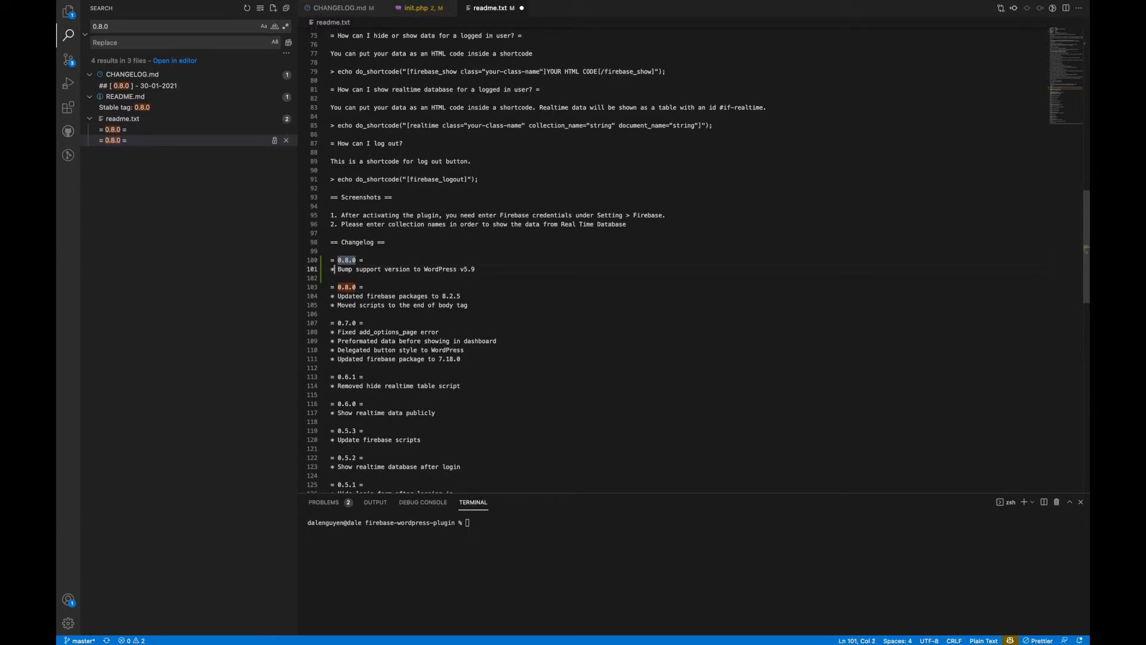
pyautogui.scroll(-3)
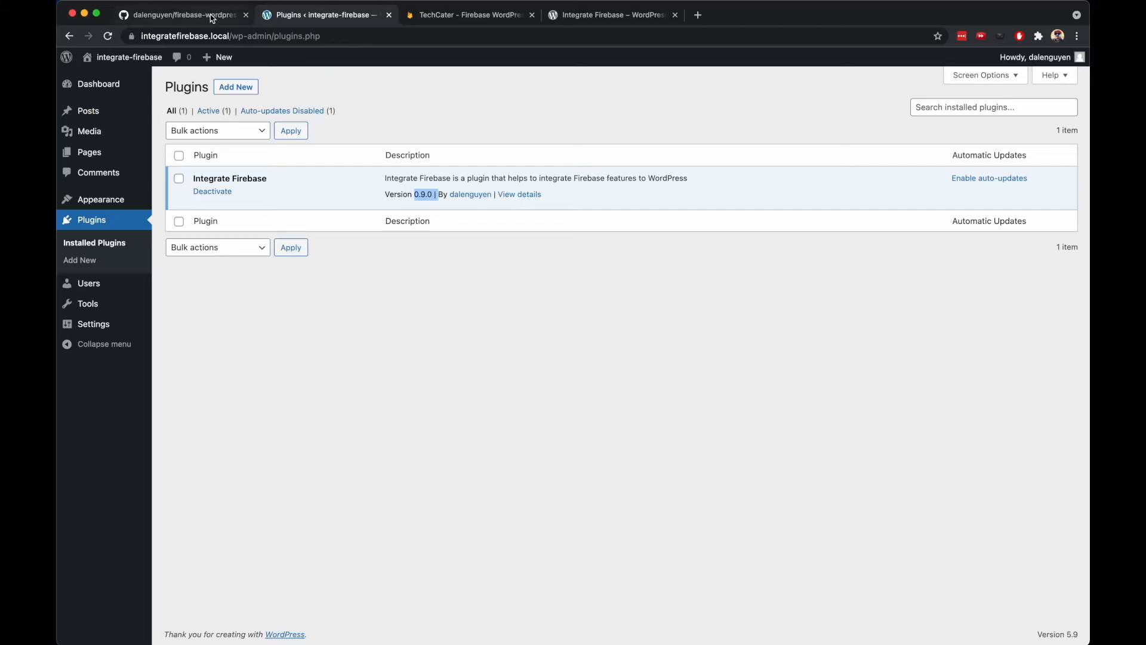
# Compare versions on GitHub, WordPress.org and the local Plugins page, then view the Actions workflow runs.
pyautogui.click(185, 14)
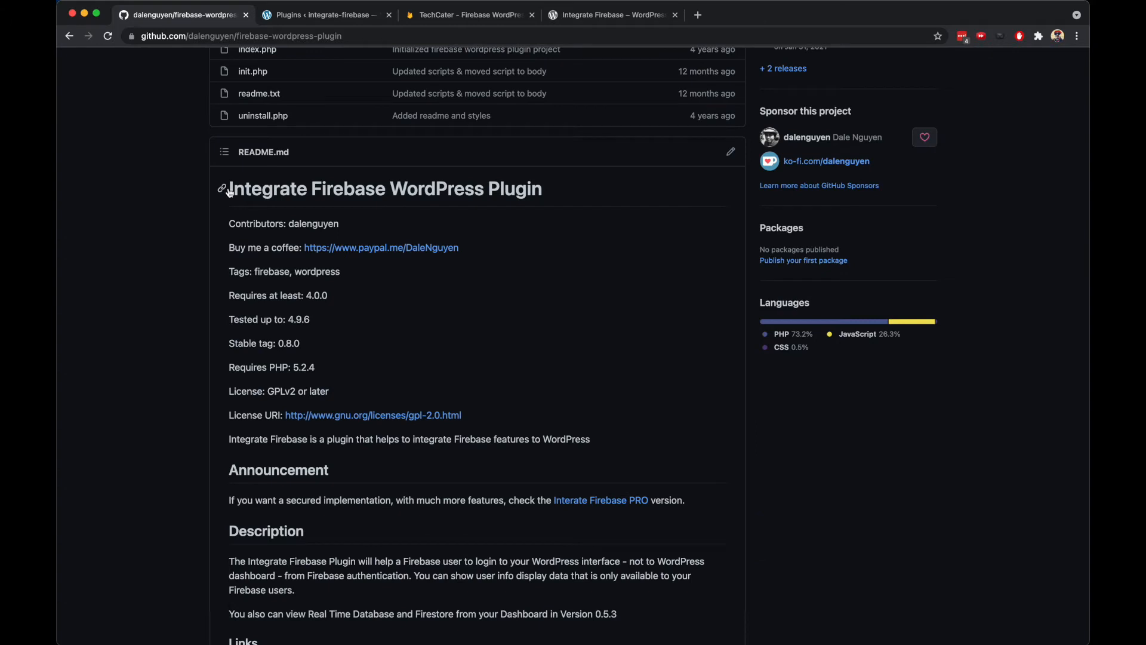
pyautogui.click(612, 16)
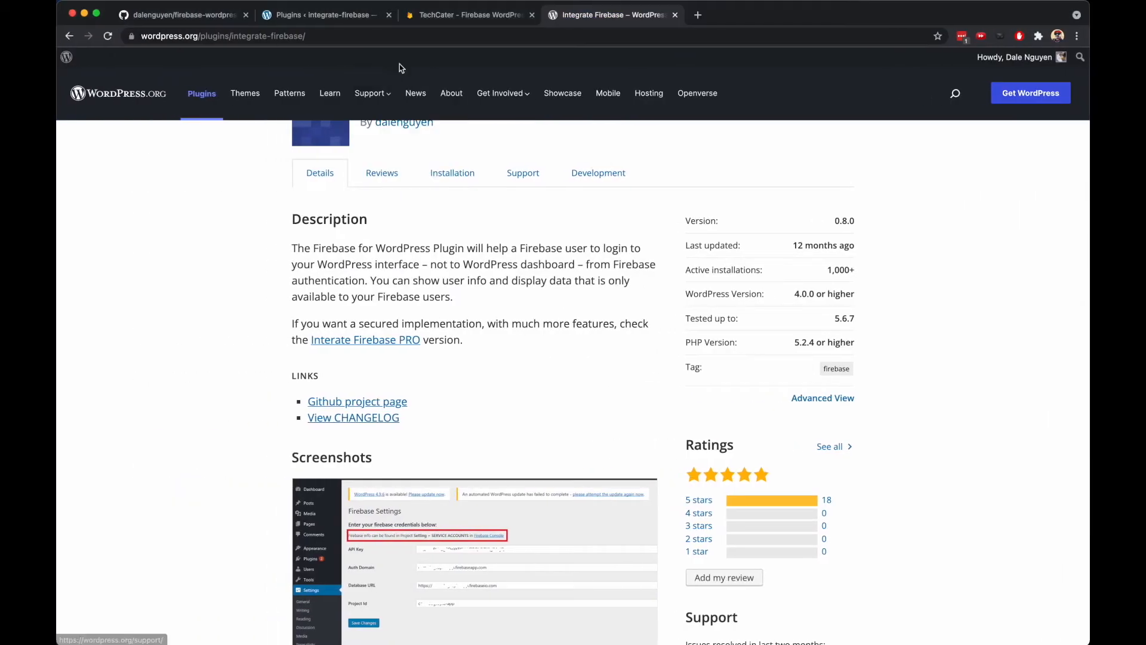
pyautogui.click(303, 14)
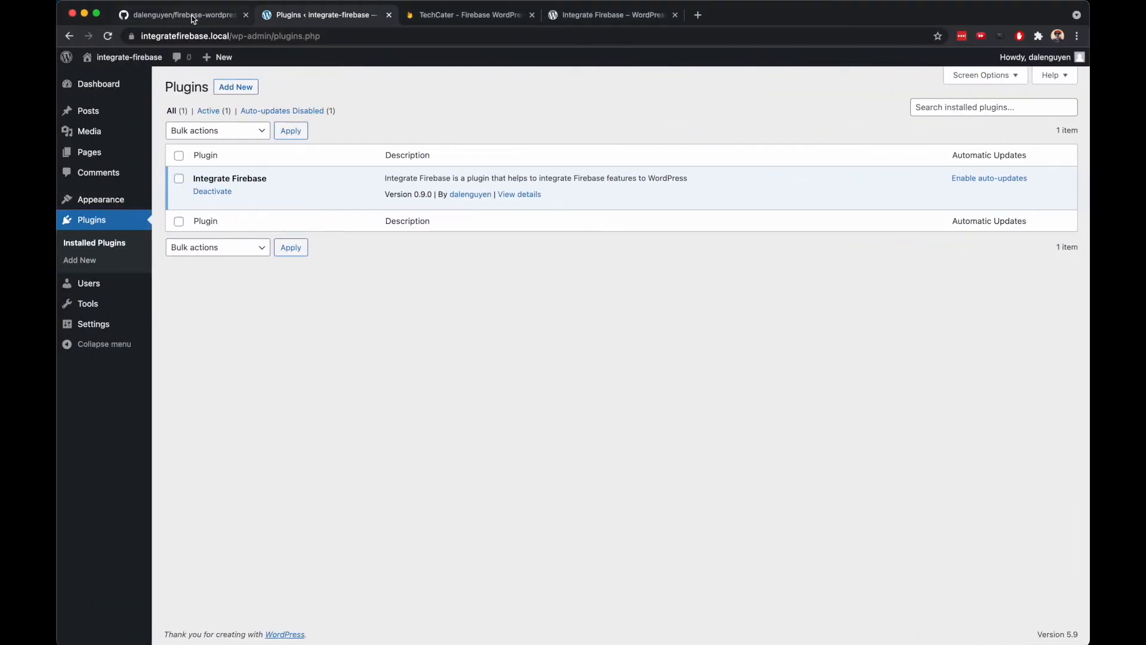
pyautogui.click(185, 14)
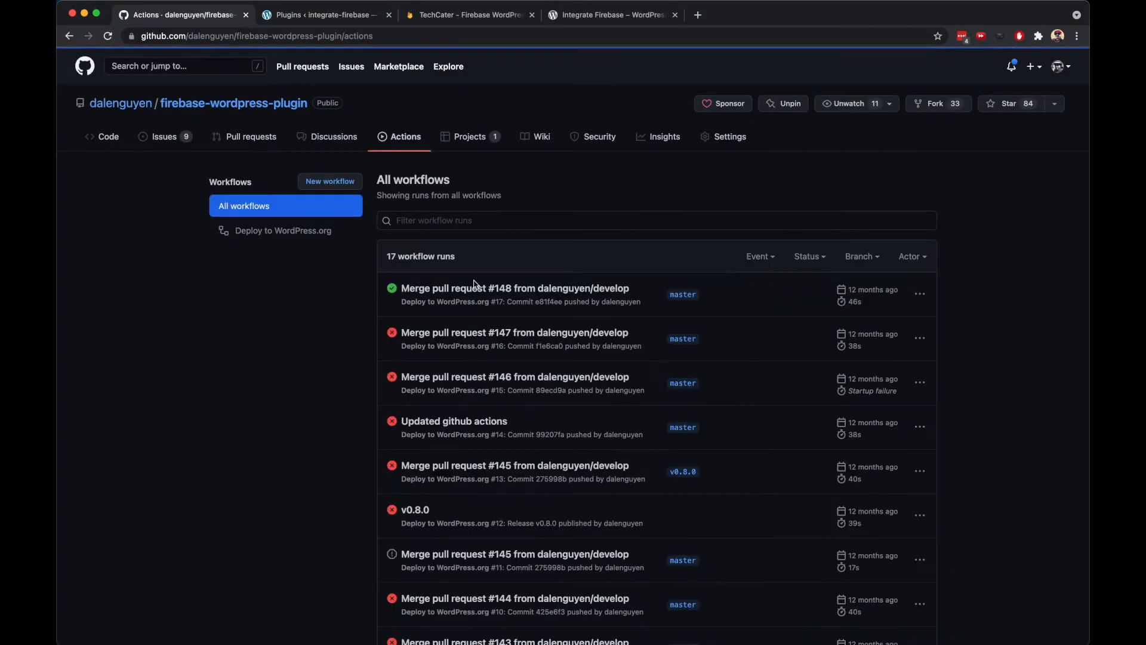
pyautogui.moveTo(506, 291)
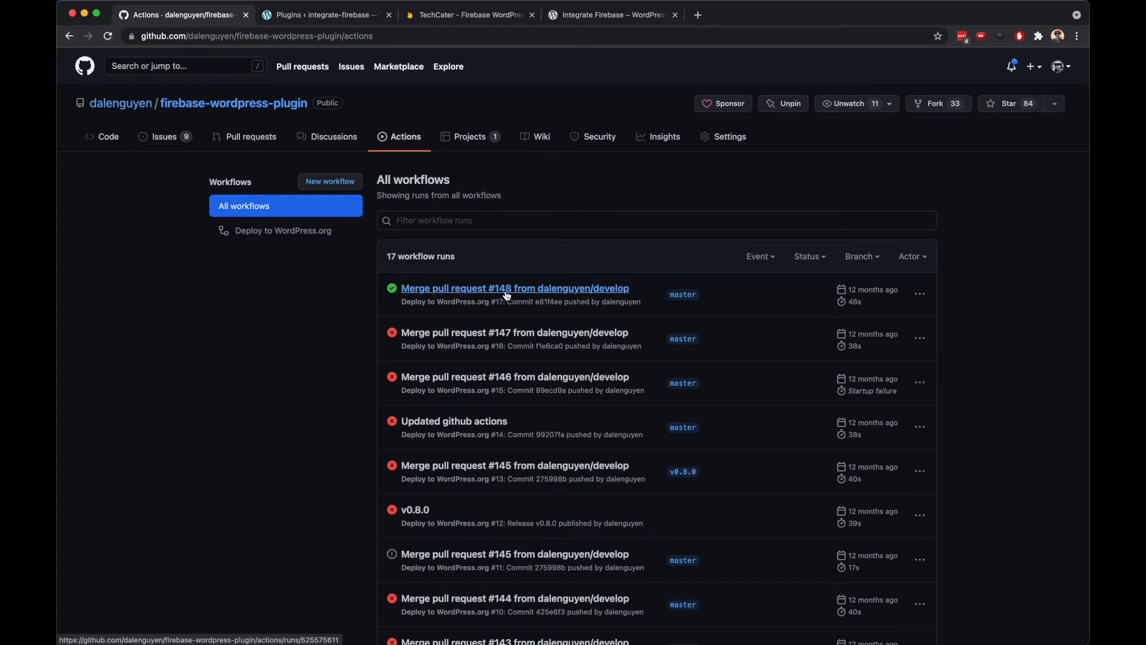
pyautogui.moveTo(631, 287)
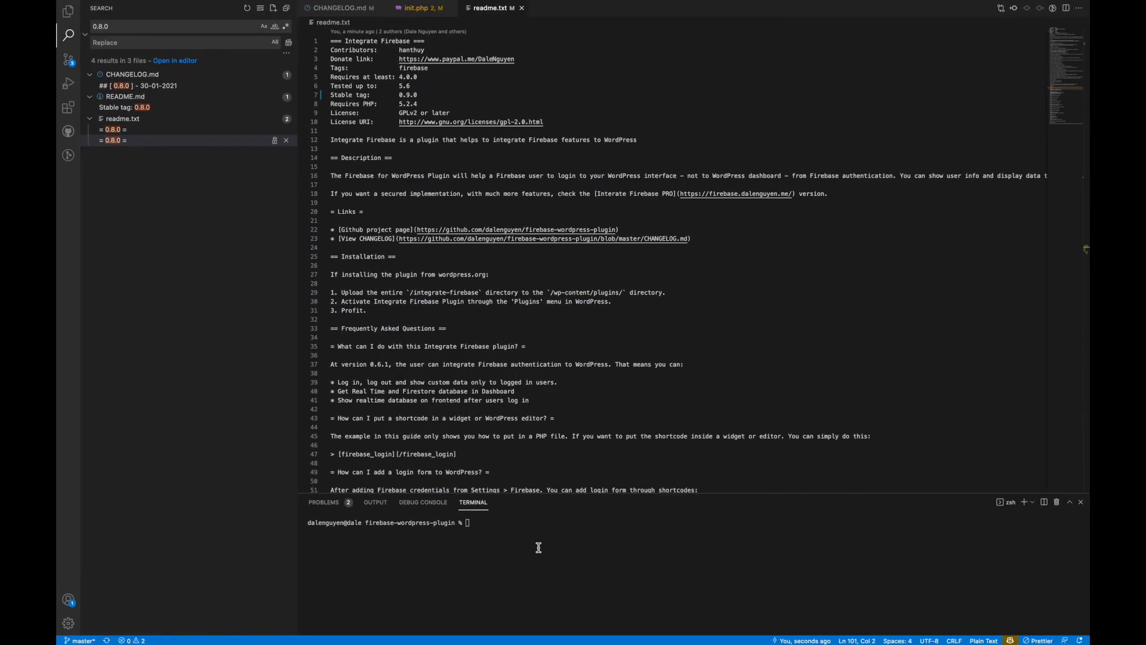
# Switch to the develop branch via git checkout and review the changed files in Source Control.
pyautogui.write('git checkout de')
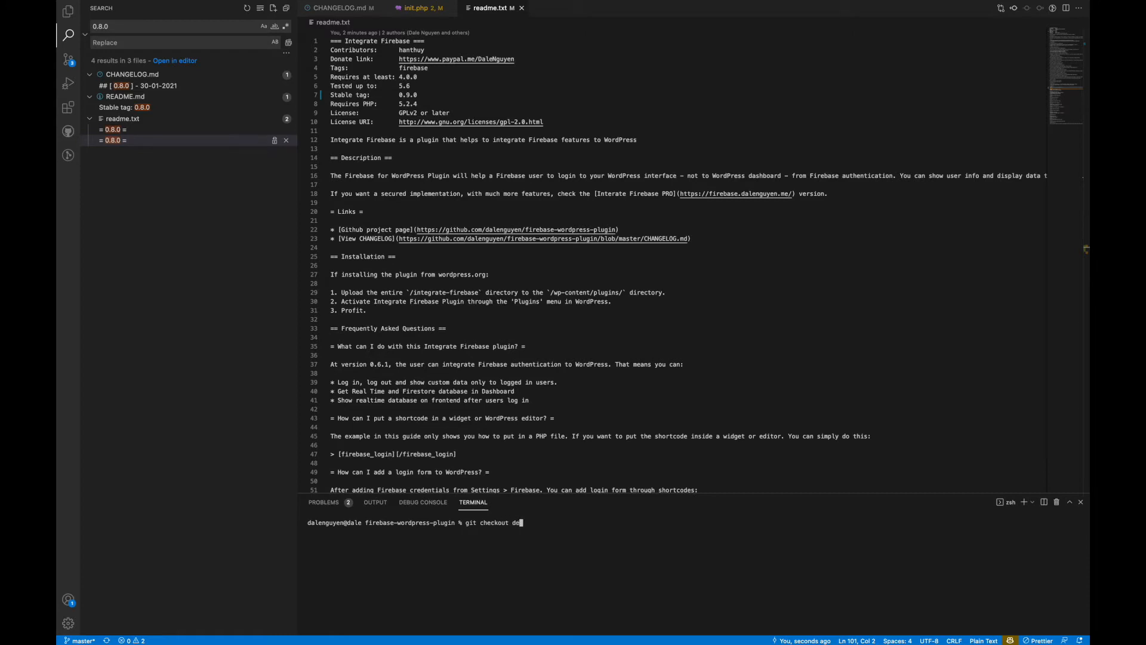
pyautogui.press('Enter')
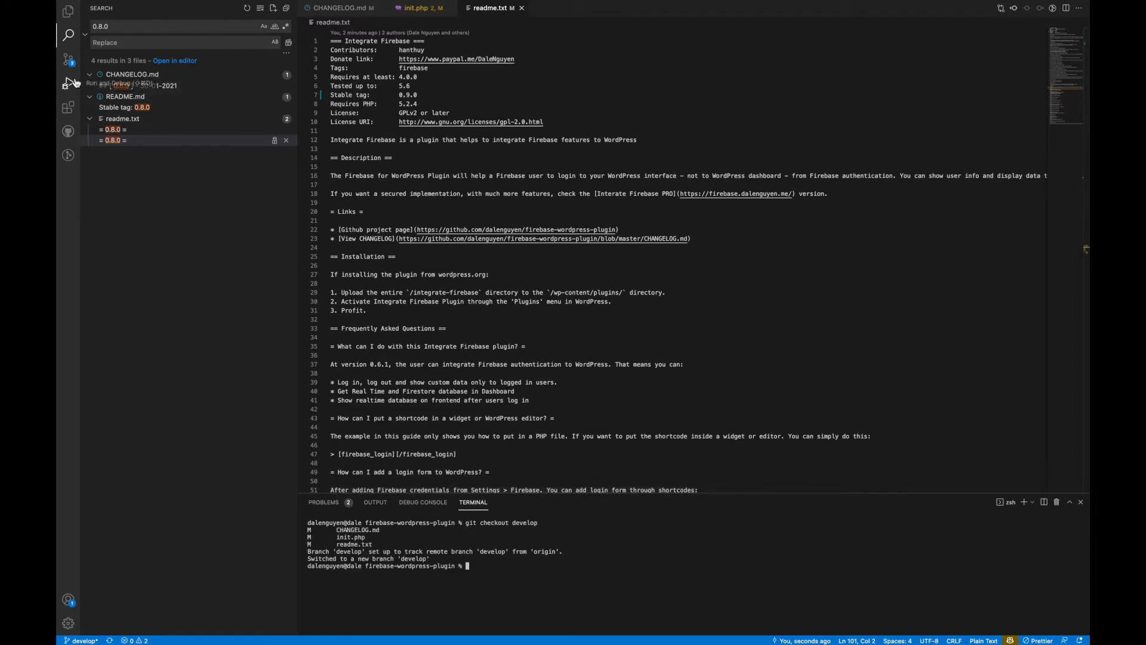
pyautogui.click(65, 71)
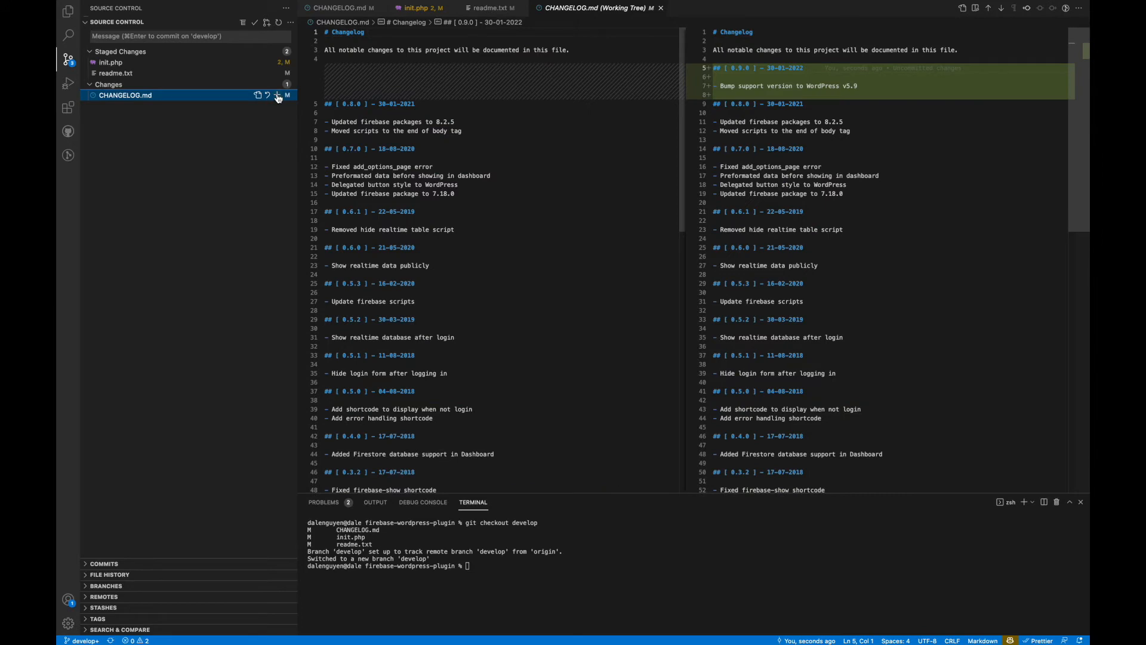
# Commit the staged CHANGELOG.md, init.php and readme.txt with message 'update support version'.
pyautogui.write('feat')
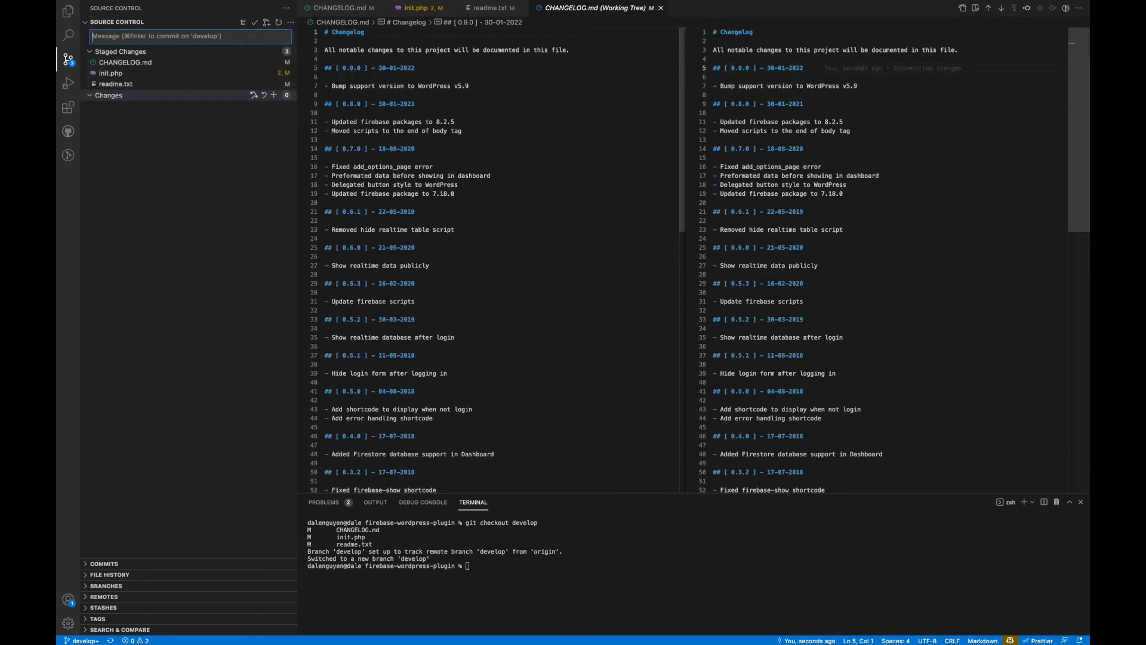
pyautogui.write('update support version')
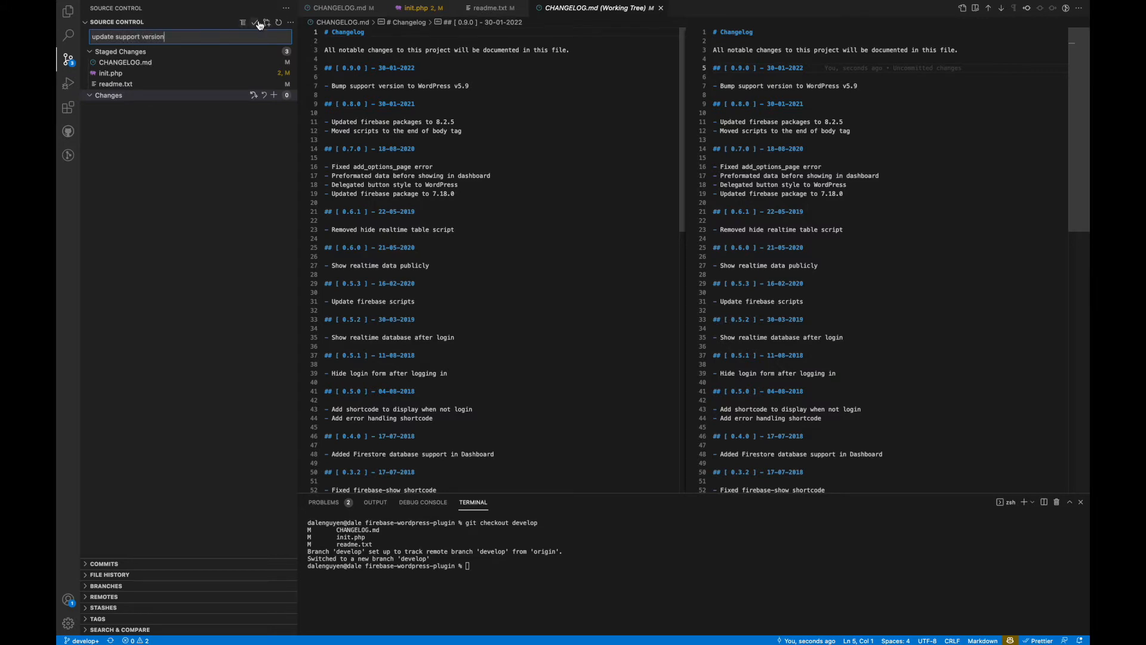
pyautogui.moveTo(253, 22)
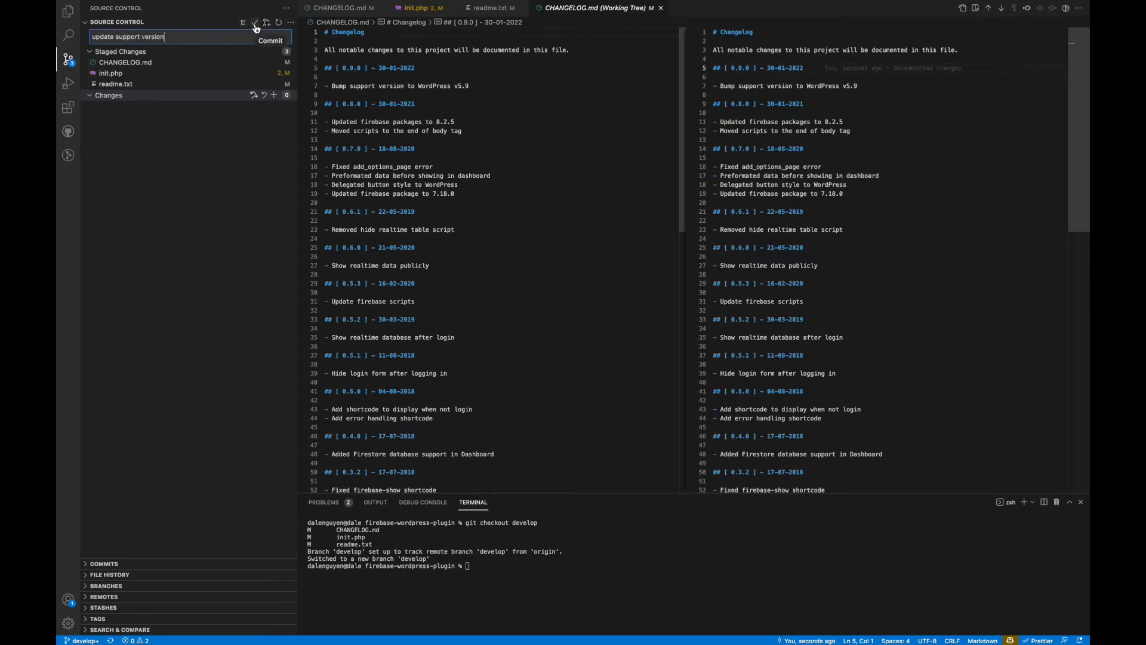
pyautogui.click(254, 21)
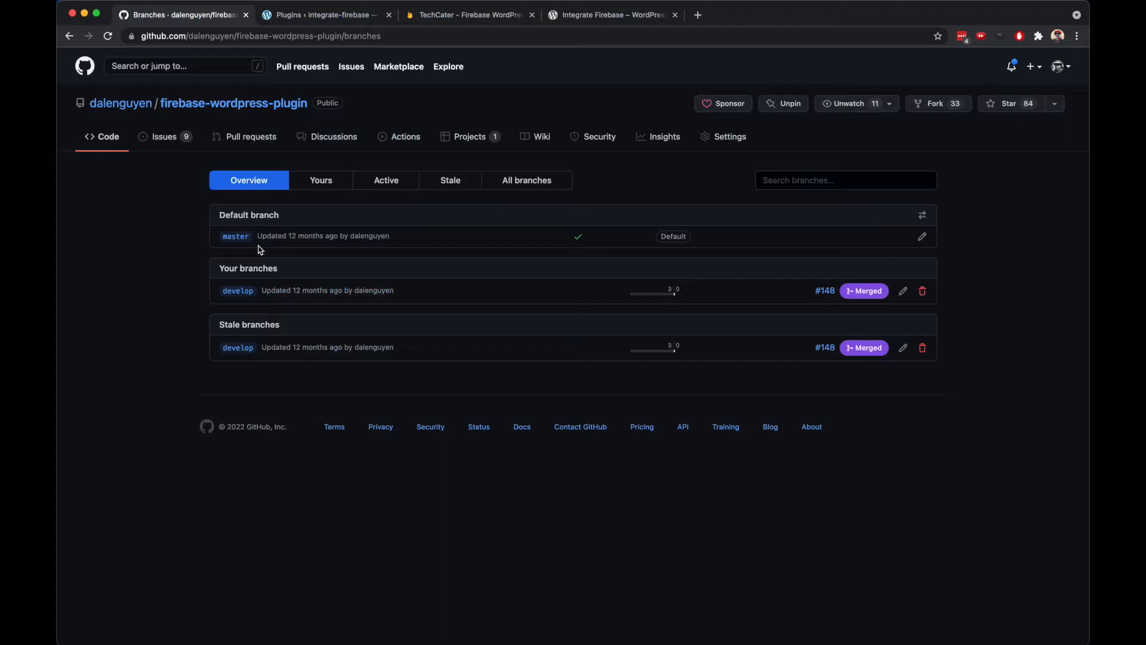
# Create pull request #188 'update support version' from develop into master.
pyautogui.click(250, 137)
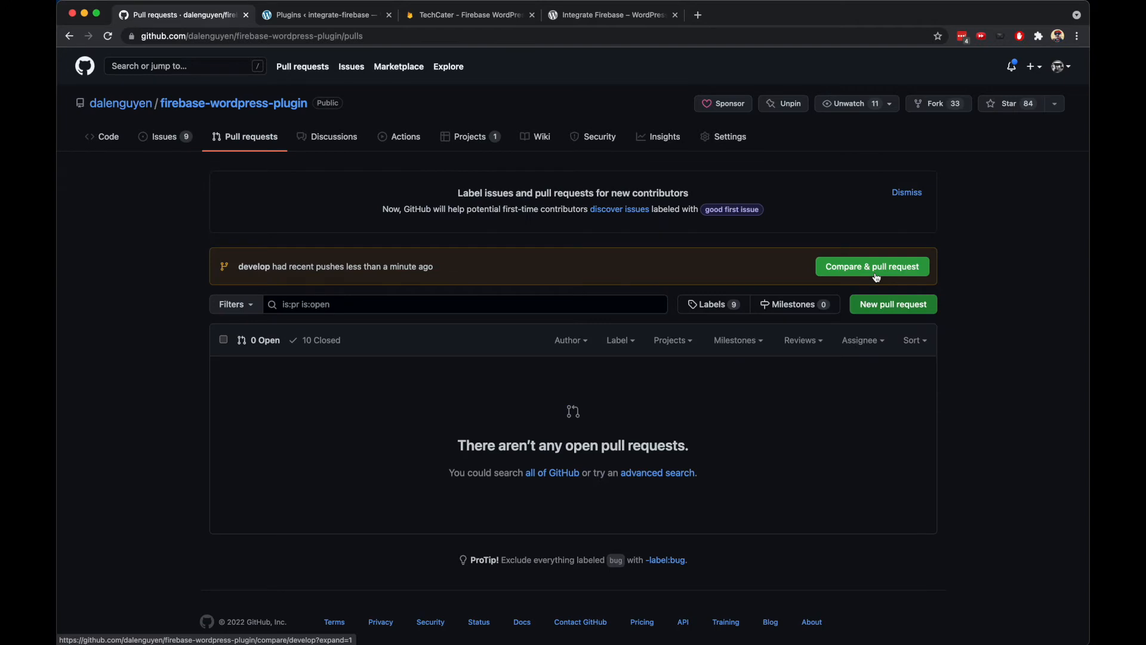
pyautogui.click(871, 266)
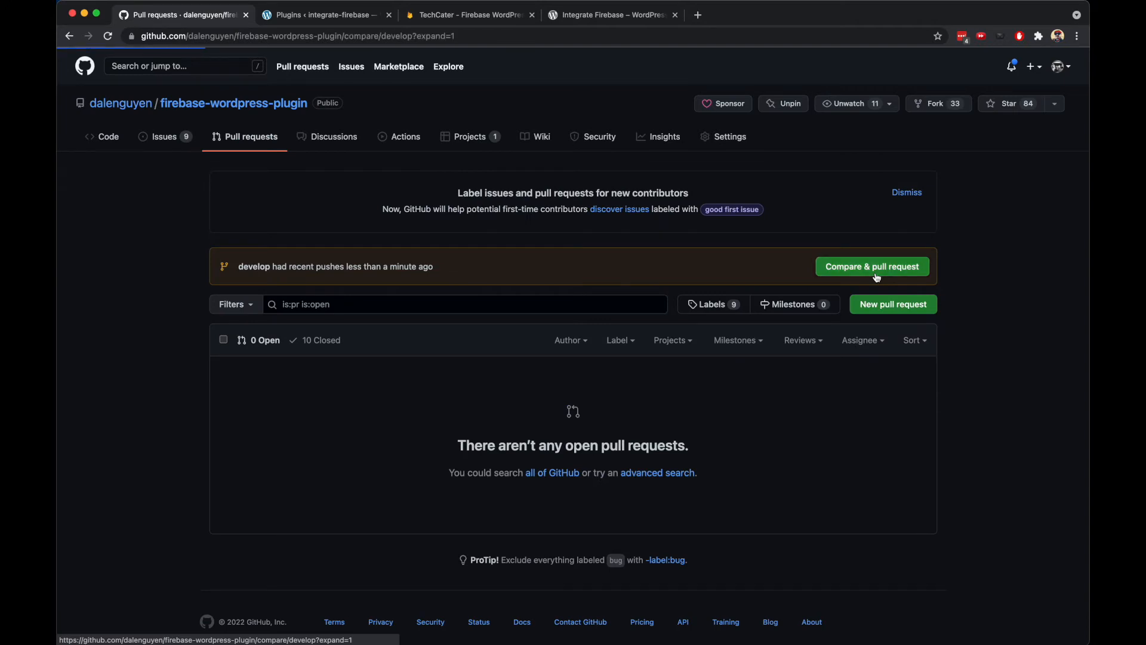
pyautogui.click(871, 266)
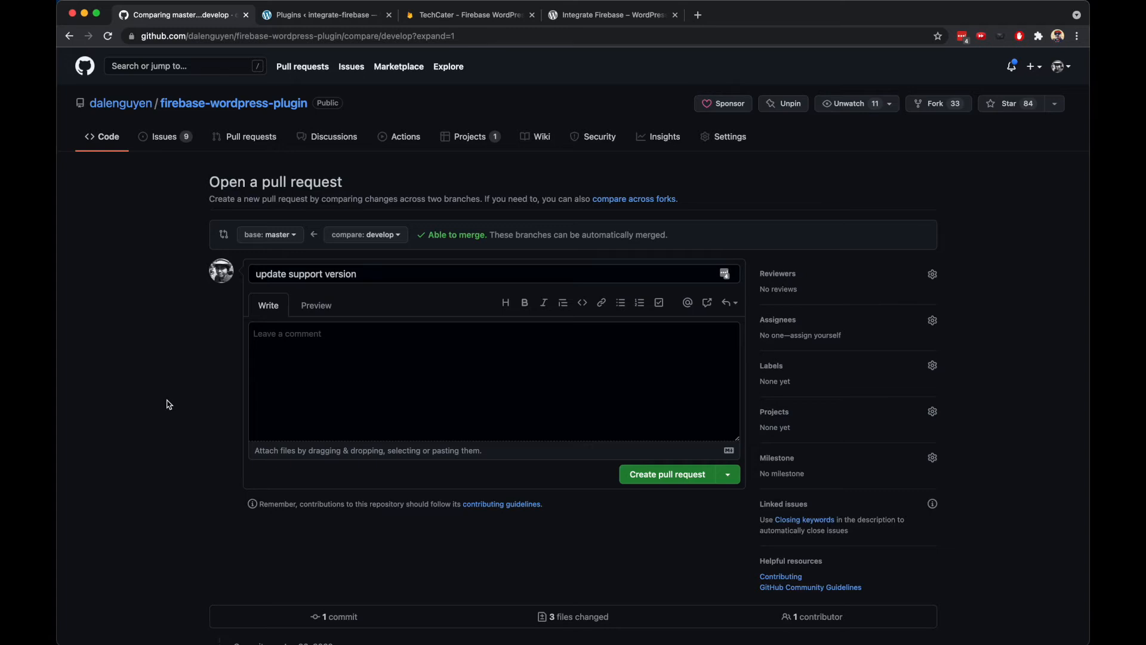
pyautogui.moveTo(205, 399)
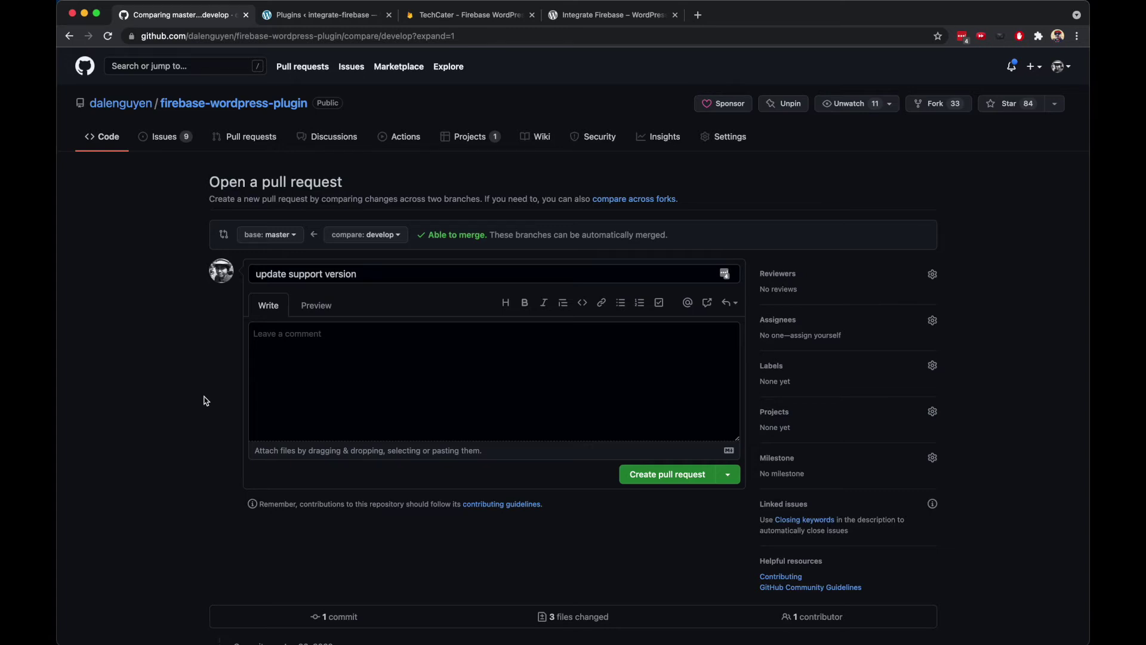
pyautogui.scroll(-3)
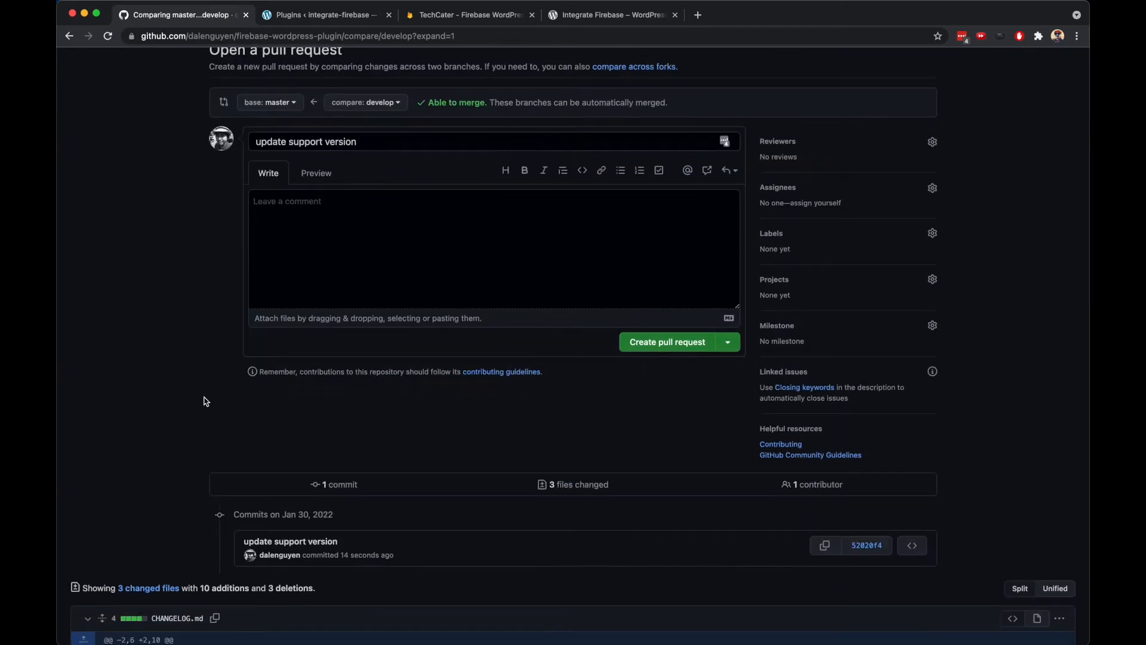
pyautogui.scroll(-3)
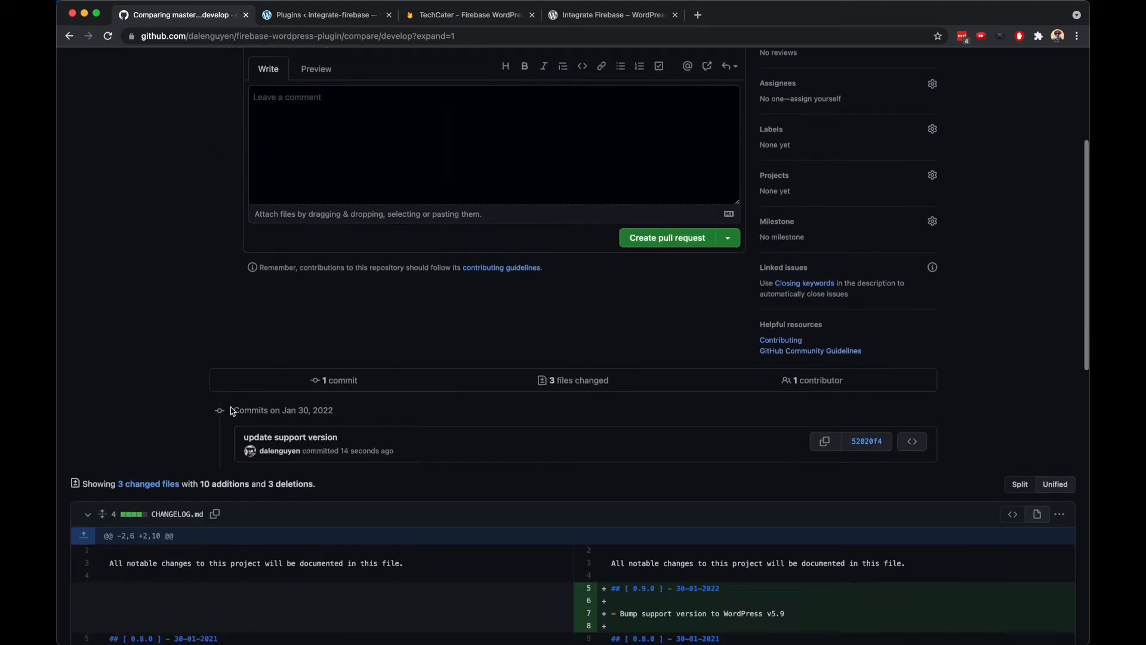
pyautogui.scroll(3)
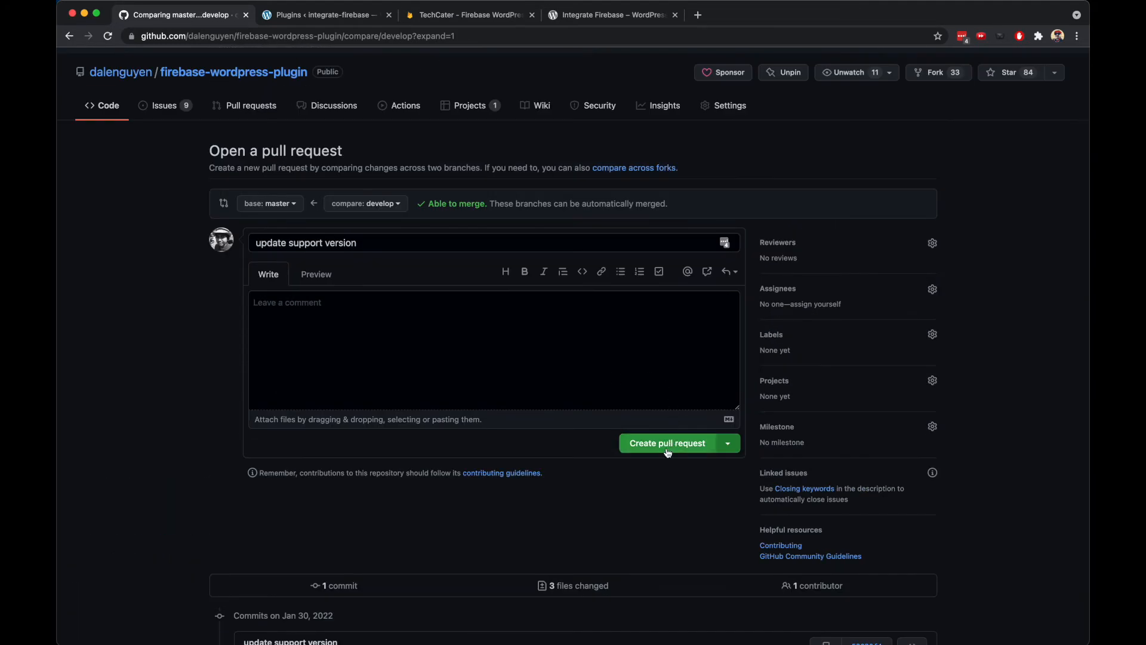
pyautogui.click(666, 443)
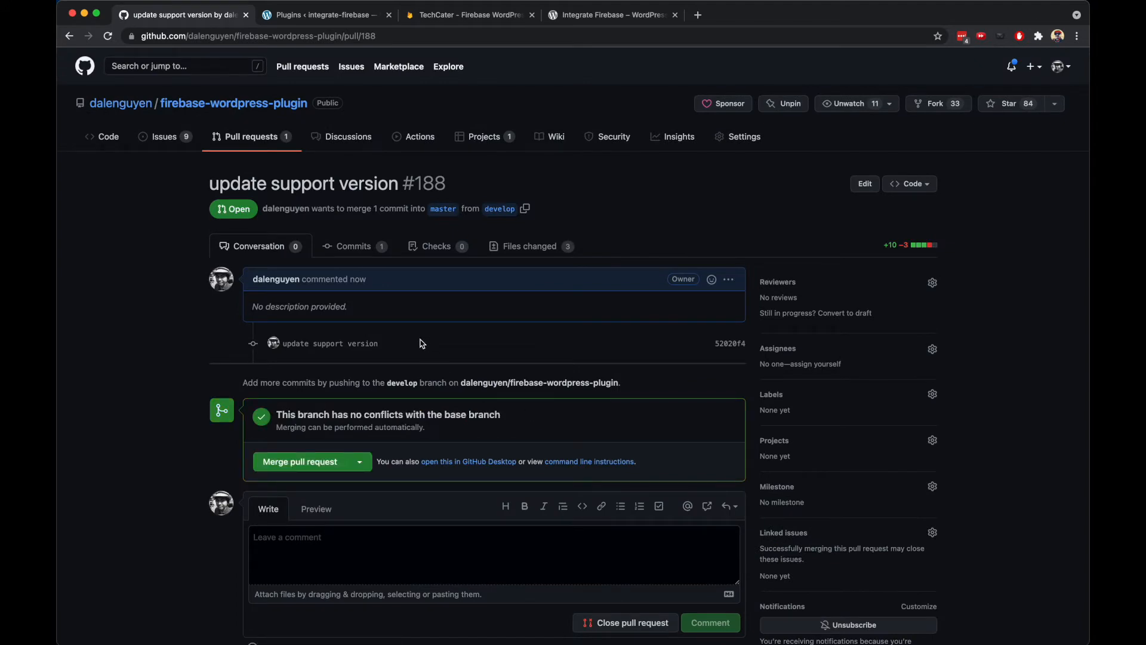
# Merge pull request #188 into master and confirm the merge.
pyautogui.scroll(-3)
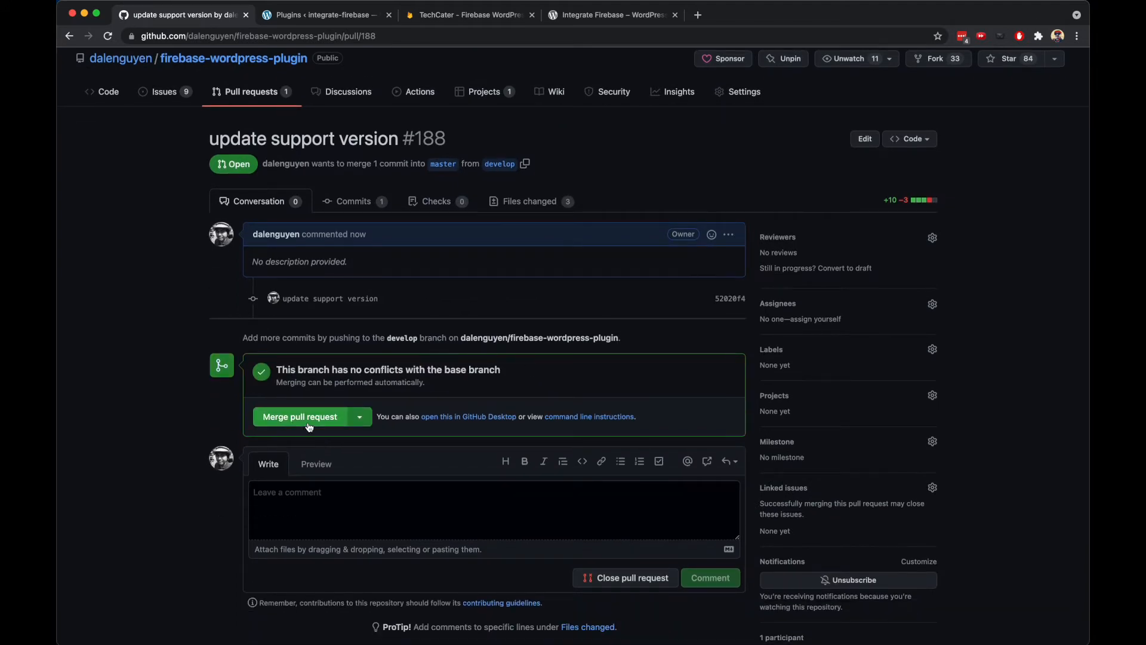
pyautogui.click(300, 415)
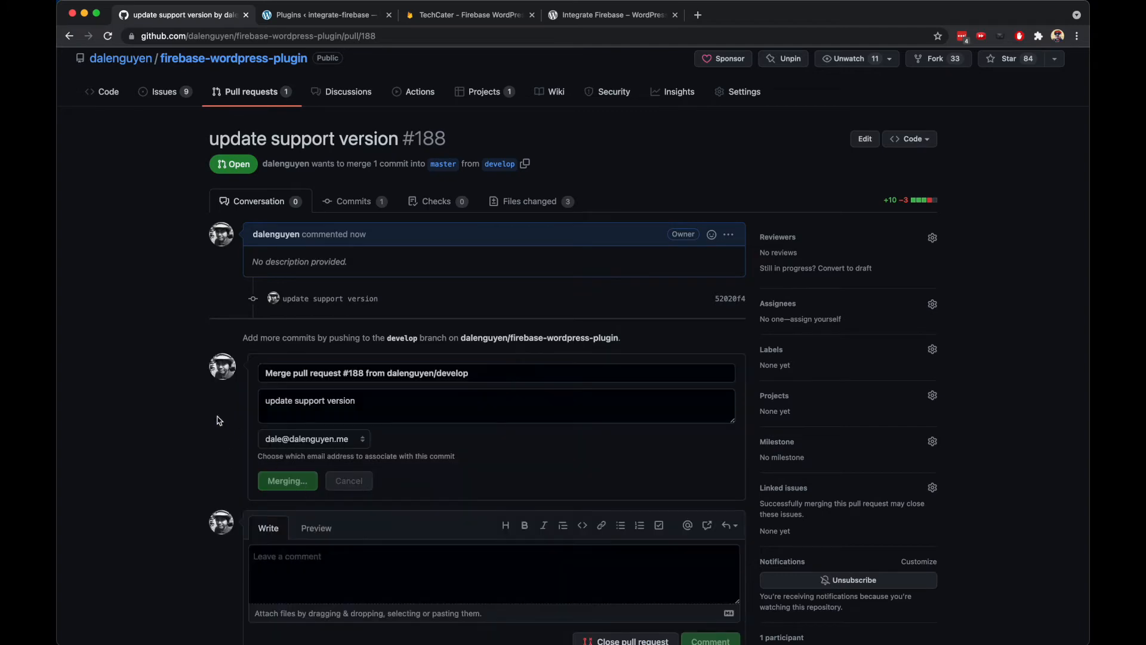
pyautogui.click(287, 480)
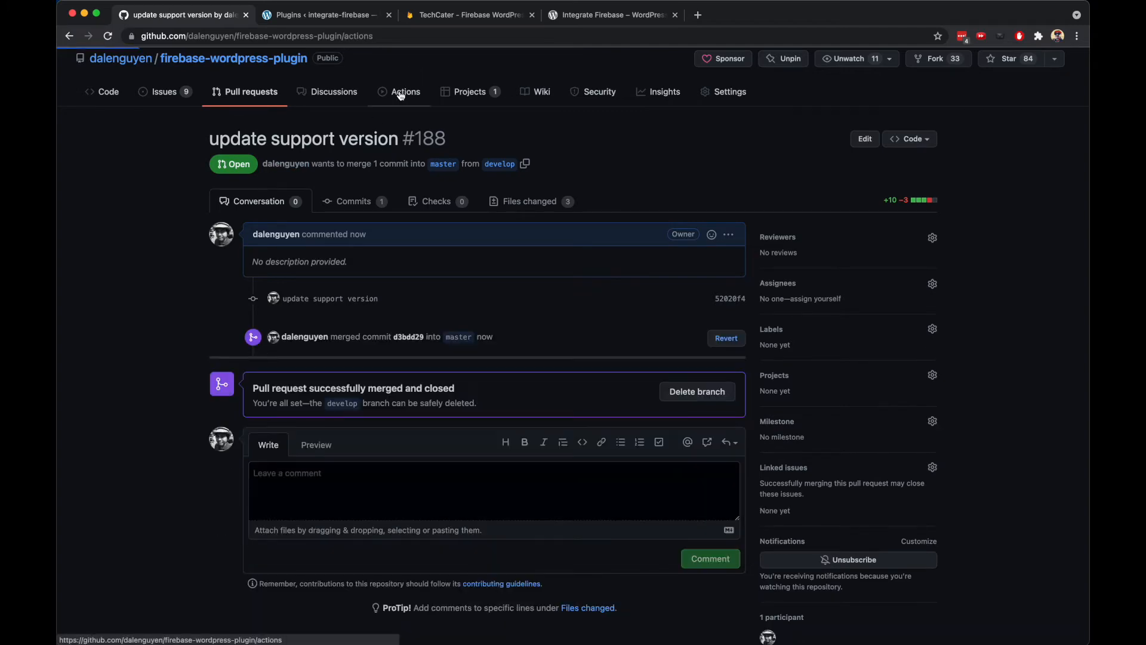
# View the Actions runs and open the deploy run for the #188 merge.
pyautogui.click(406, 91)
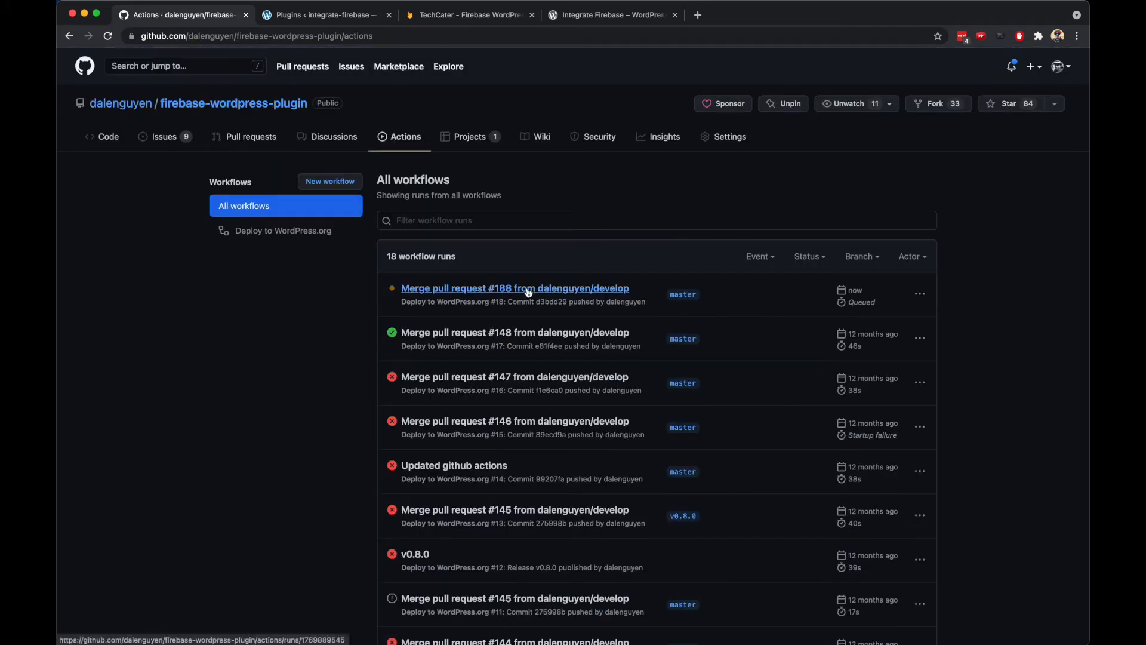
pyautogui.click(514, 288)
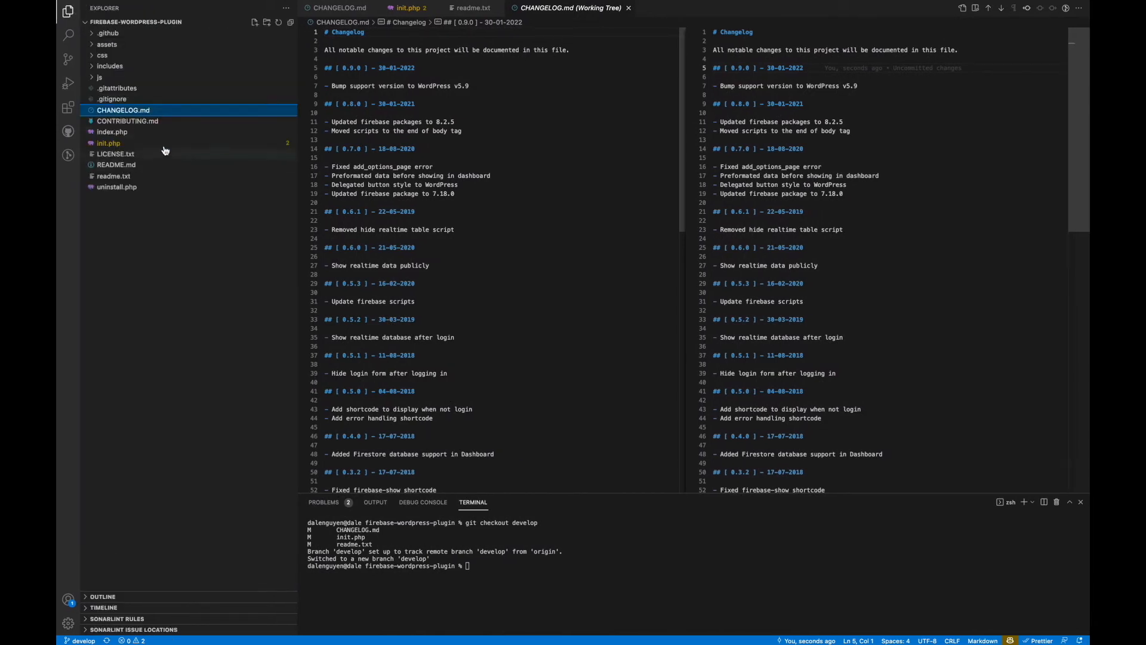
# Open .github/workflows/master.yml and set the deploy VERSION to 0.9.0.
pyautogui.click(105, 33)
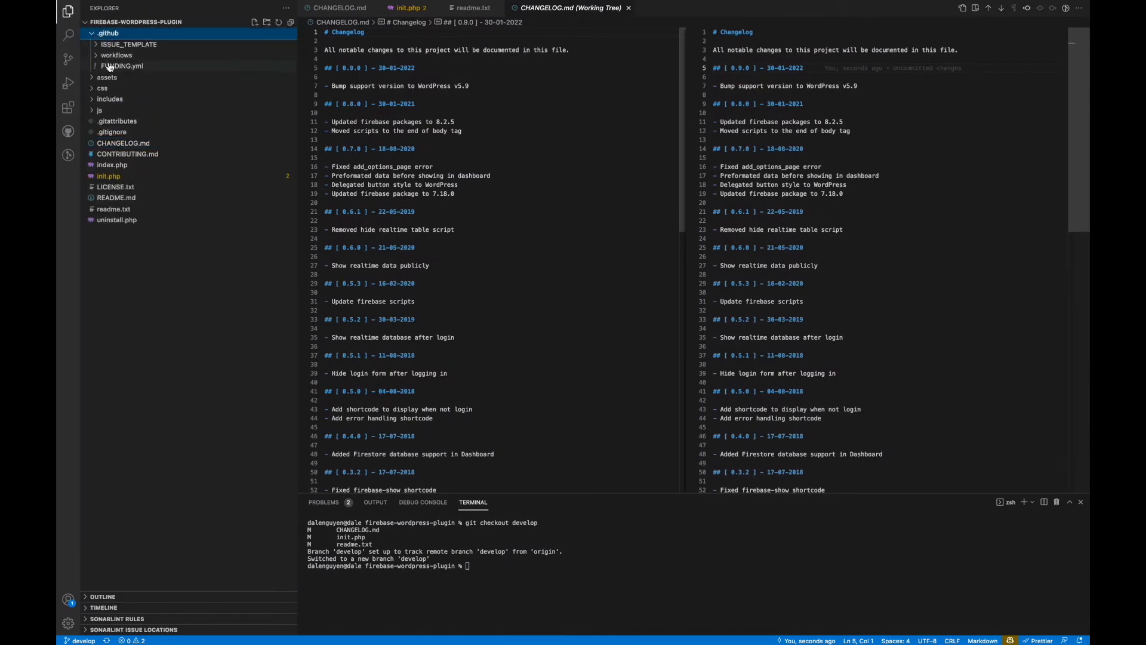
pyautogui.click(117, 55)
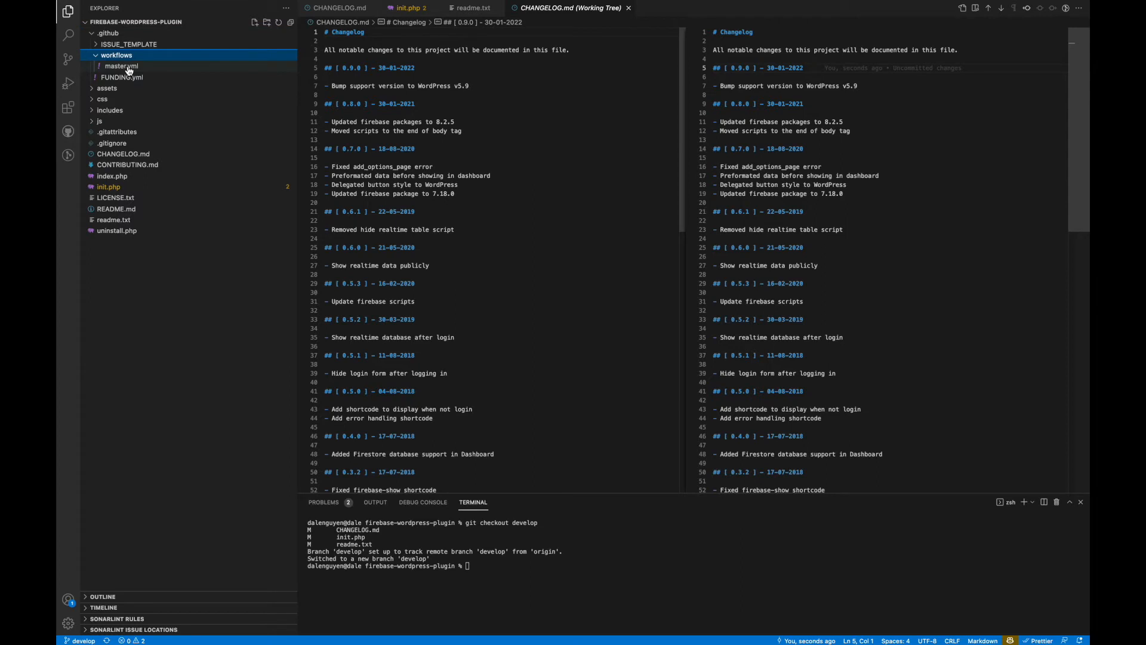
pyautogui.click(121, 66)
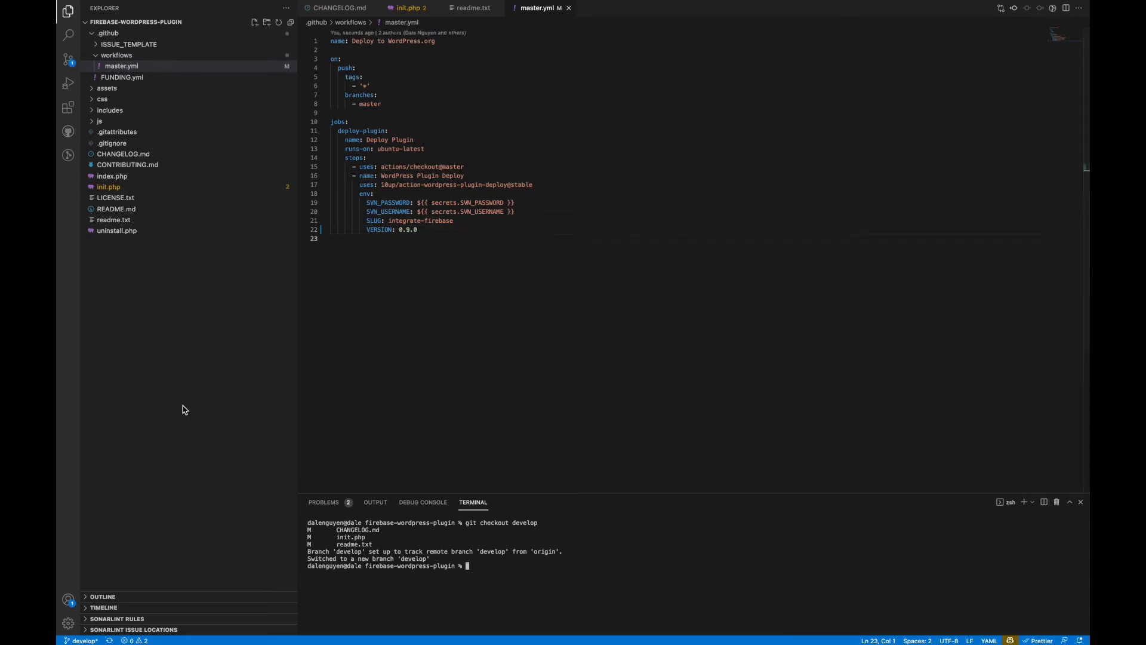
# Commit the staged master.yml change as 'update ci version', dismissing the ignored-paths warning.
pyautogui.click(66, 58)
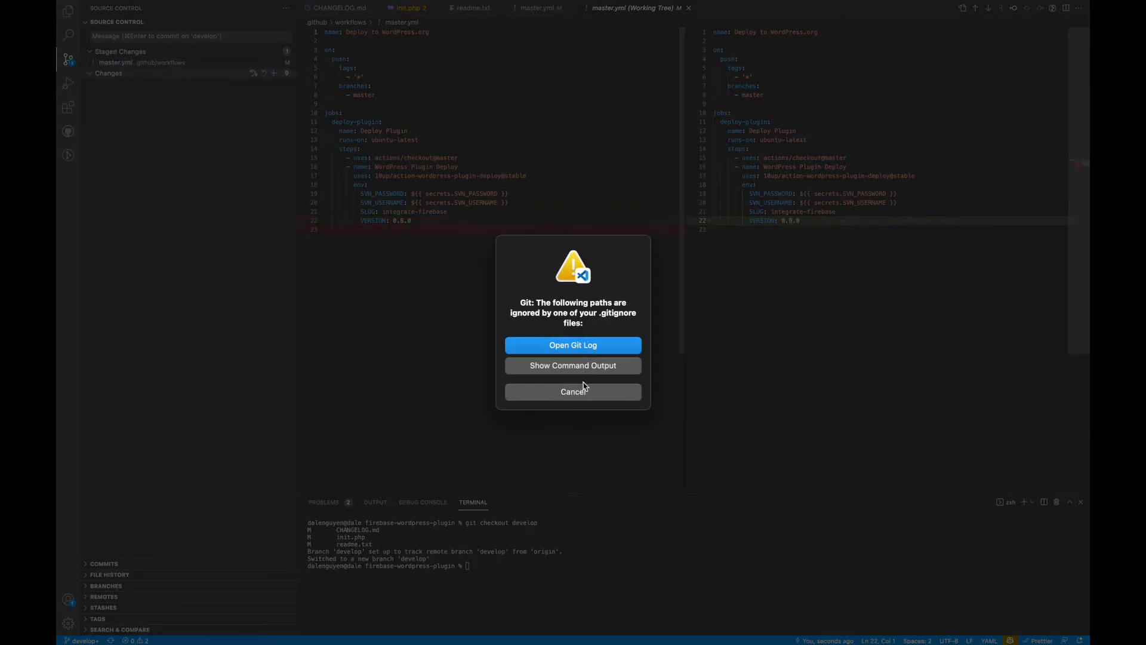
pyautogui.click(573, 392)
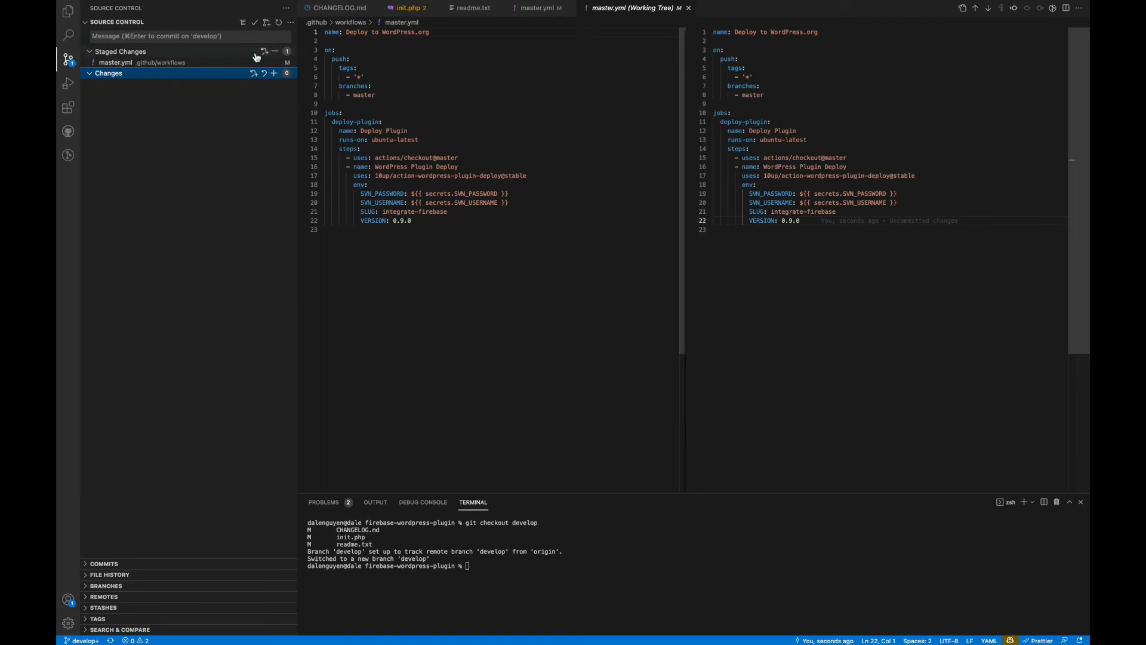
pyautogui.click(179, 36)
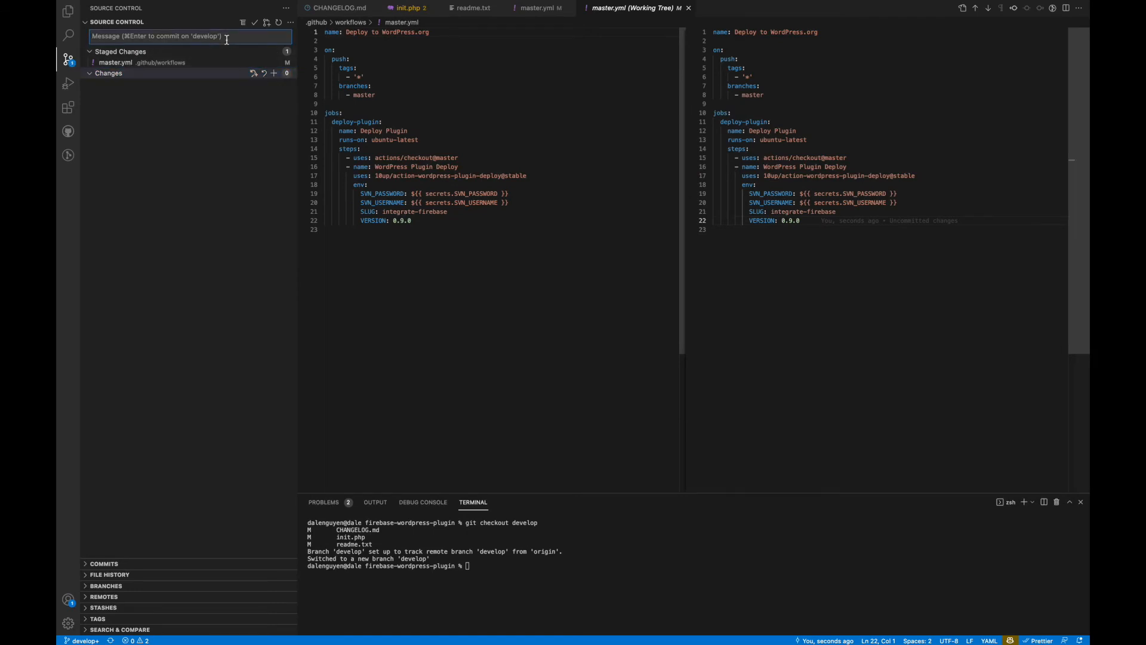
pyautogui.write('update ci version')
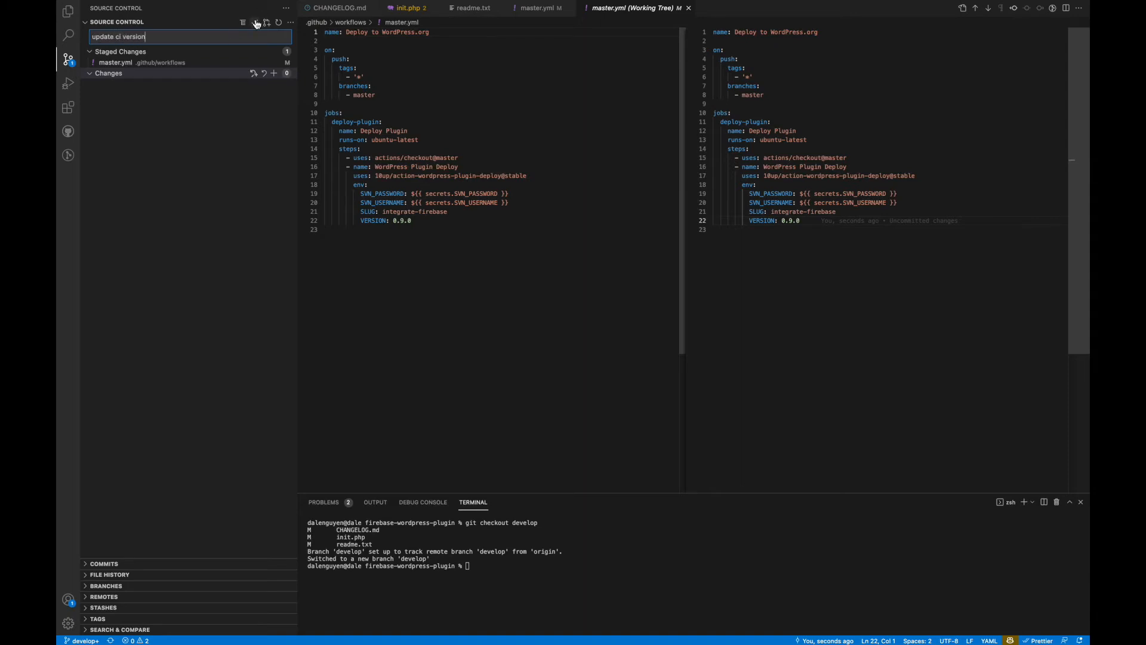
pyautogui.click(253, 22)
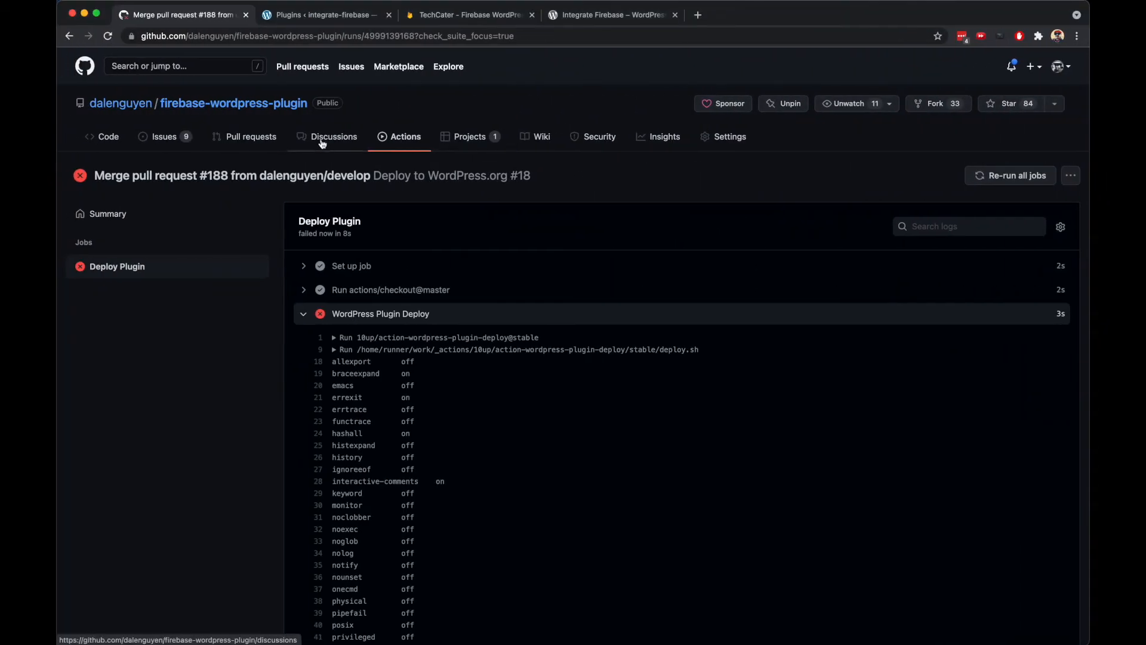
# Create pull request #189 'update ci version' from develop into master.
pyautogui.click(251, 136)
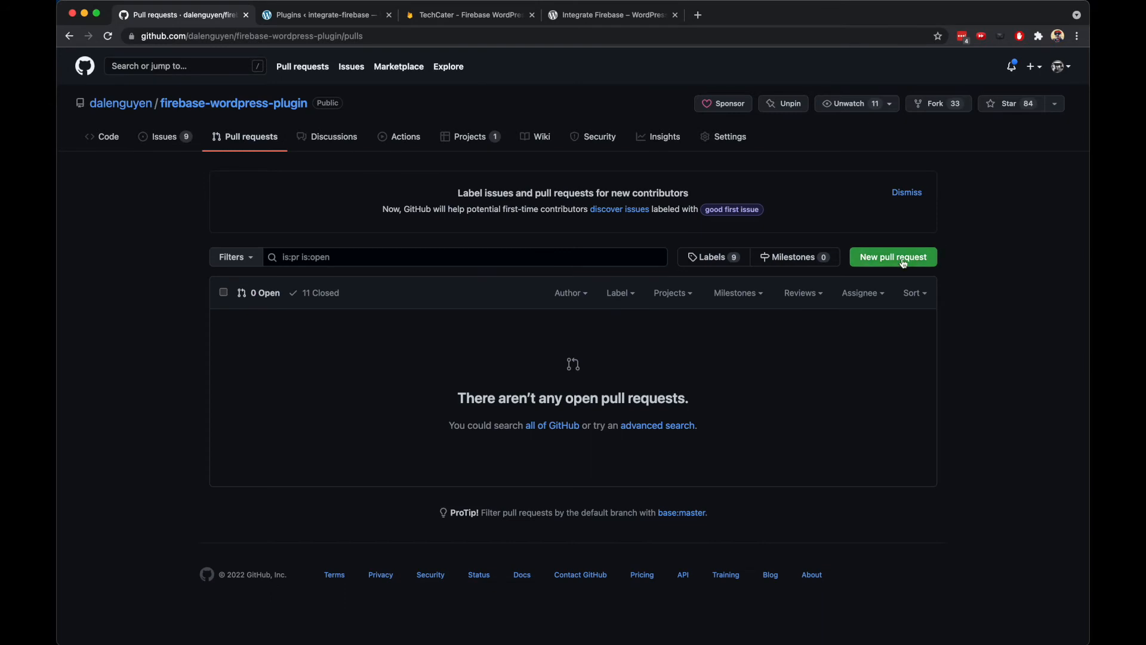
pyautogui.click(893, 257)
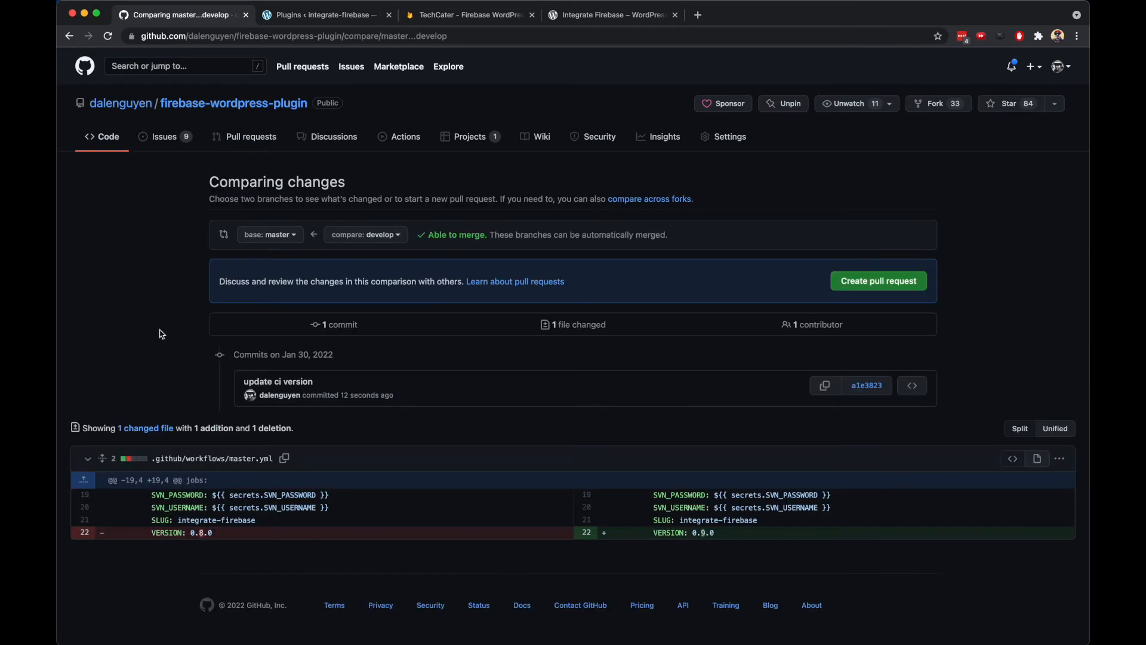
pyautogui.moveTo(401, 231)
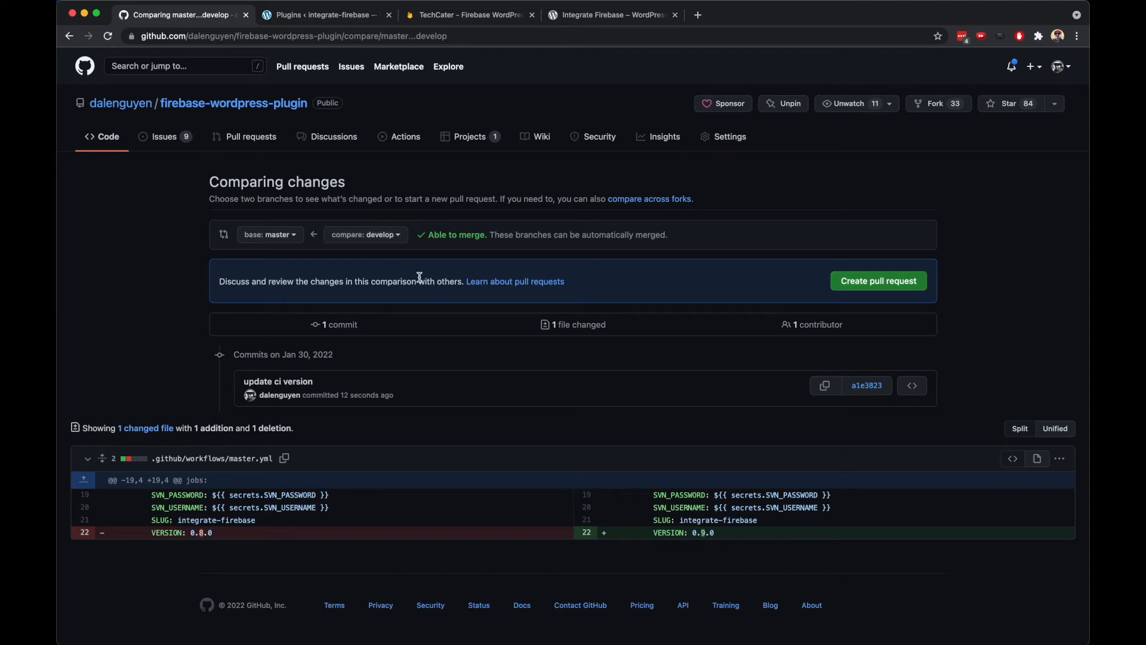
pyautogui.click(879, 281)
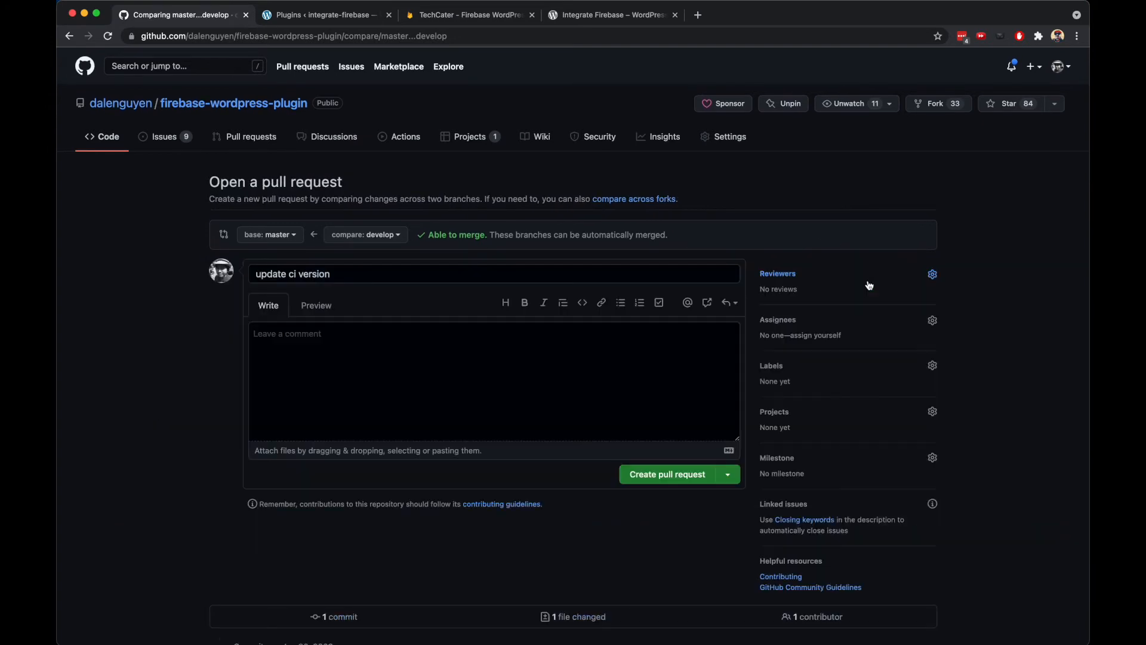
pyautogui.click(666, 474)
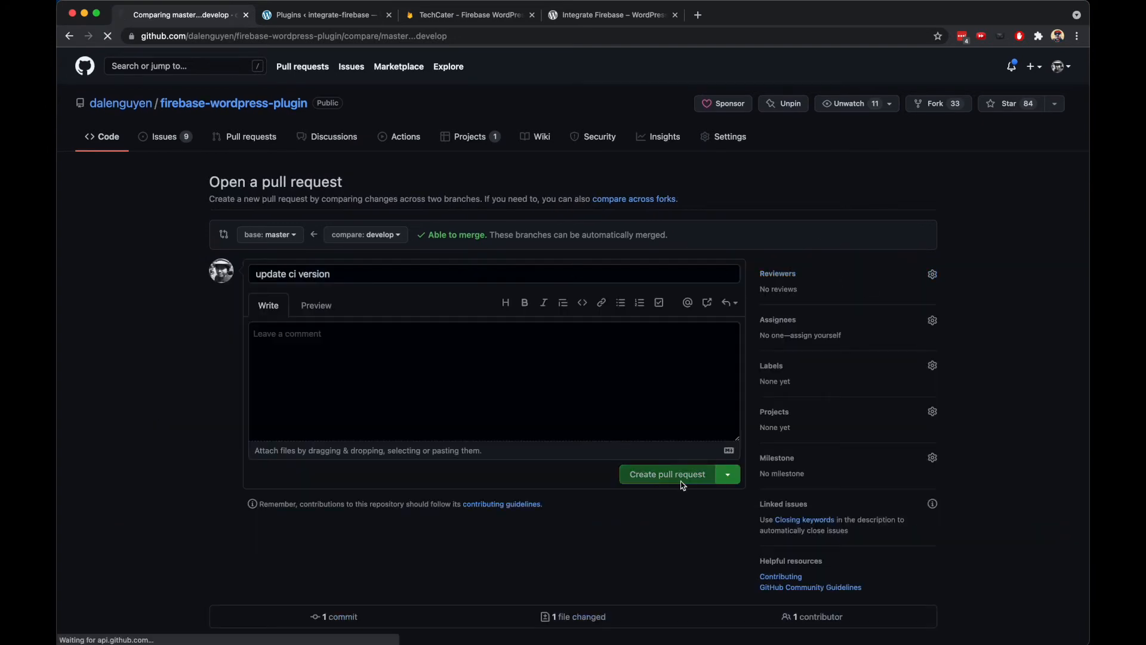
pyautogui.click(666, 474)
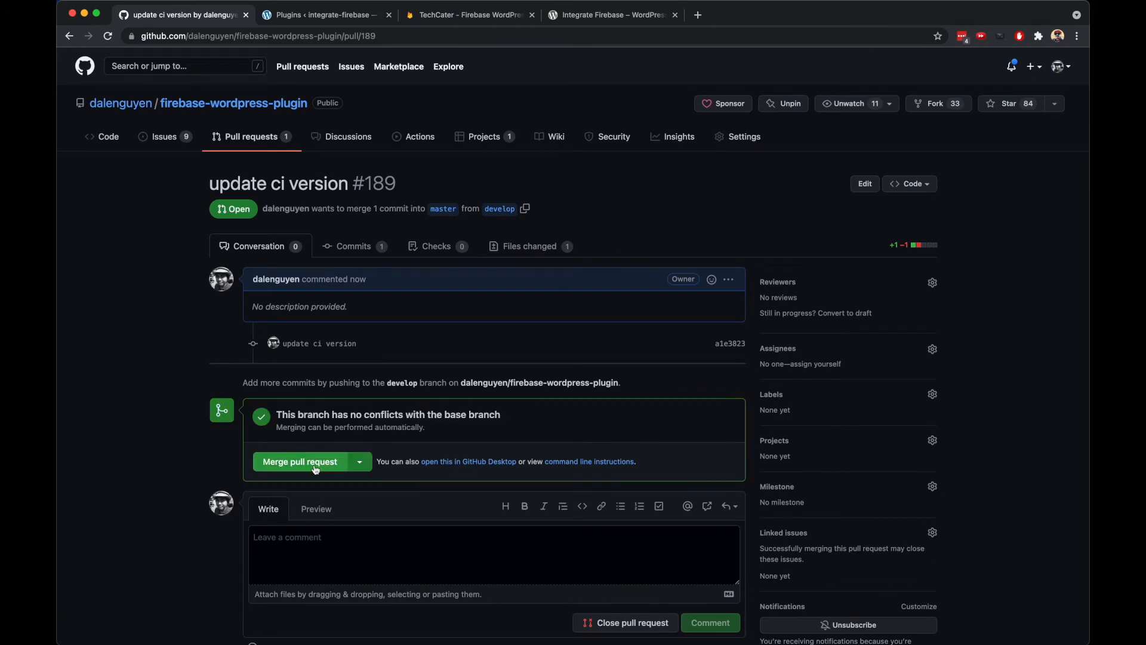
# Merge pull request #189 into master and confirm the merge.
pyautogui.click(299, 460)
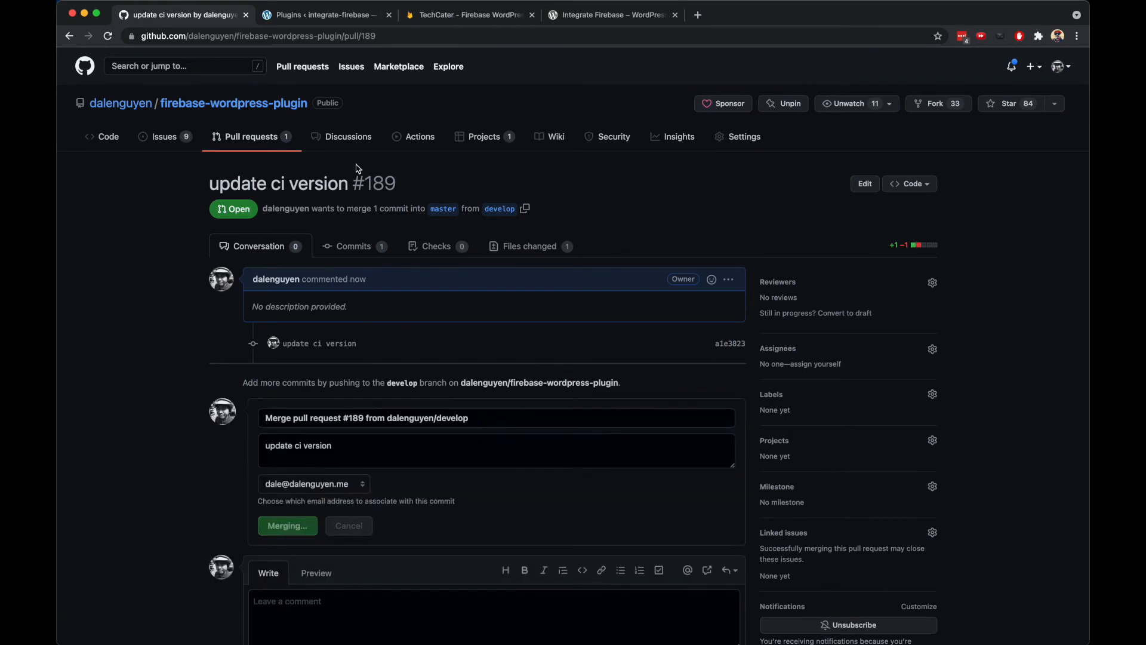
pyautogui.click(287, 525)
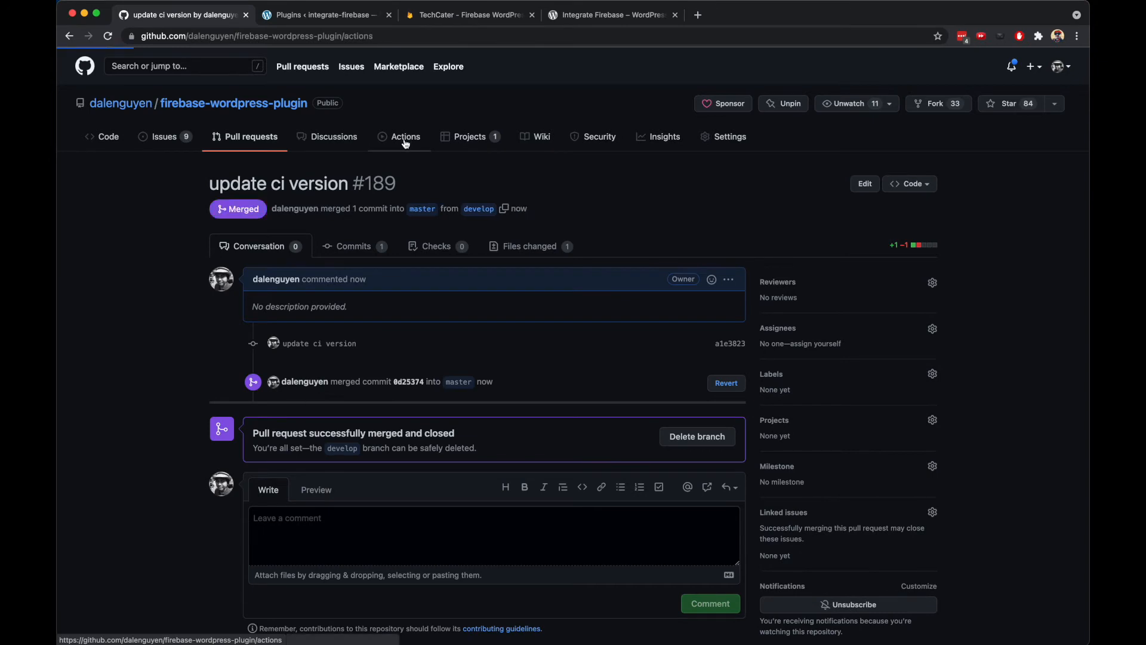
# Watch deploy run #19's Deploy Plugin job logs succeed, then move to the local Plugins page.
pyautogui.click(405, 136)
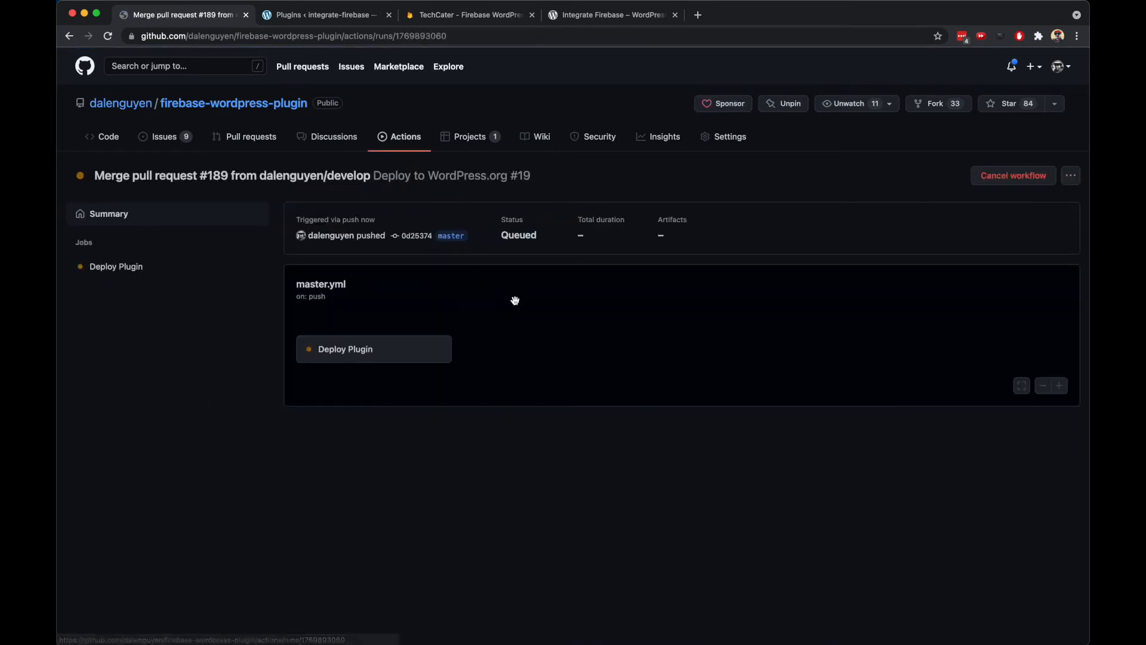
pyautogui.click(345, 349)
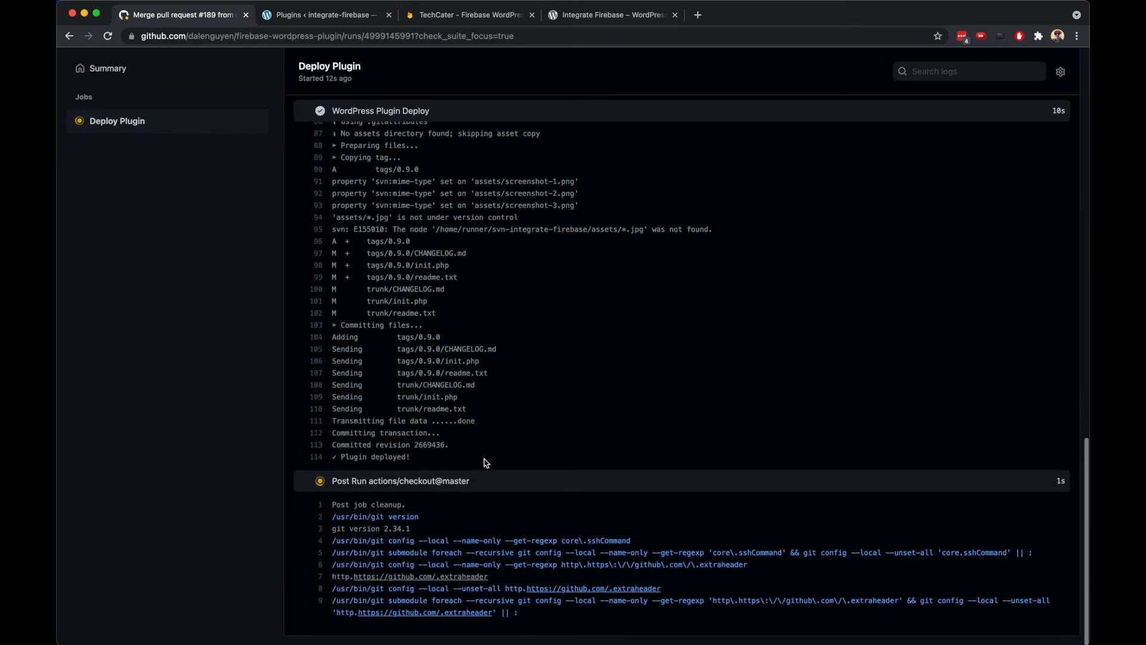
pyautogui.moveTo(546, 491)
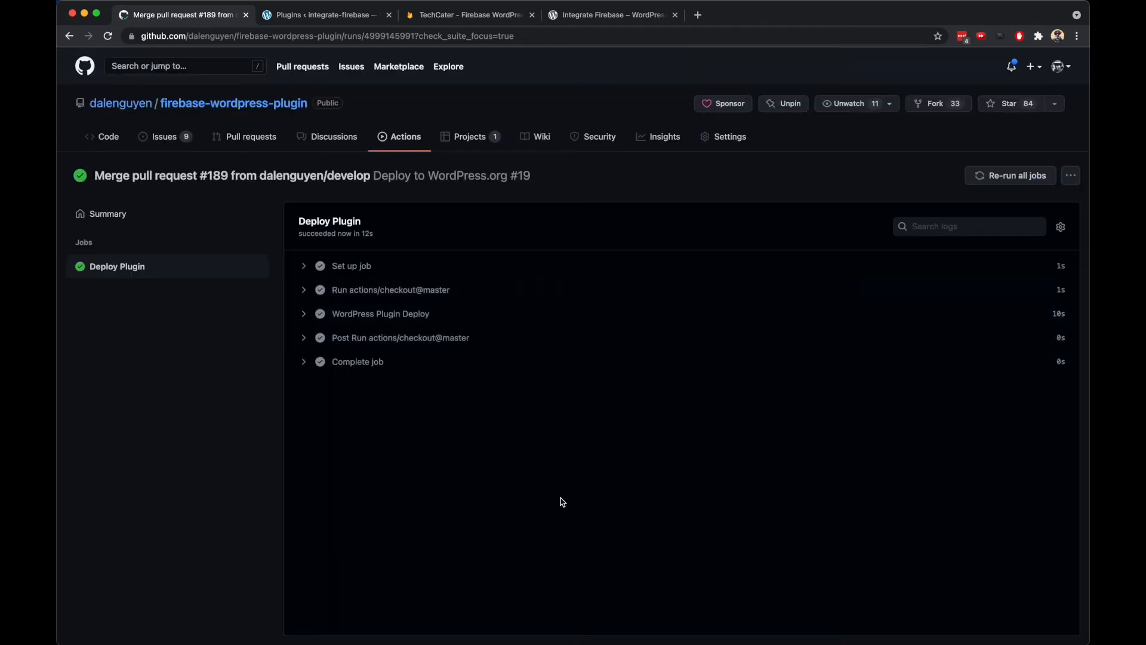
pyautogui.click(337, 14)
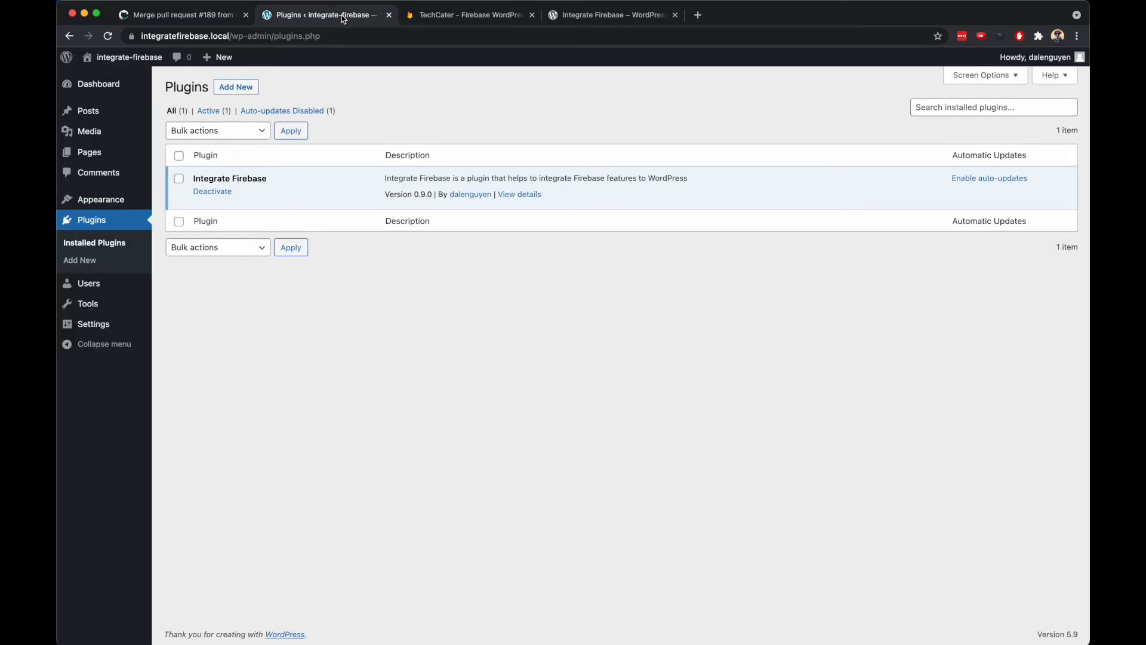
# View the WordPress.org Integrate Firebase listing showing version 0.9.0 just updated.
pyautogui.click(612, 15)
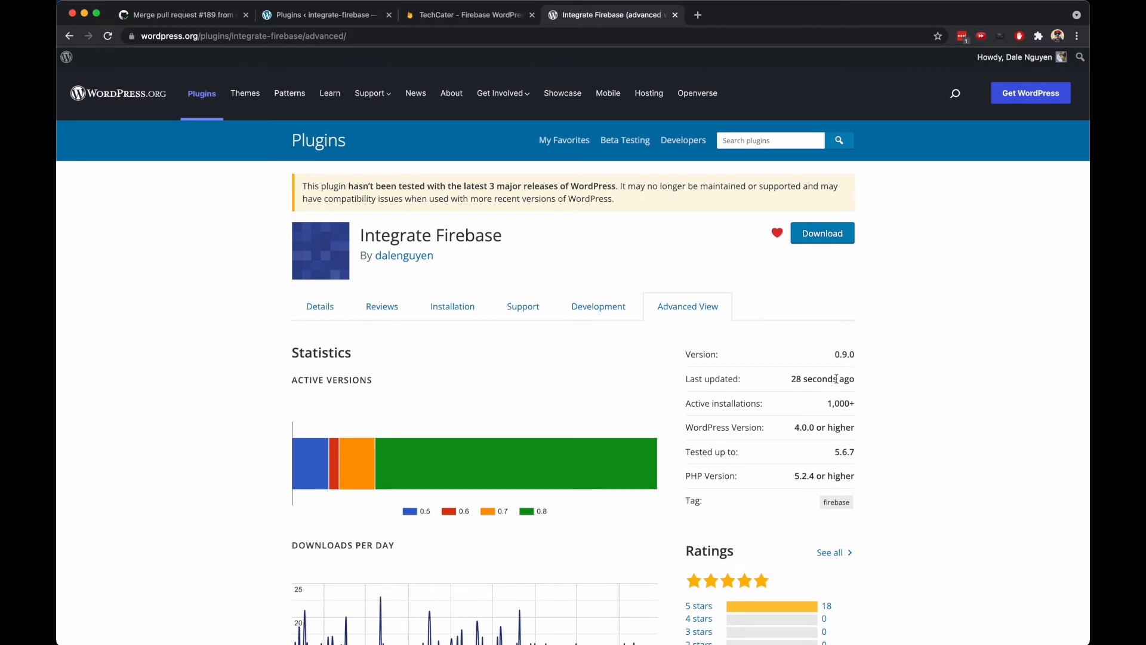
pyautogui.moveTo(845, 376)
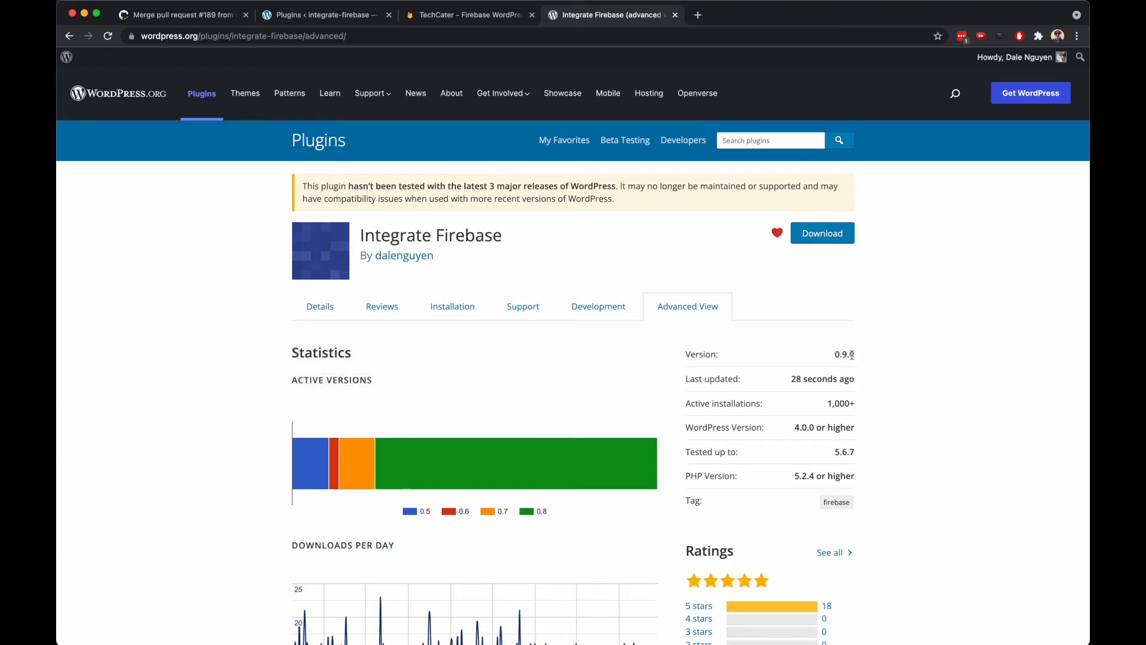
pyautogui.moveTo(326, 317)
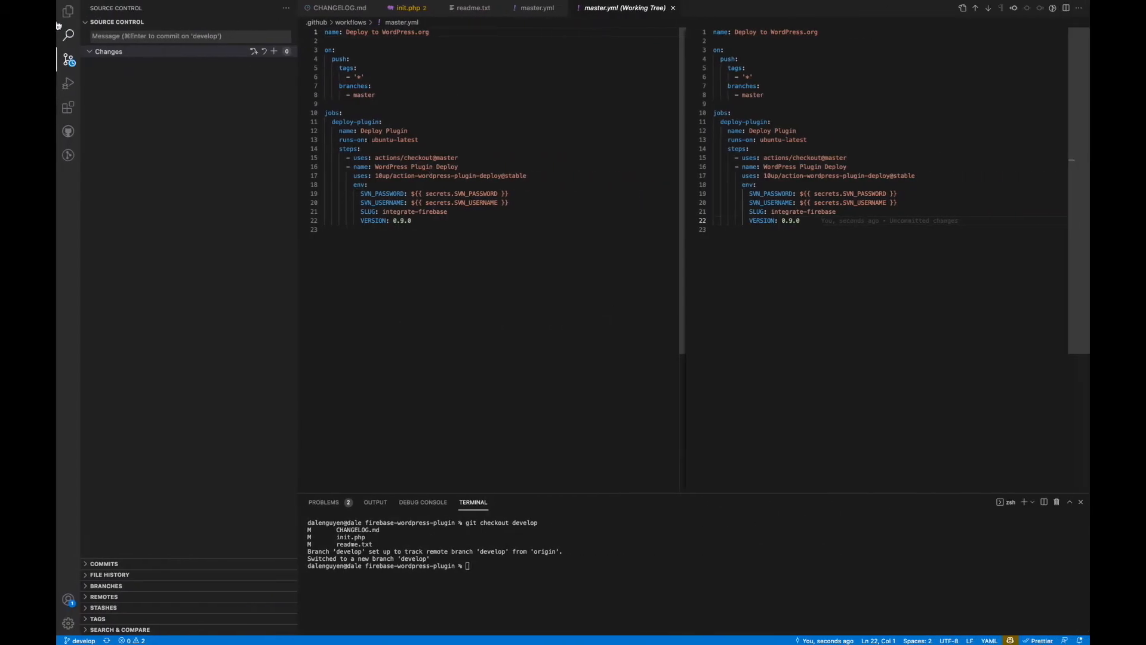
# Change Tested up to to 5.9 in readme.txt and README.md.
pyautogui.click(65, 11)
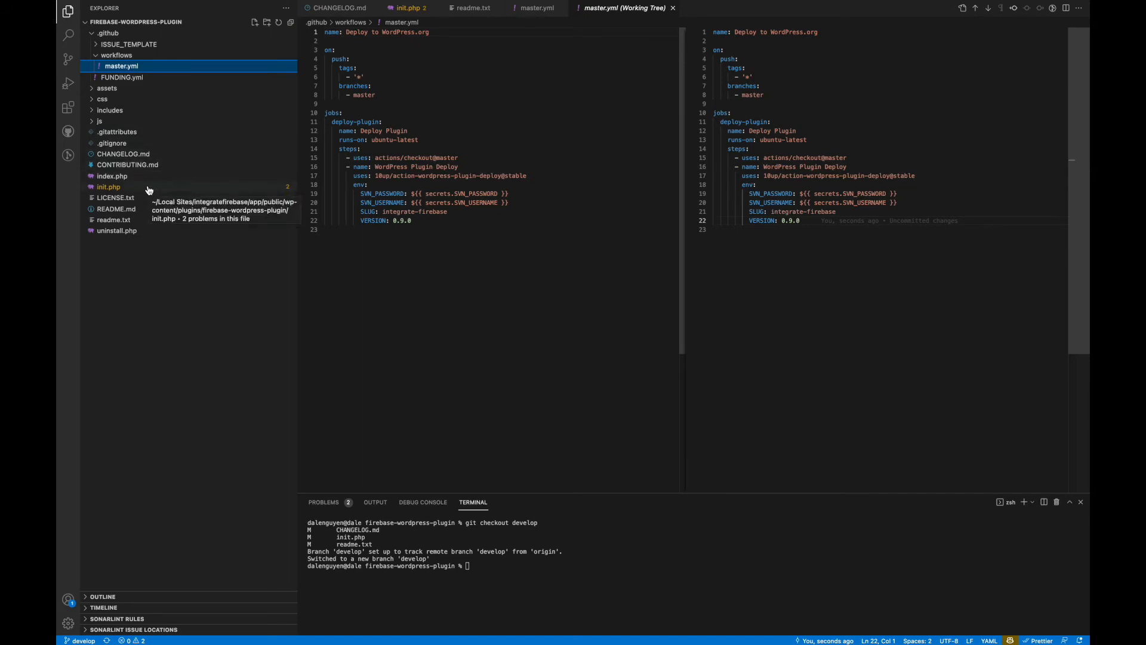
pyautogui.click(117, 209)
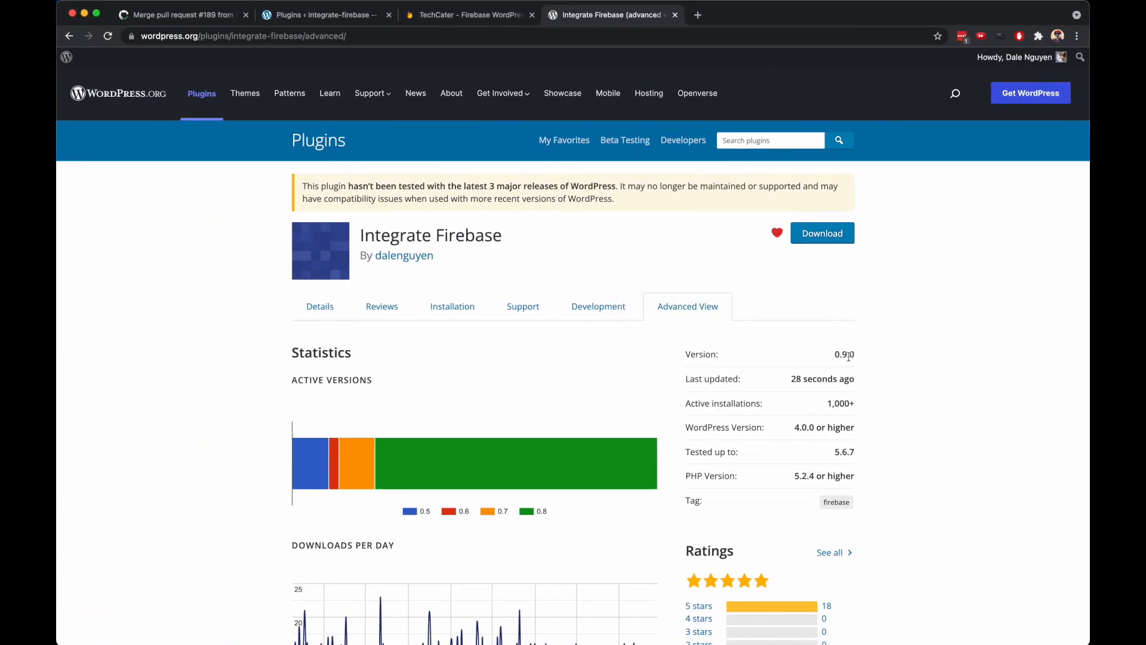
pyautogui.moveTo(835, 451)
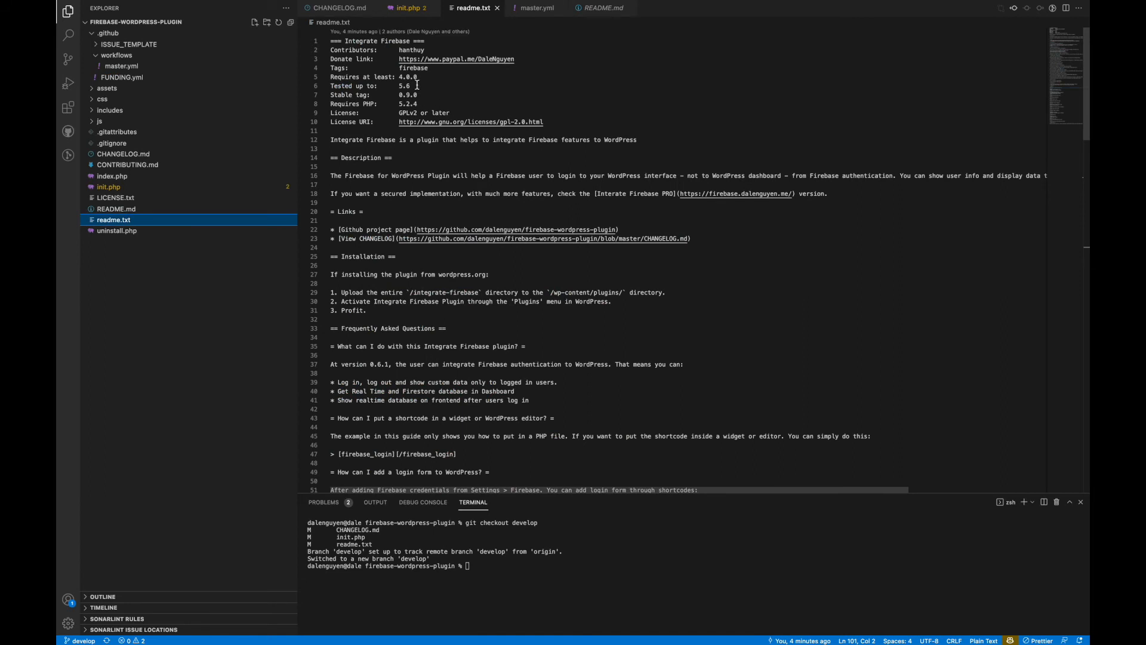
pyautogui.write('5.9')
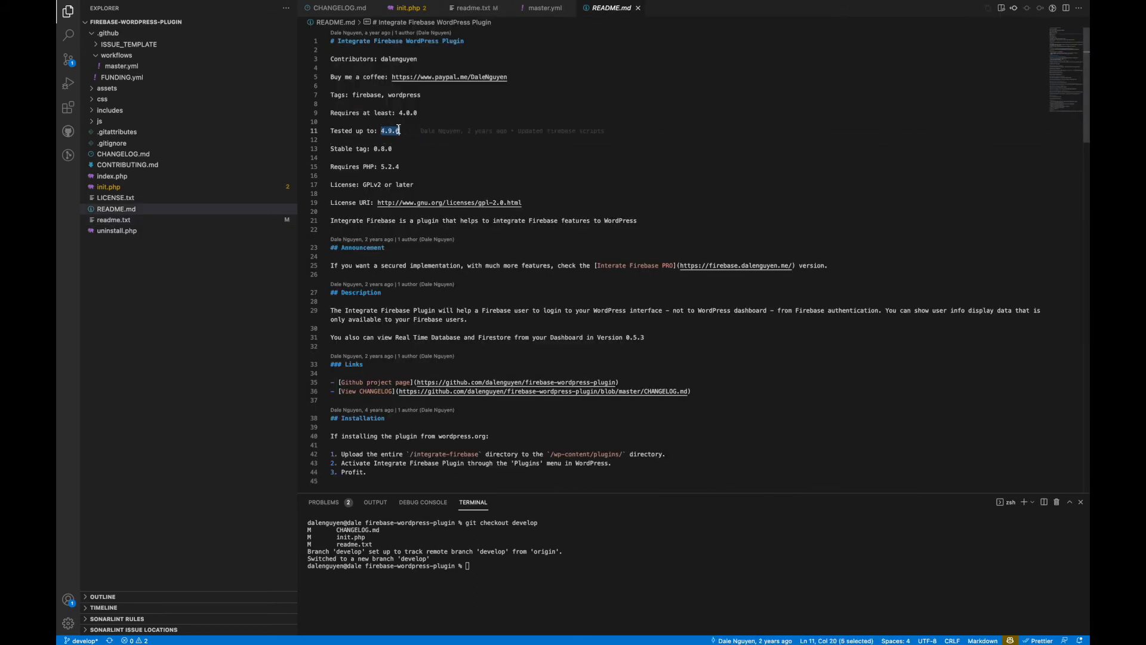
pyautogui.write('5.9')
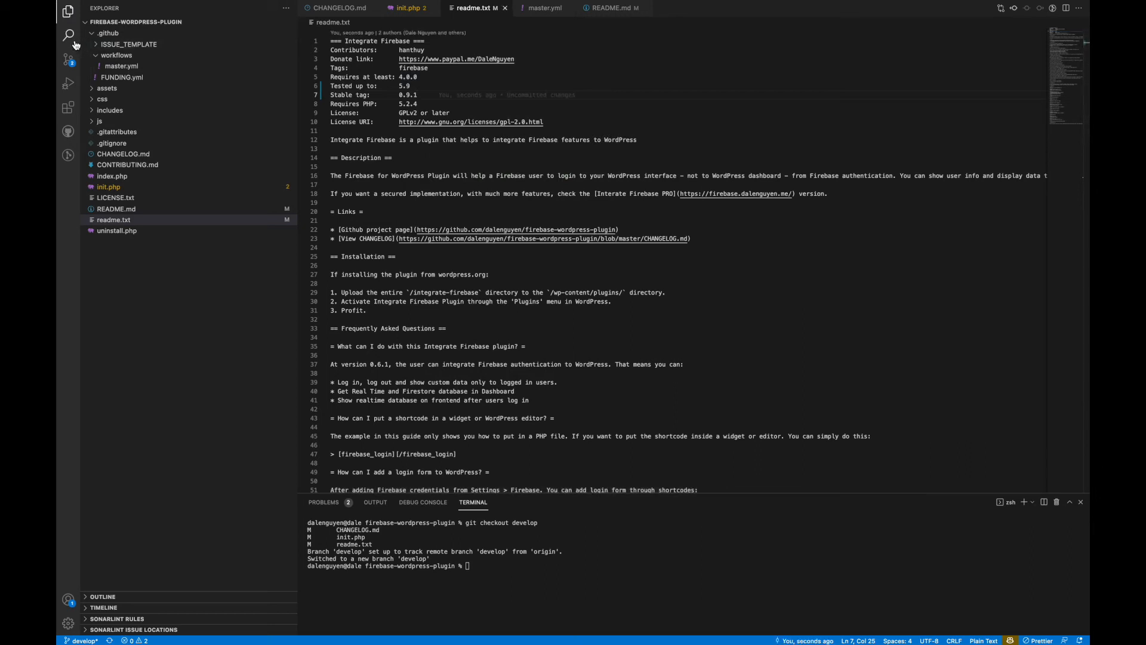
# Search the project for 0.9.0 and bump init.php and master.yml to 0.9.1.
pyautogui.click(65, 35)
pyautogui.write('0.9.0')
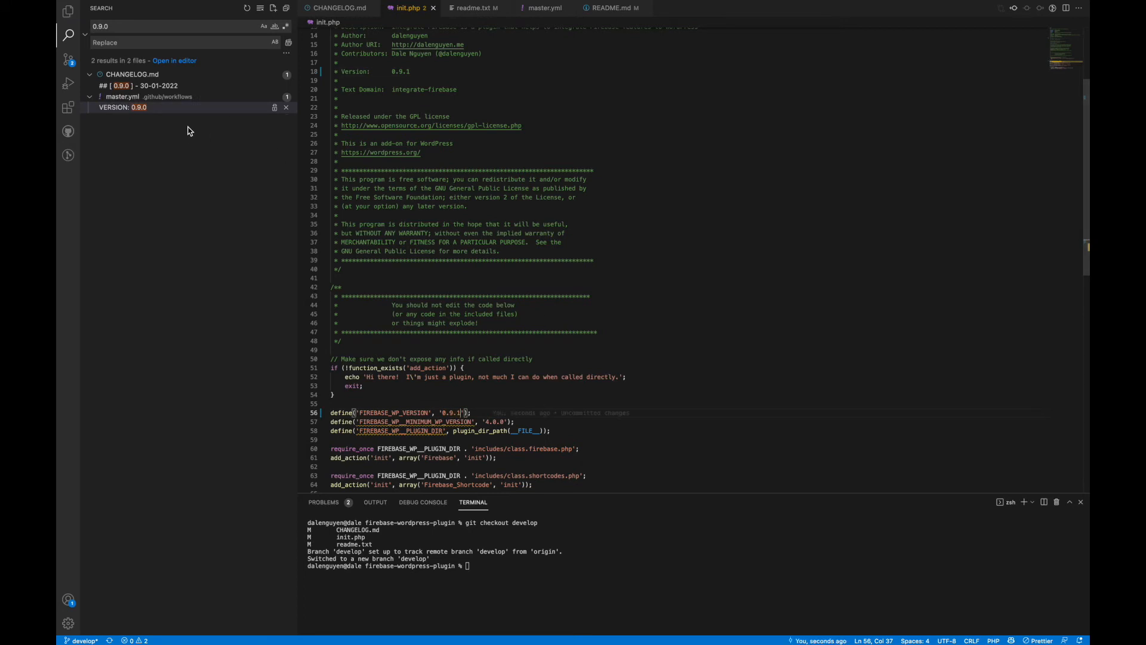
pyautogui.click(121, 96)
pyautogui.write('- Update')
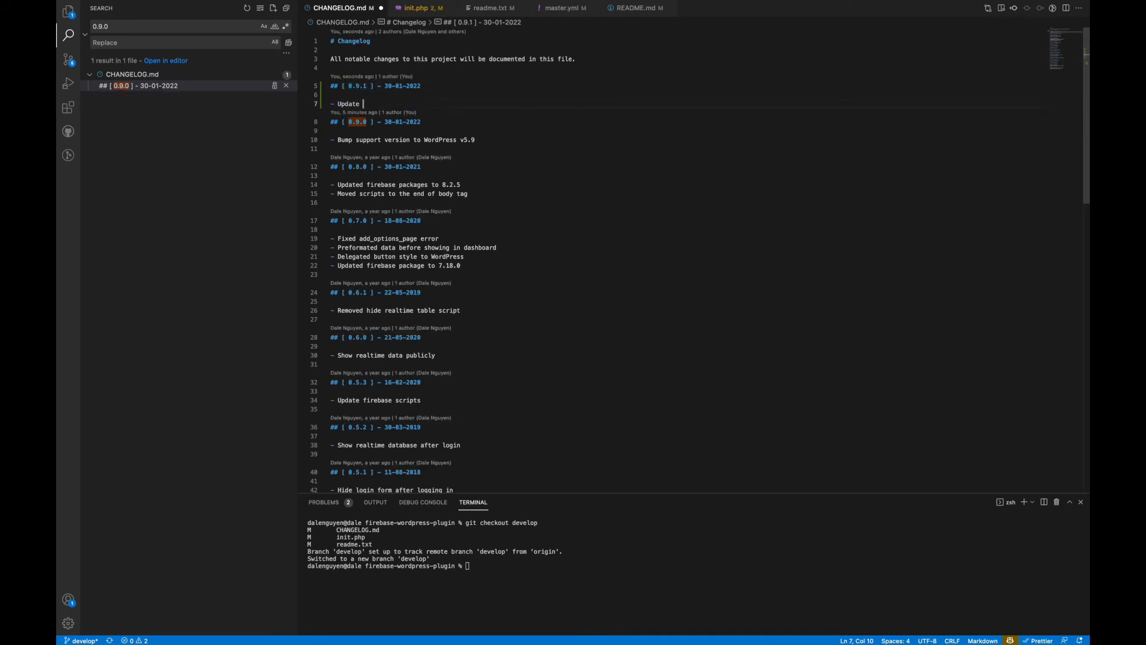
# Write the 0.9.1 CHANGELOG.md entry 'Update support WP version'.
pyautogui.write('su')
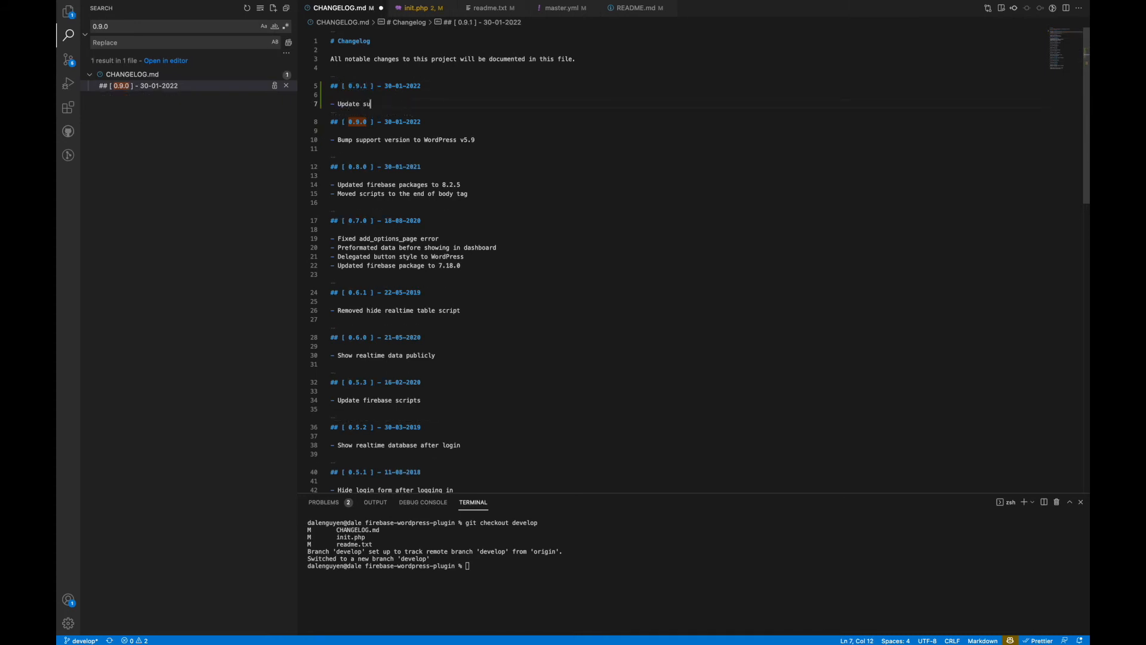
pyautogui.write('pport version')
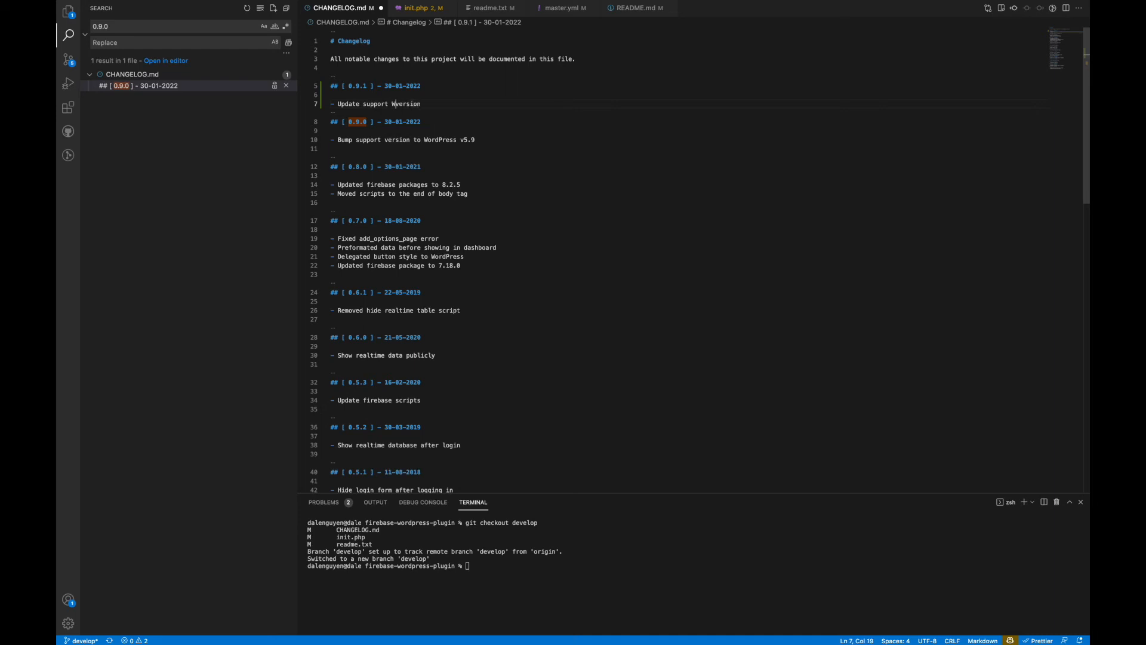
pyautogui.doubleClick(348, 102)
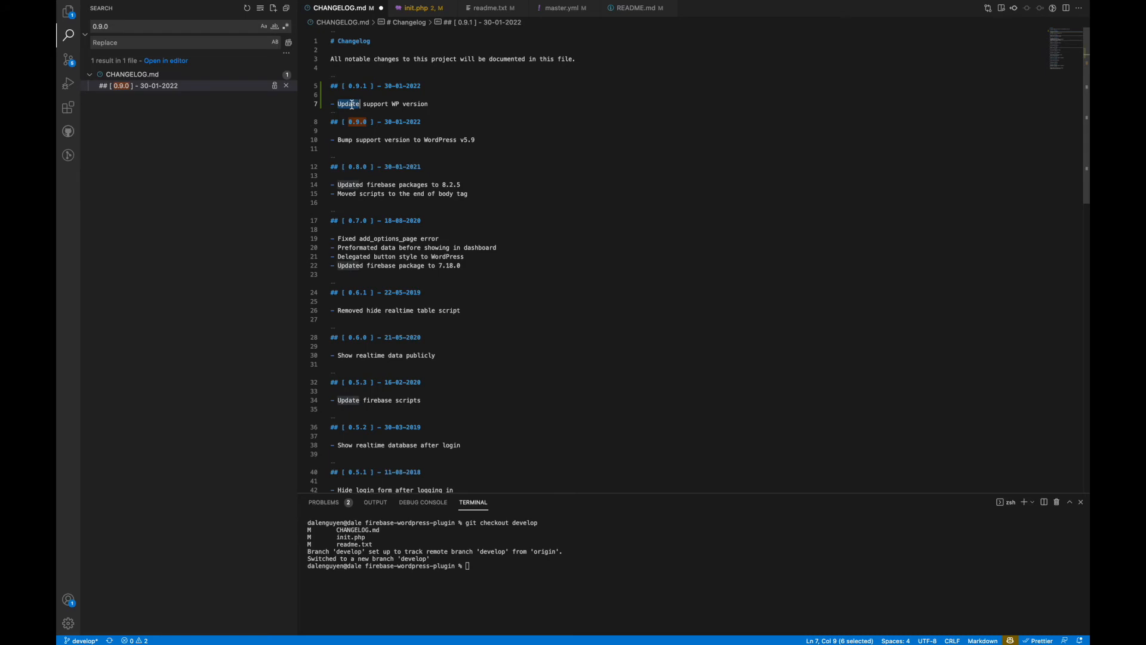
# Add '* - Fix support WP version' under == Changelog == in readme.txt.
pyautogui.click(491, 7)
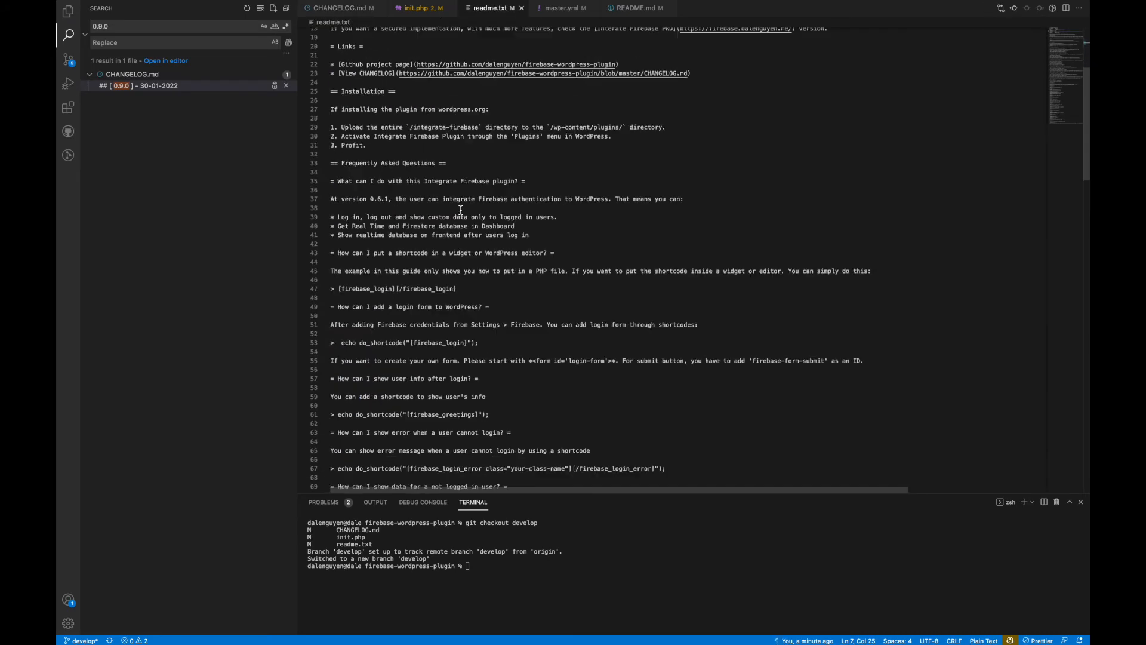
pyautogui.scroll(-3)
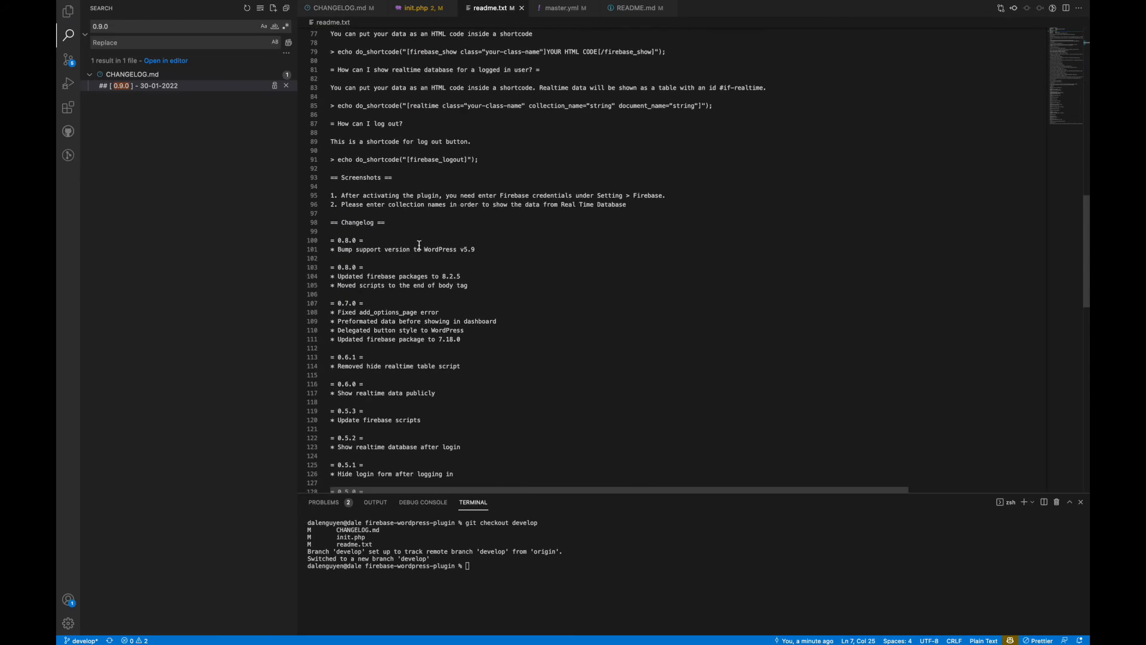
pyautogui.scroll(-3)
pyautogui.write('9')
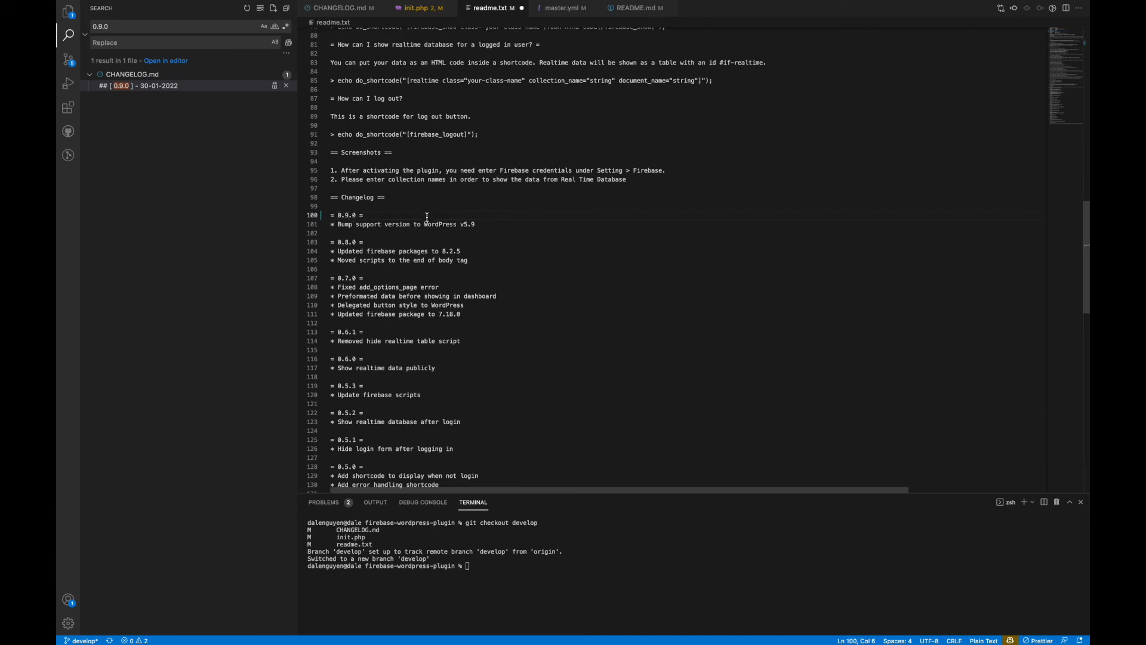
pyautogui.press('Enter')
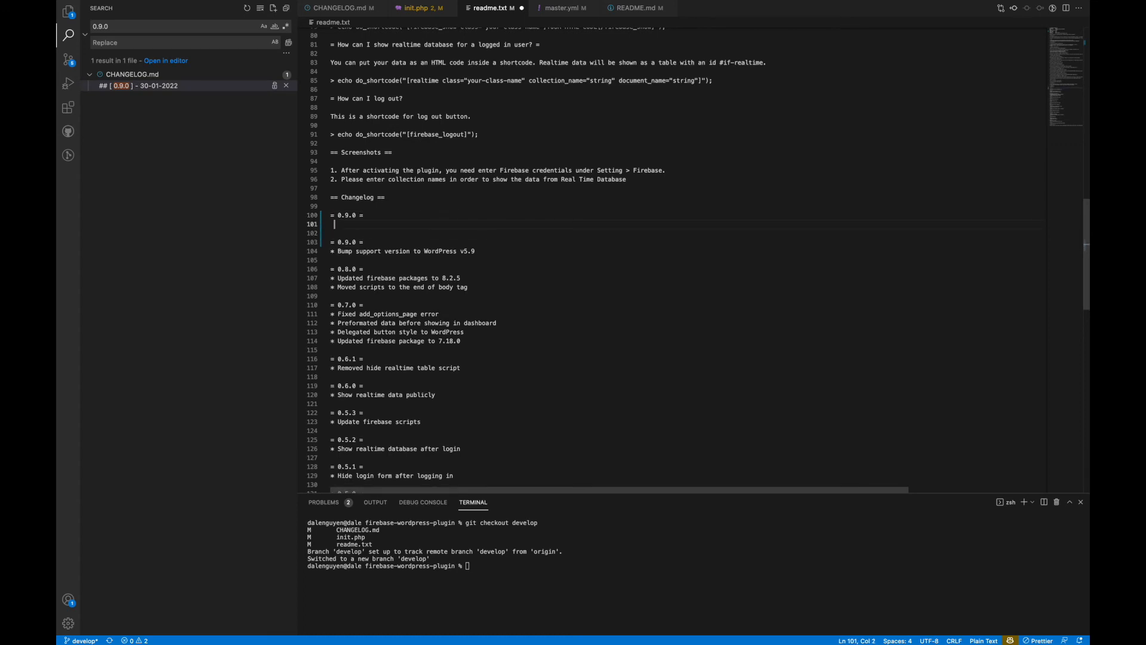
pyautogui.write('* - Fix support WP version')
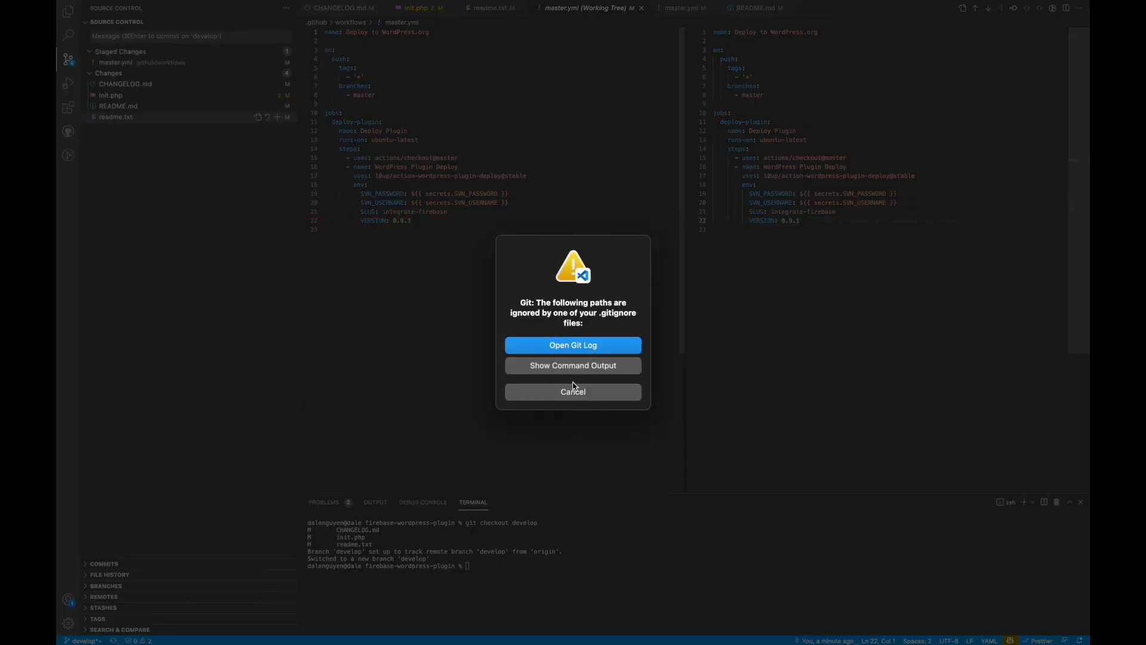
# Dismiss the .gitignore warning, stage all changes and commit them as 'fix support wp version'.
pyautogui.click(573, 391)
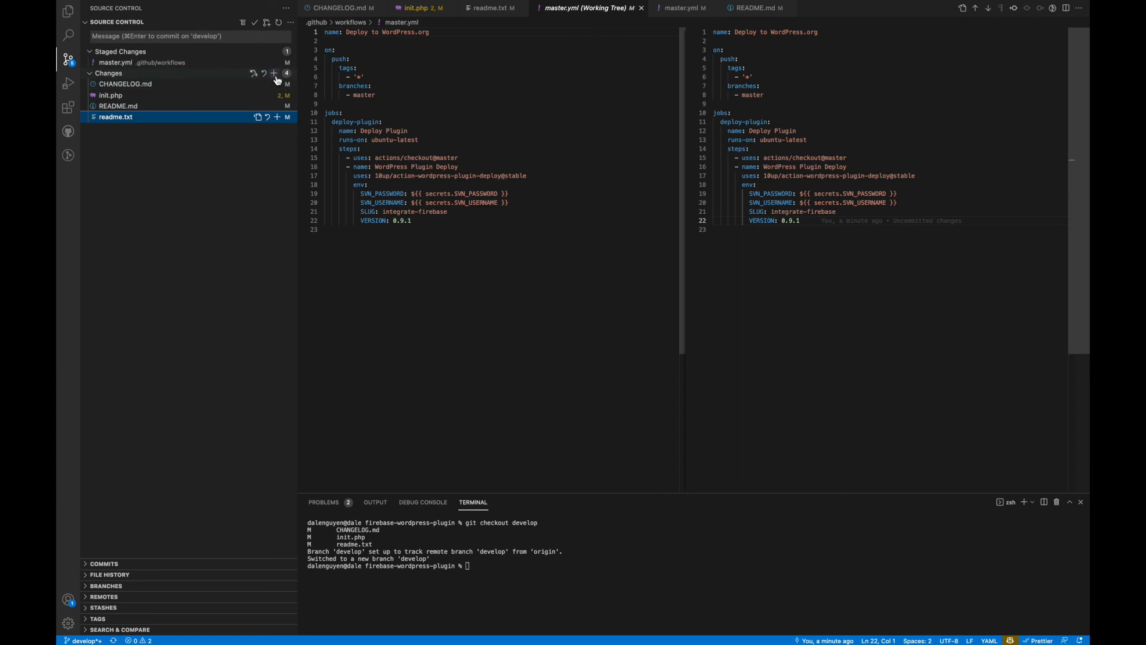
pyautogui.click(277, 73)
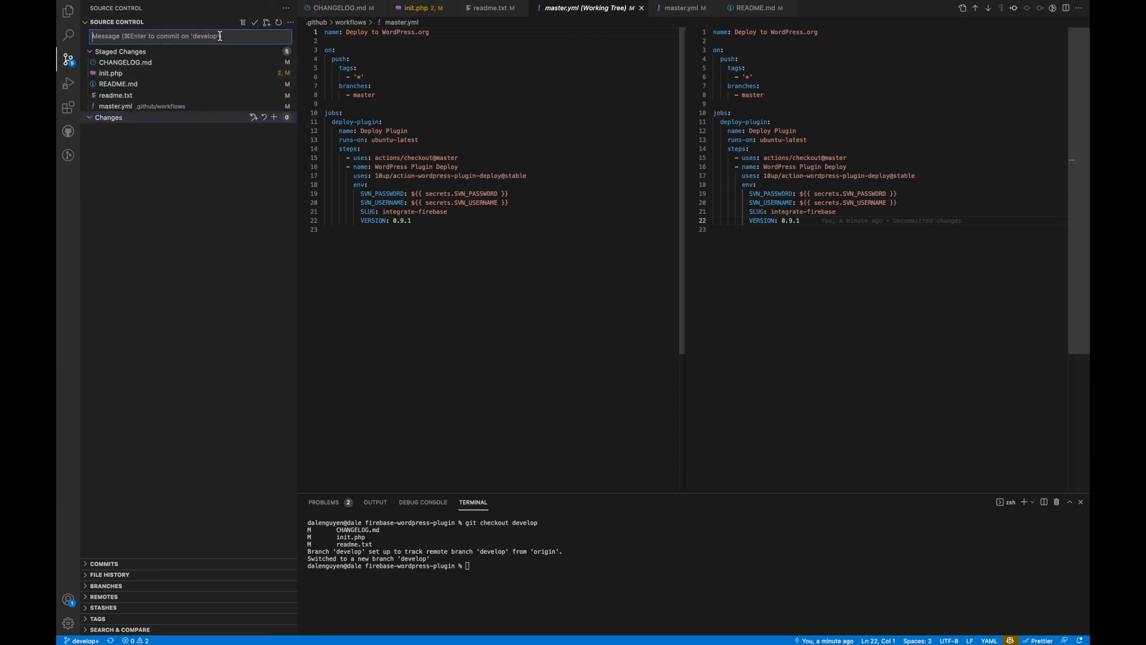
pyautogui.write('fix upd')
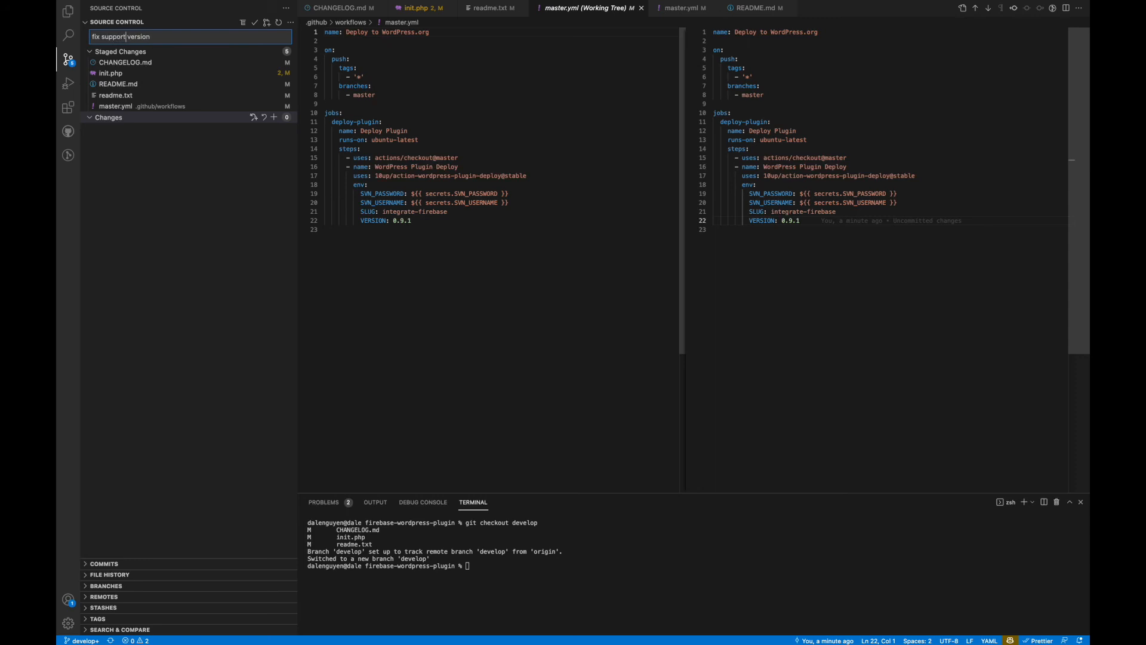
pyautogui.write('wp')
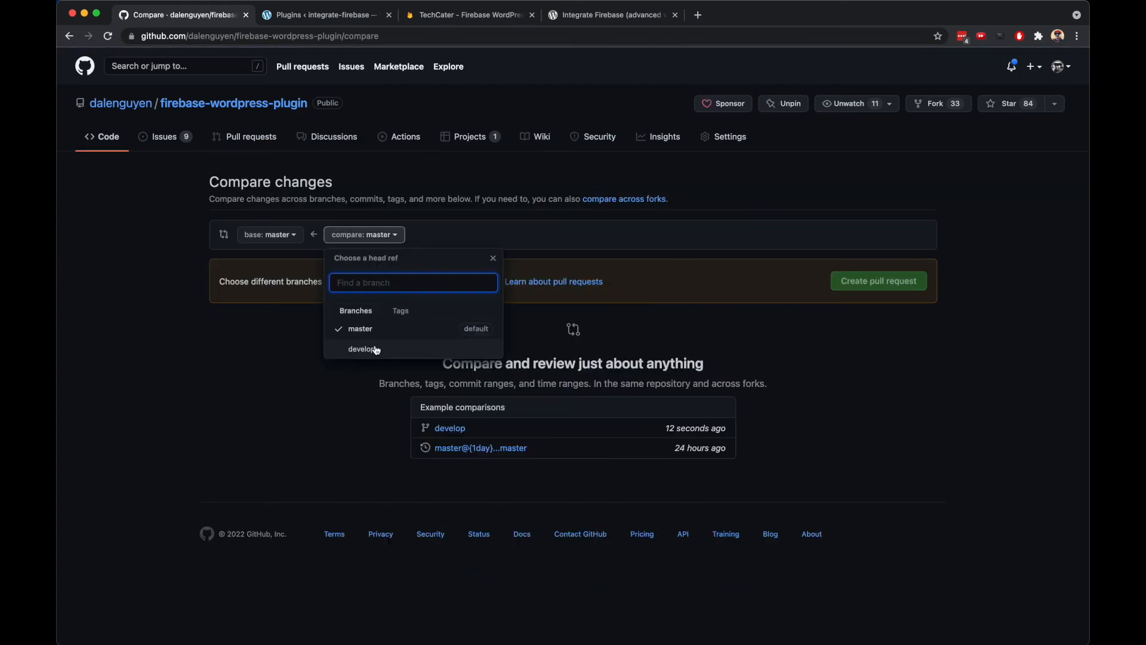
# Compare develop against master, merge PR #190 and view its Deploy to WordPress.org run.
pyautogui.click(360, 348)
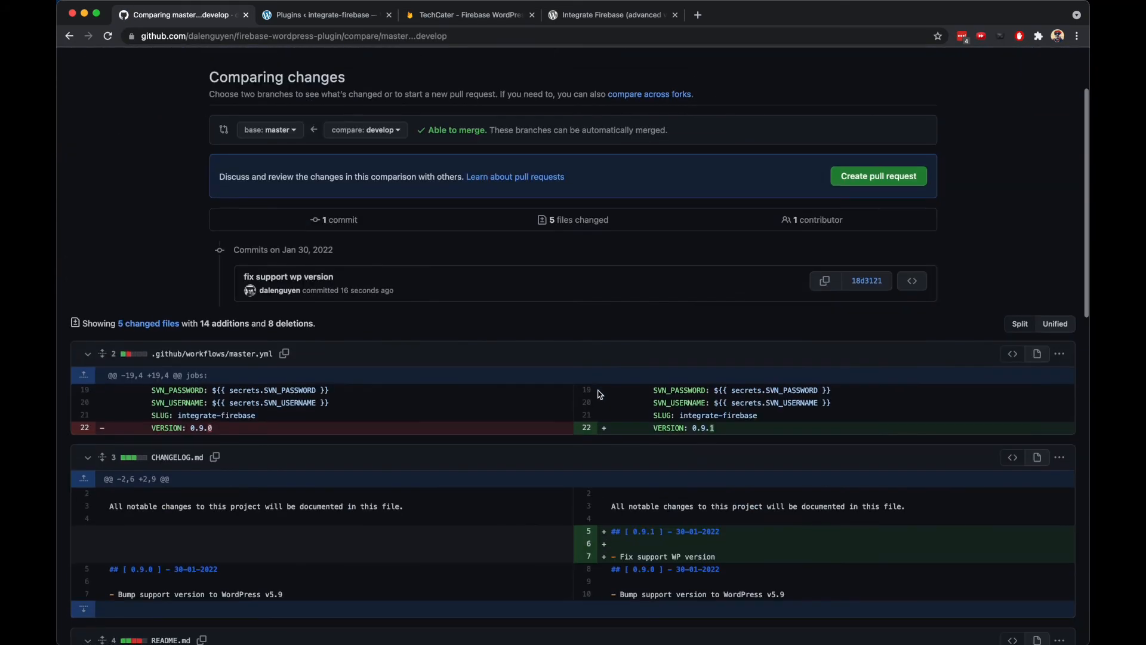
pyautogui.scroll(-3)
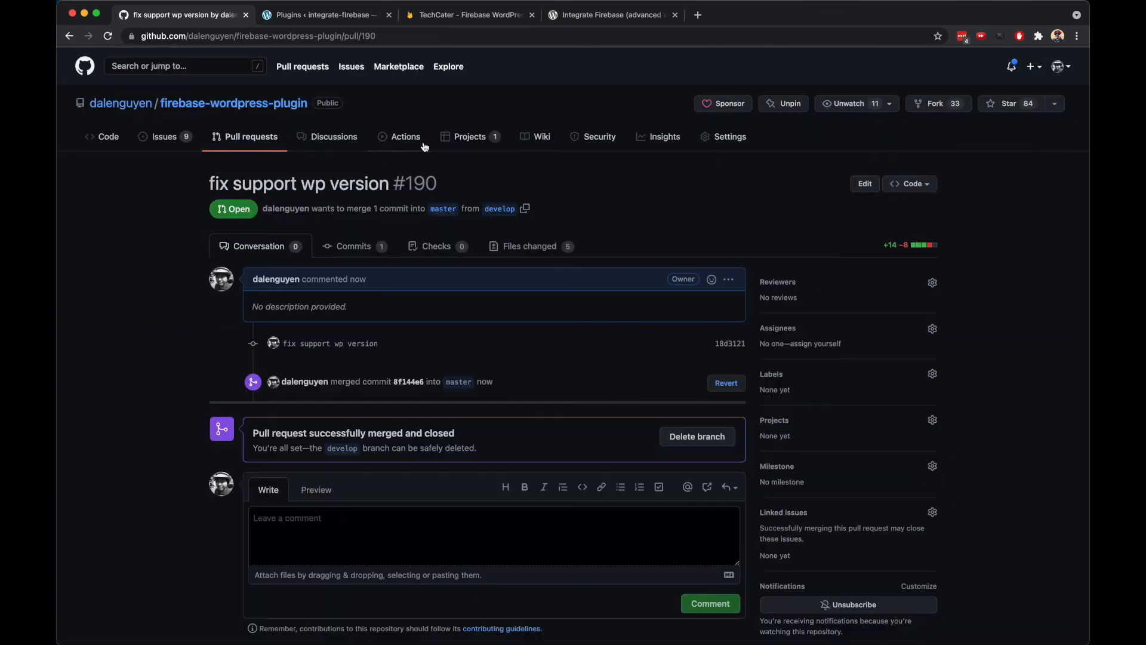
pyautogui.click(406, 136)
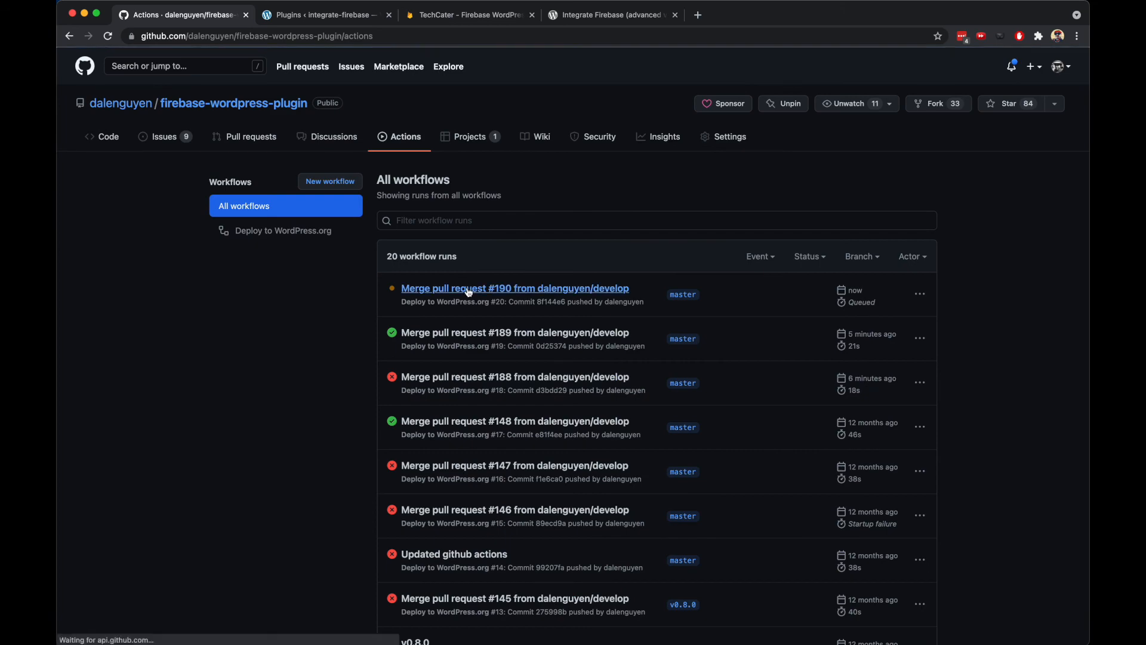
pyautogui.click(515, 288)
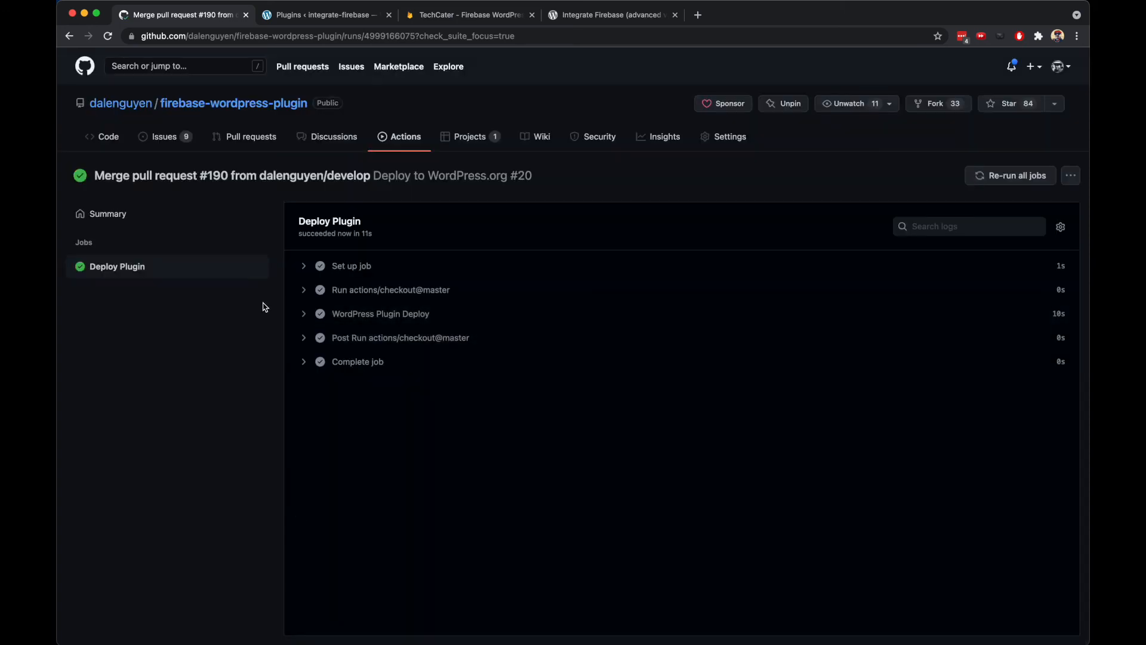
pyautogui.moveTo(396, 142)
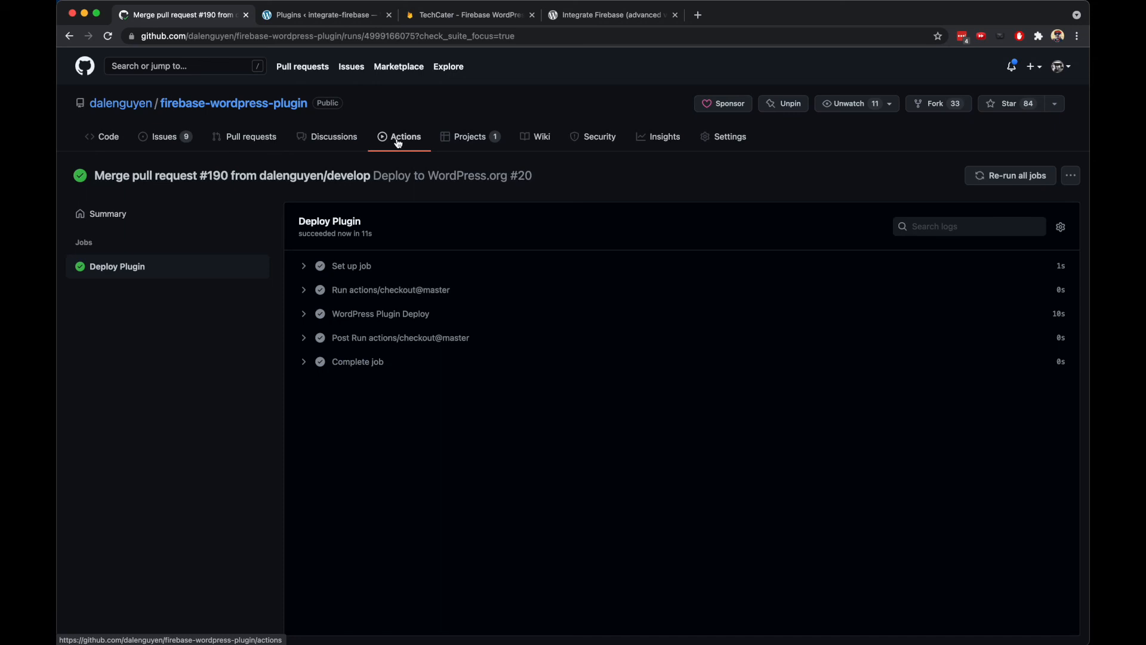
pyautogui.moveTo(1057, 283)
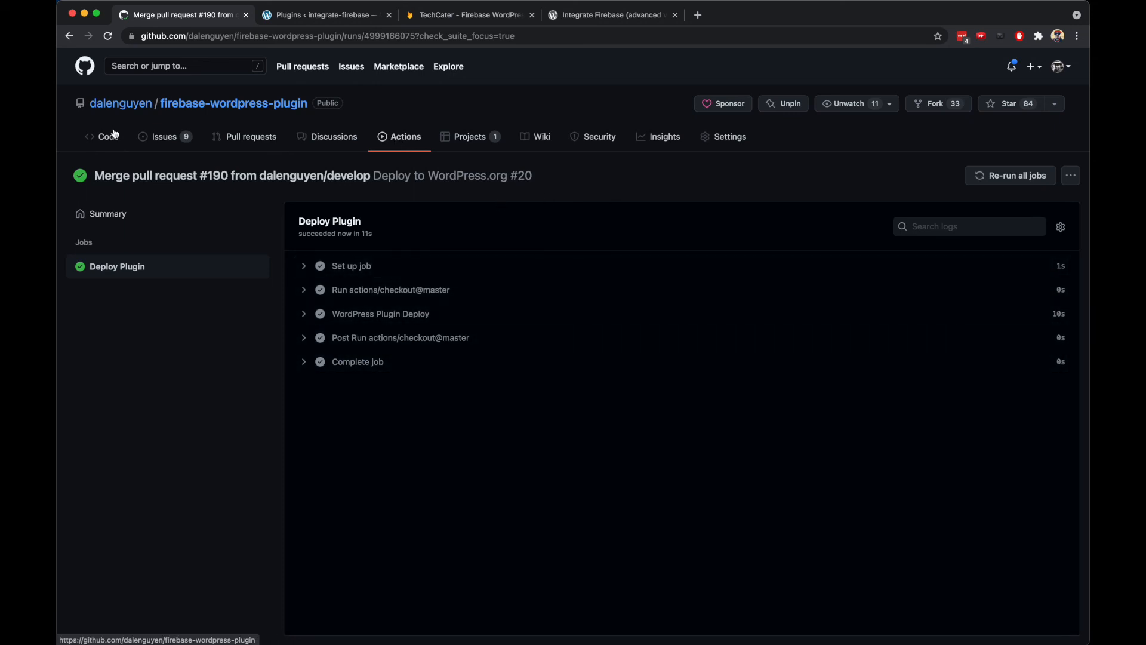
# Draft a new release on master with a freshly created tag v0.9.1.
pyautogui.click(101, 136)
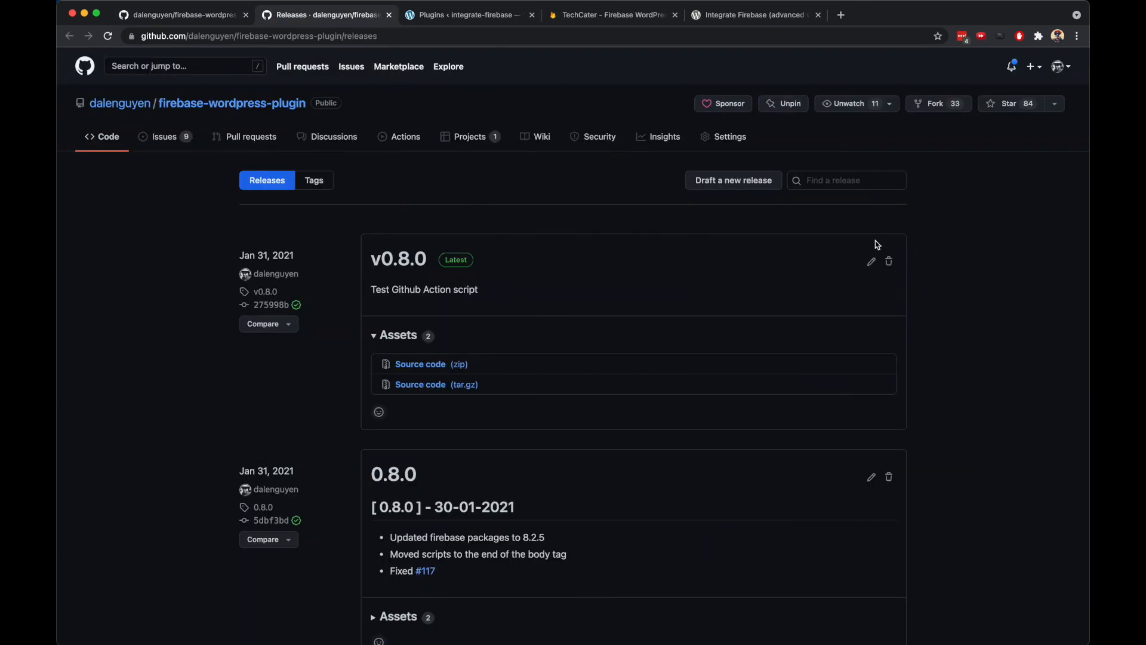
pyautogui.click(871, 261)
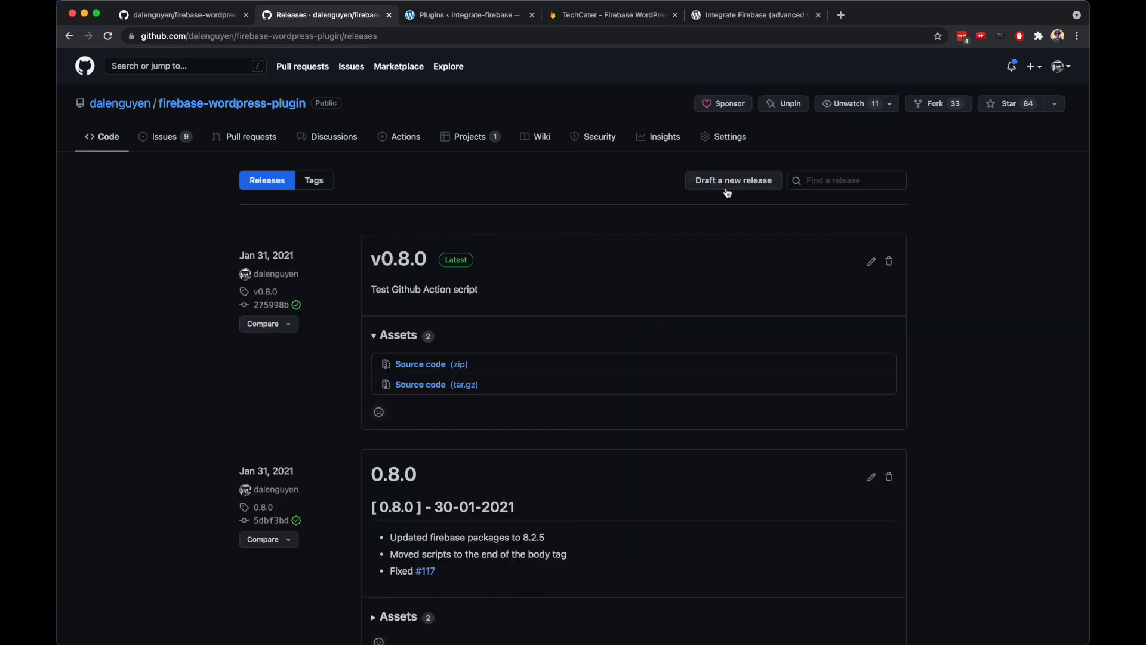
pyautogui.click(733, 180)
pyautogui.write('v')
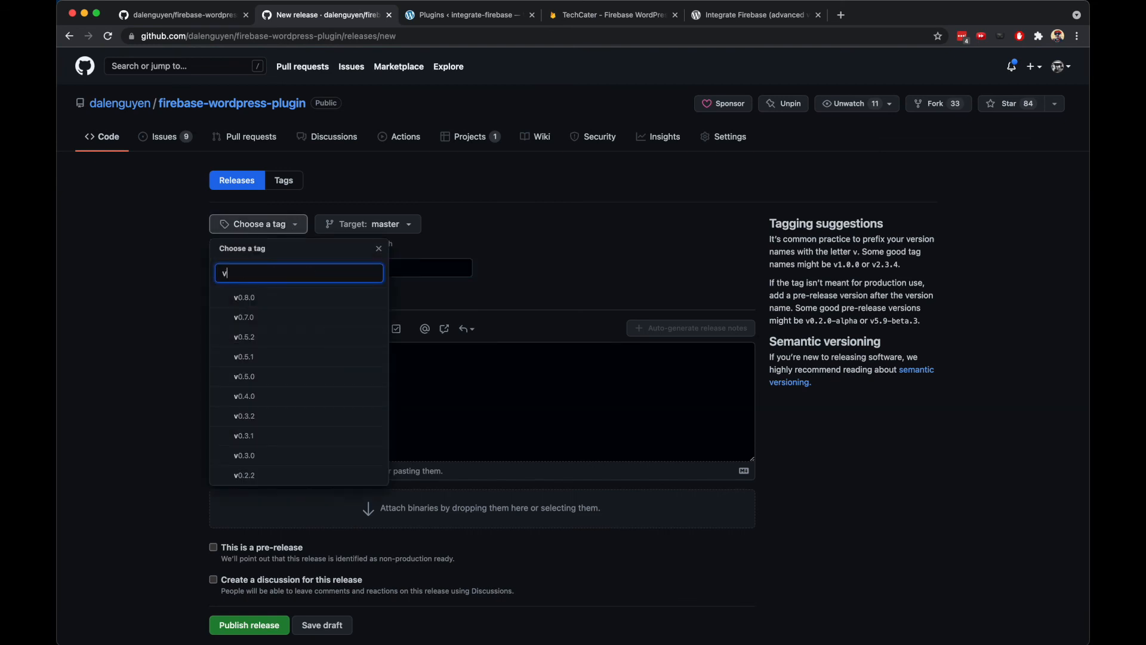
pyautogui.write('0.9.1')
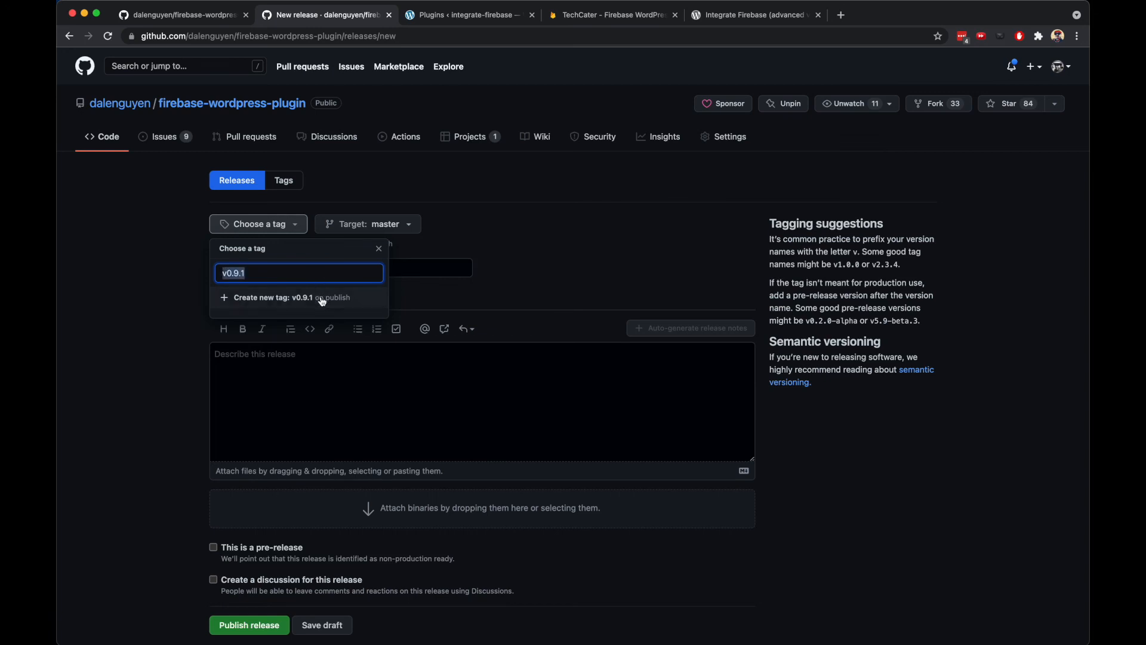
pyautogui.click(285, 297)
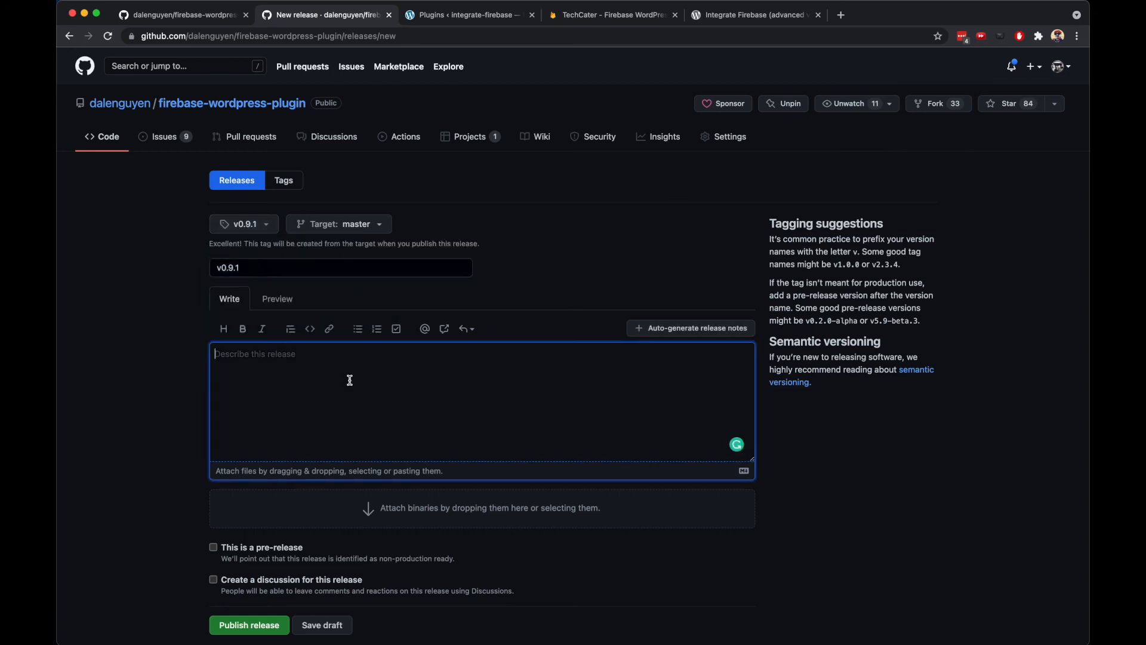
# Add the note '- Update support wp version to v5.9' and publish release v0.9.1.
pyautogui.write('- Update support wp version to v5.9')
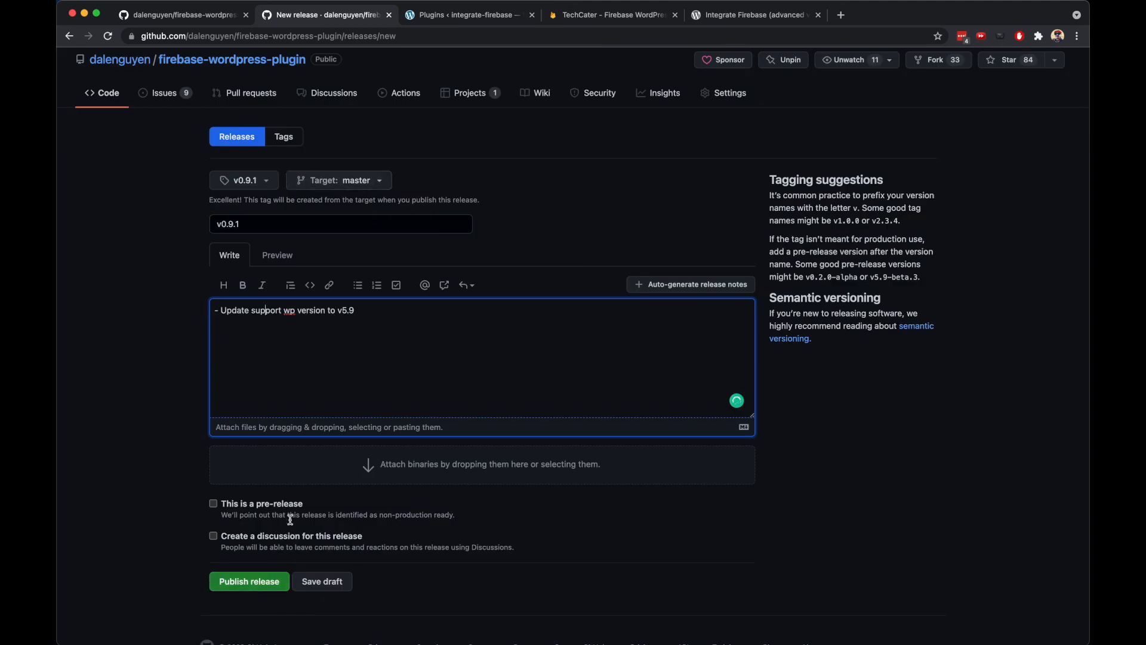
pyautogui.click(249, 581)
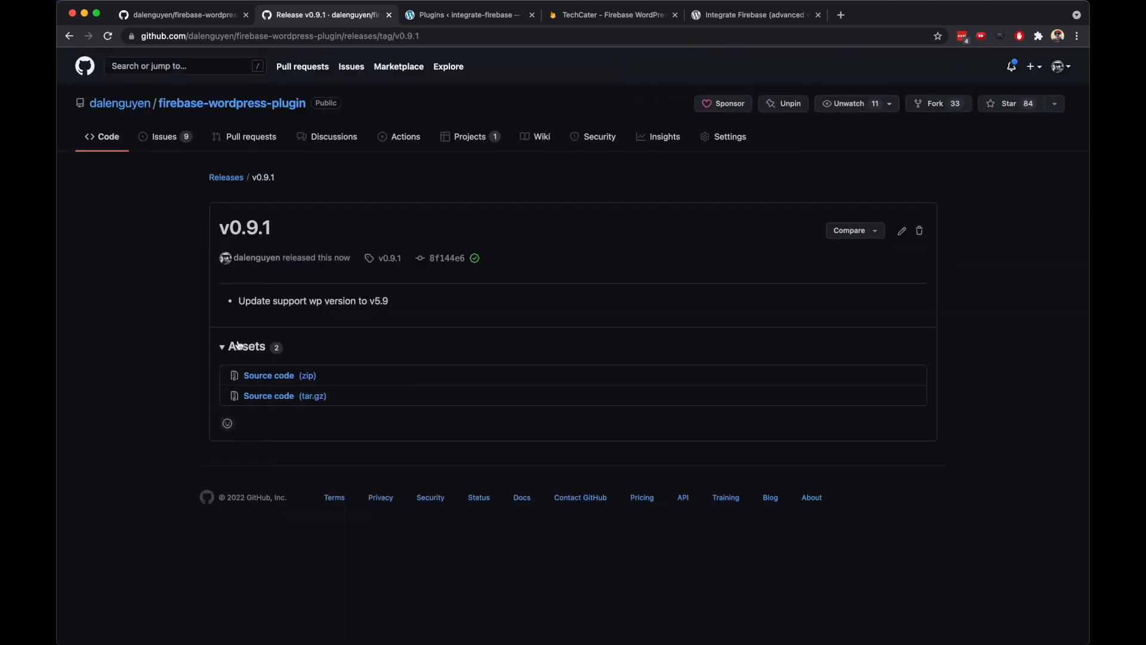
pyautogui.moveTo(192, 396)
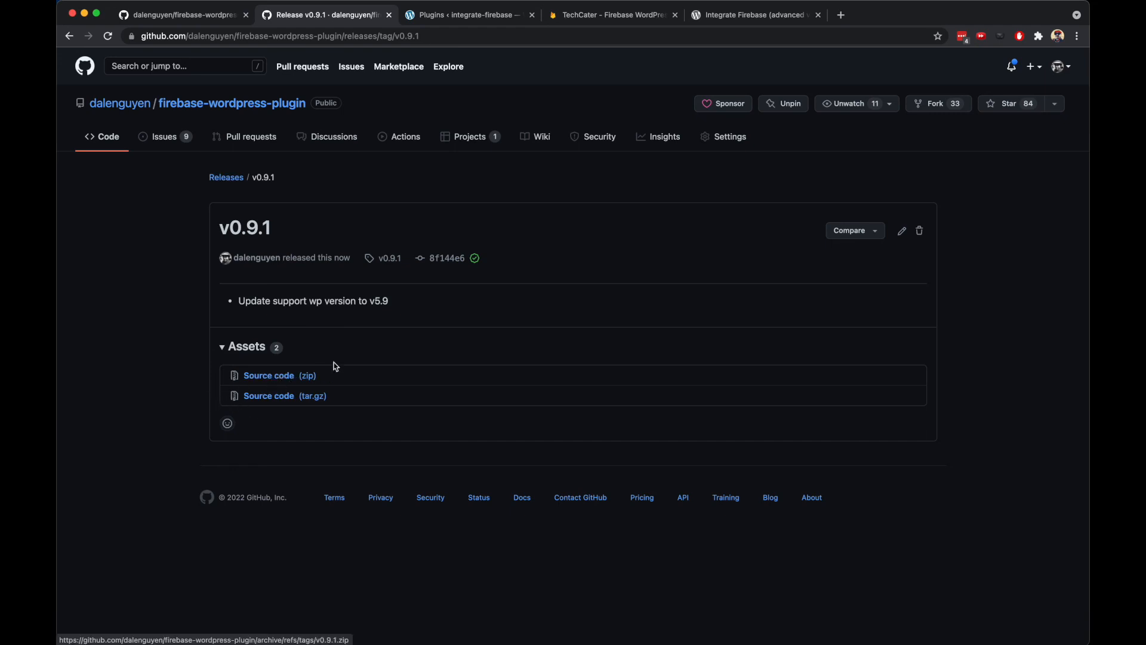
pyautogui.moveTo(276, 387)
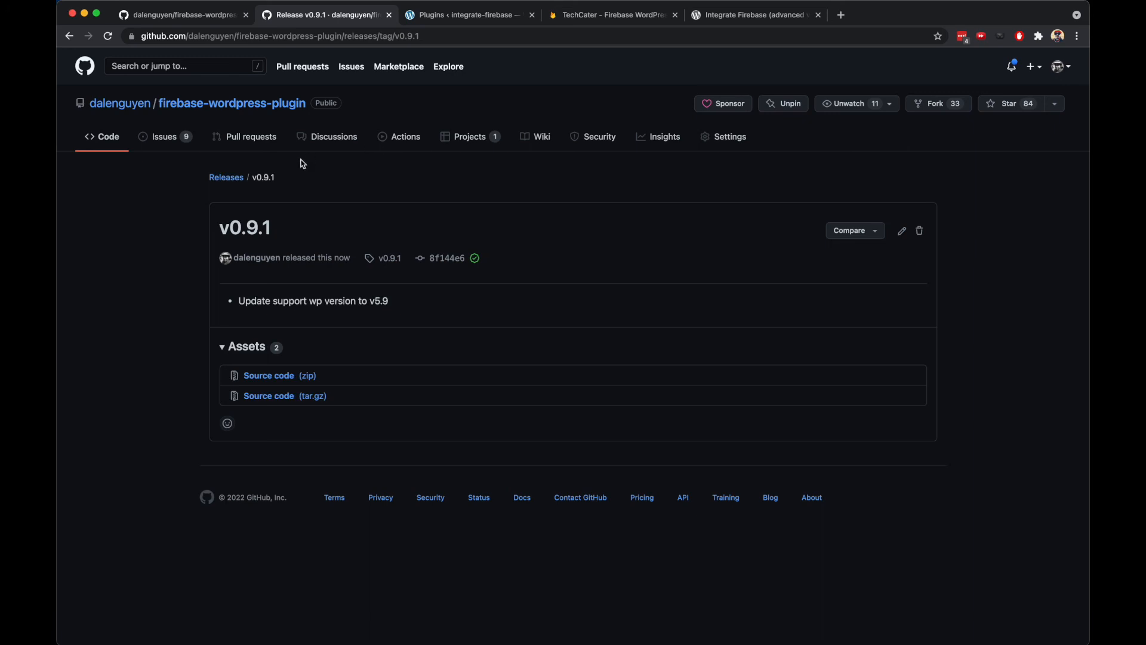
# View the Integrate Firebase WordPress.org listing details showing version 0.9.1, tested up to 5.9.
pyautogui.click(465, 15)
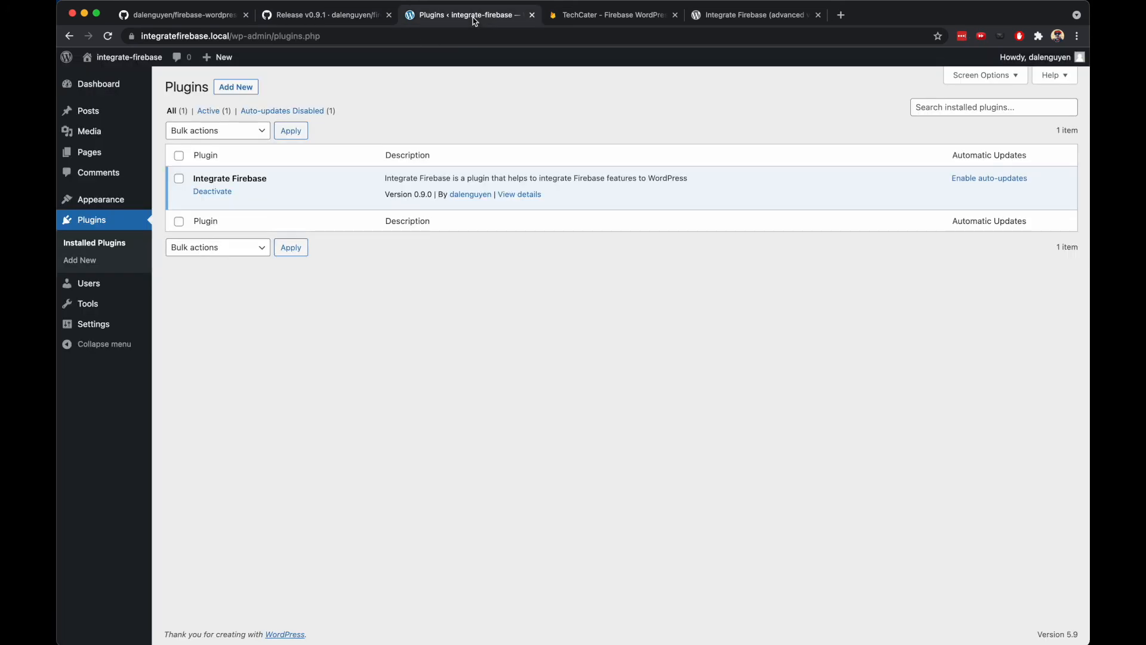
pyautogui.click(759, 15)
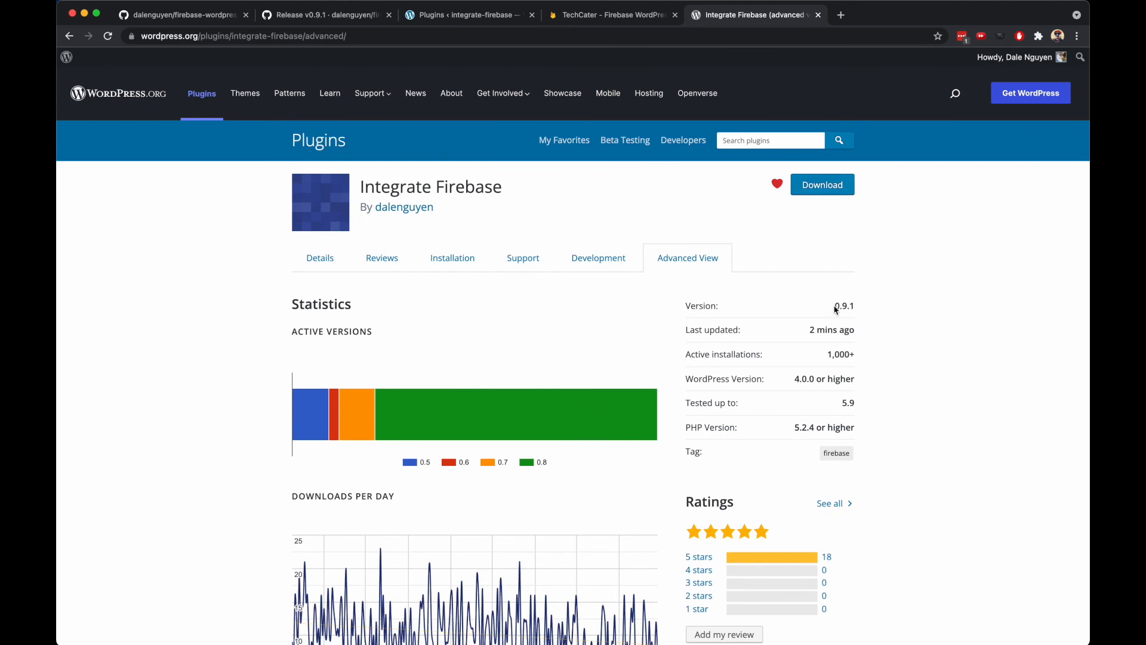
pyautogui.moveTo(356, 267)
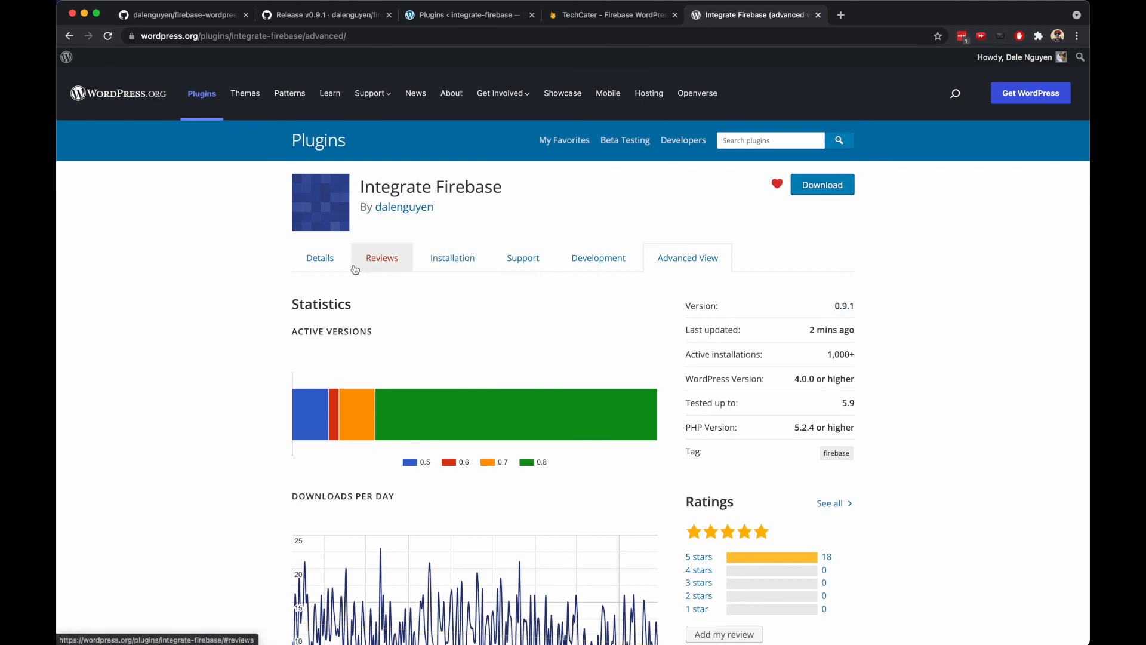
pyautogui.click(319, 258)
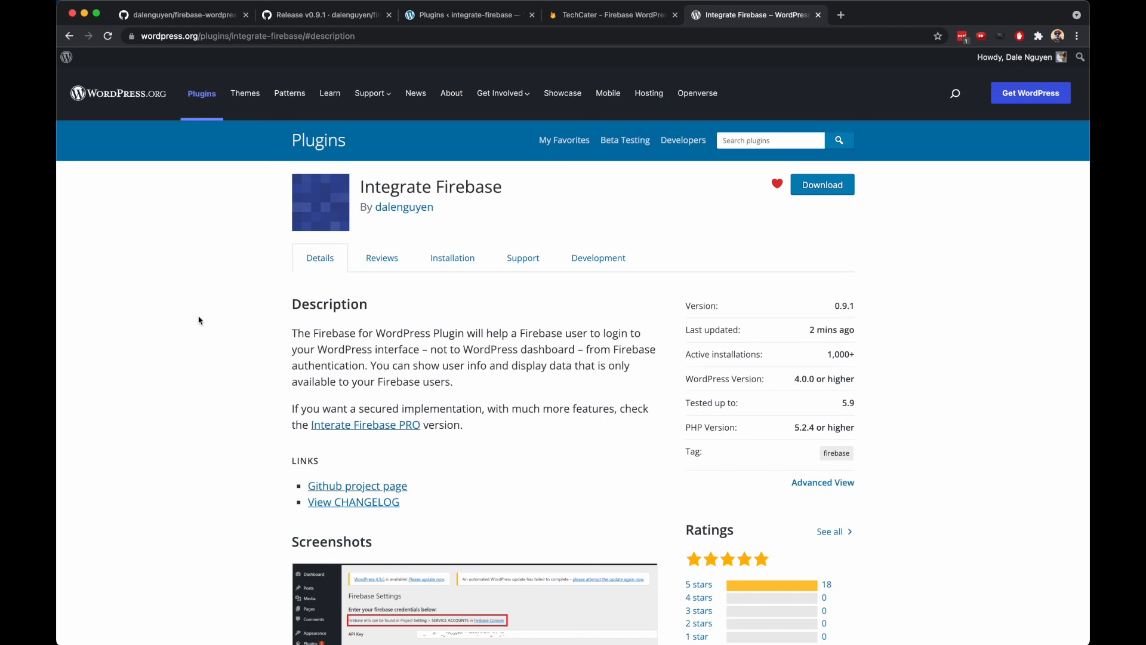
pyautogui.moveTo(1054, 398)
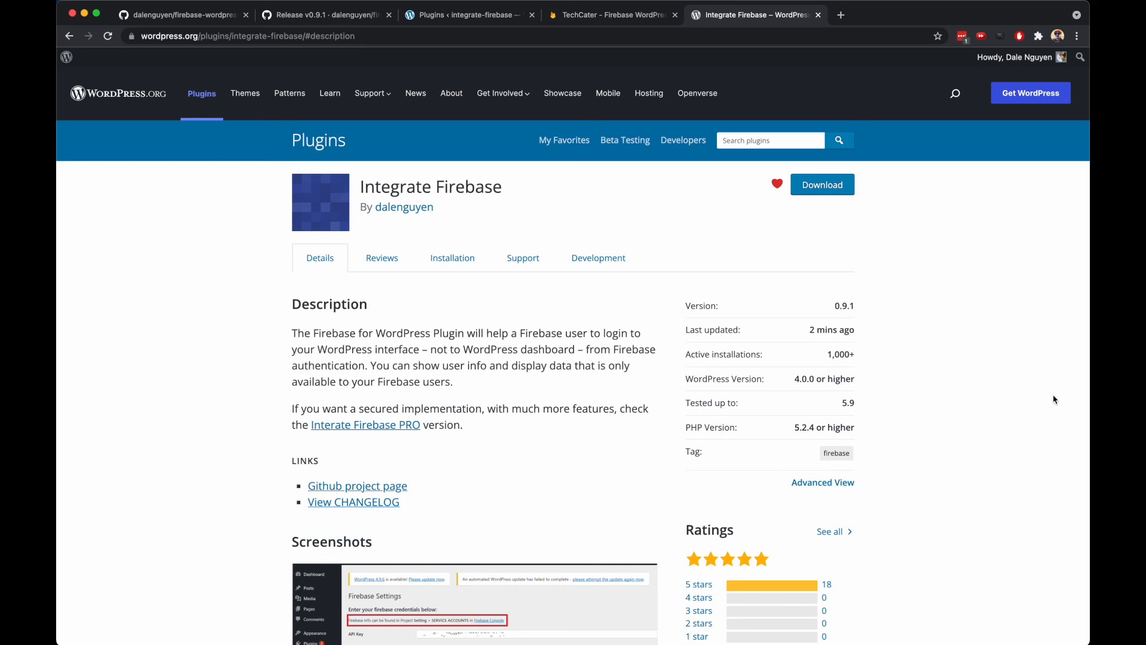